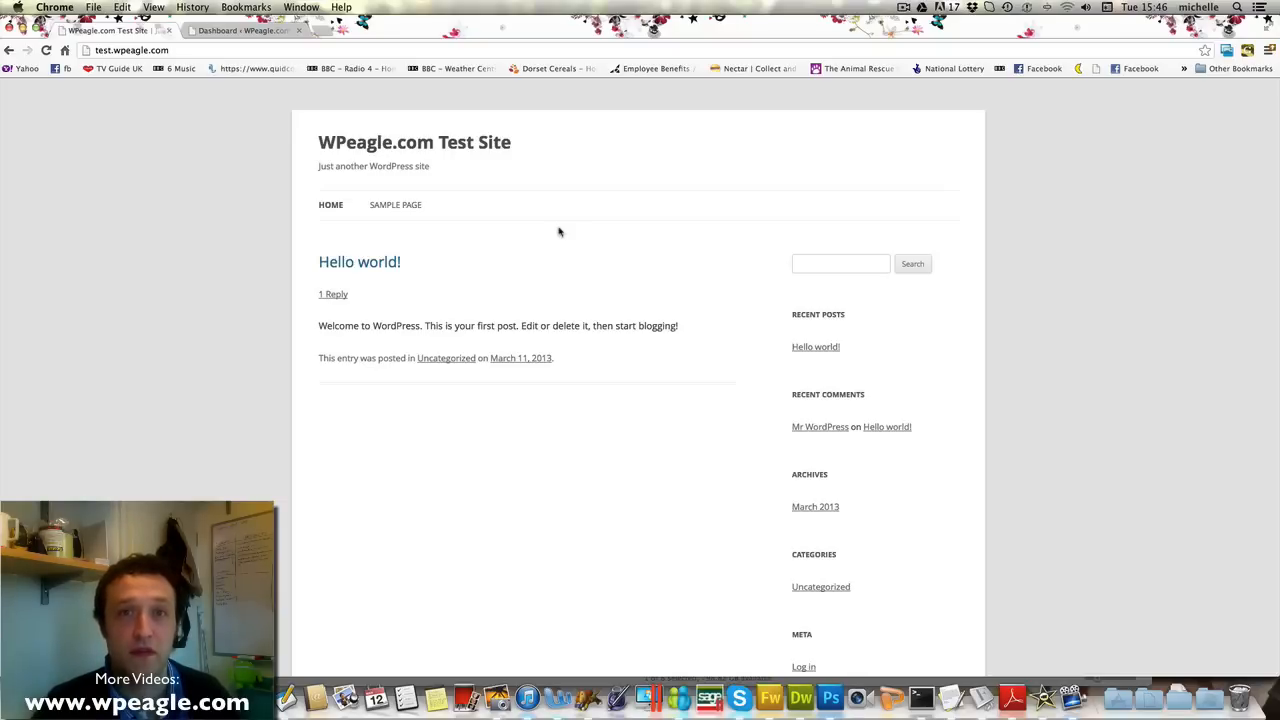
mouse_move(284, 150)
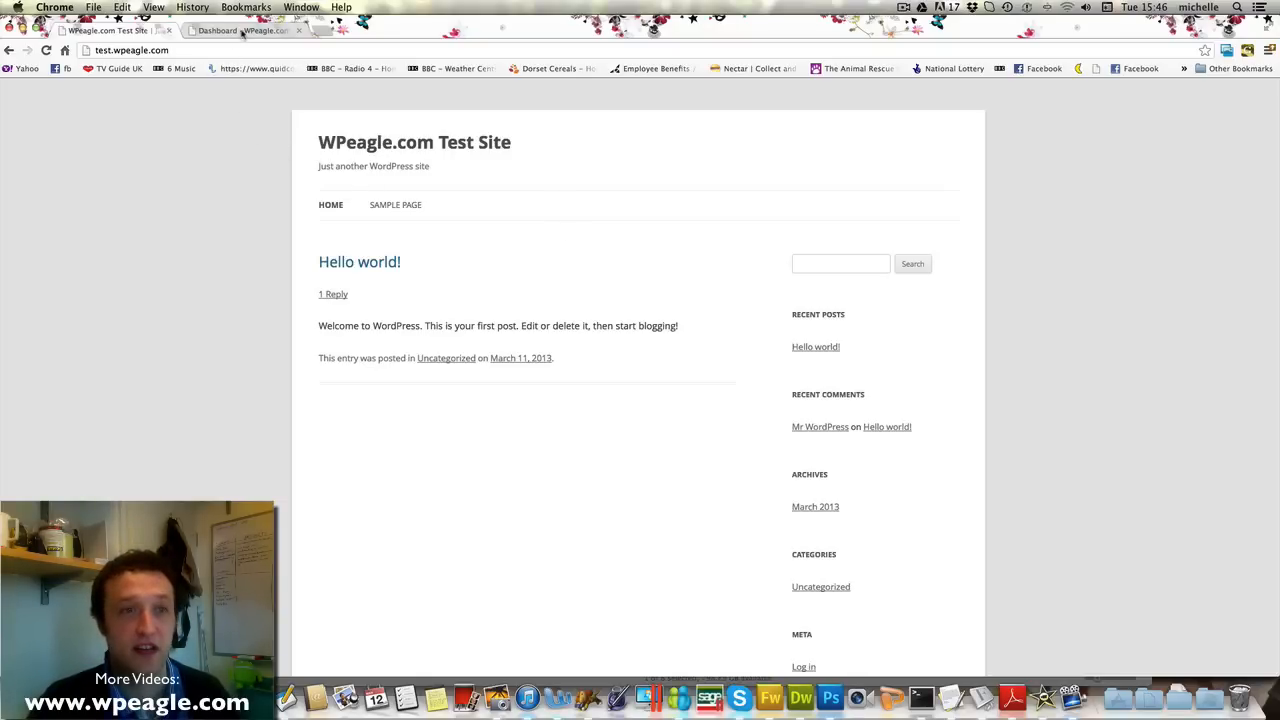
Step: Switch to the admin Dashboard browser tab and reveal the Settings submenu
left_click(240, 30)
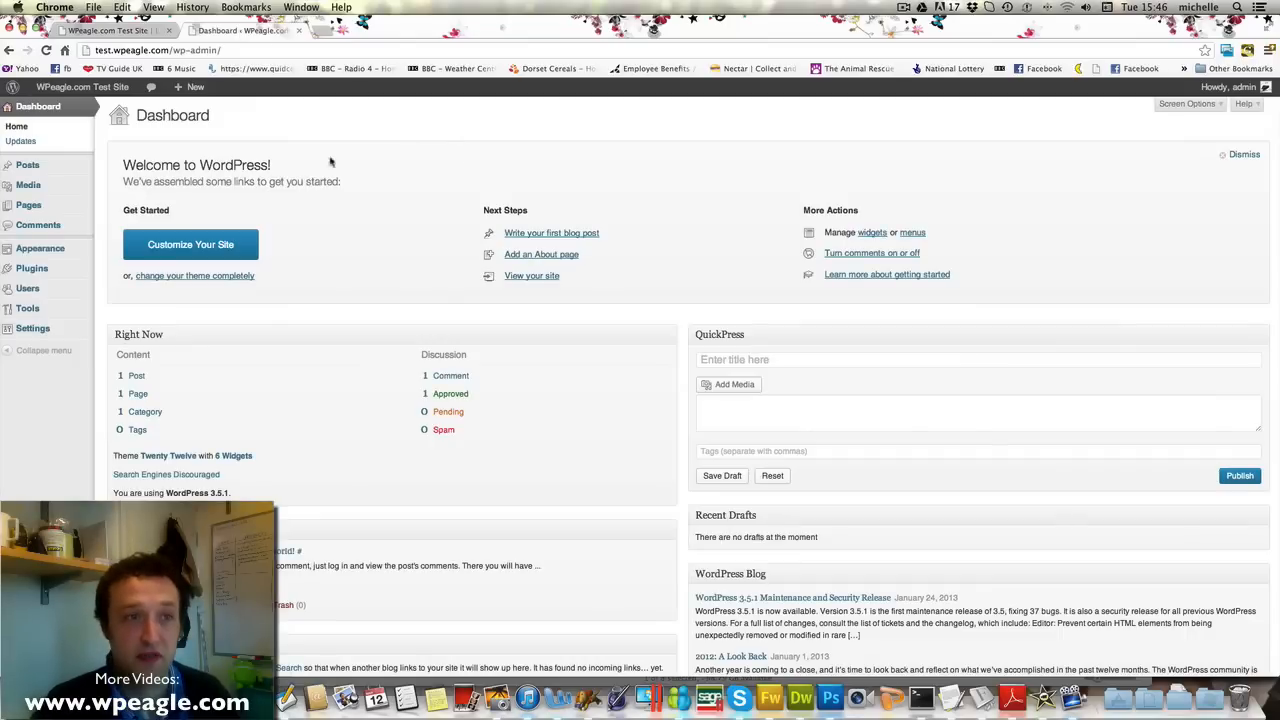
mouse_move(456, 180)
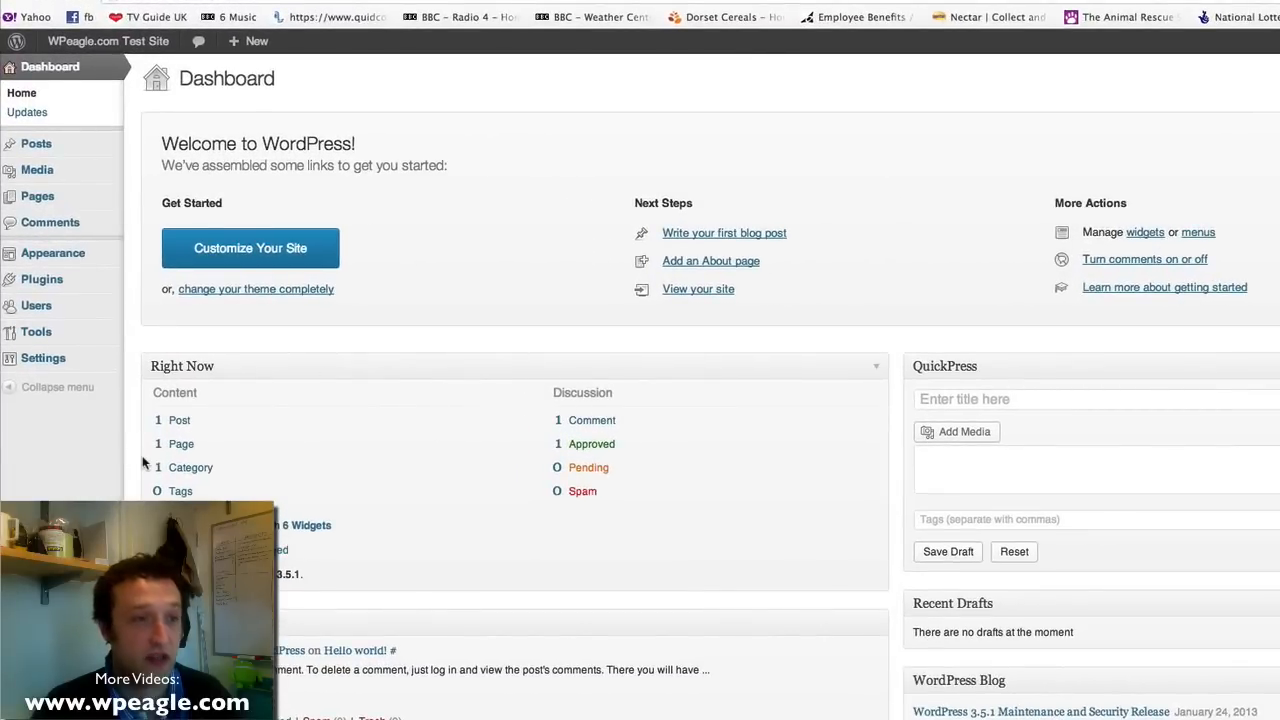
mouse_move(40, 358)
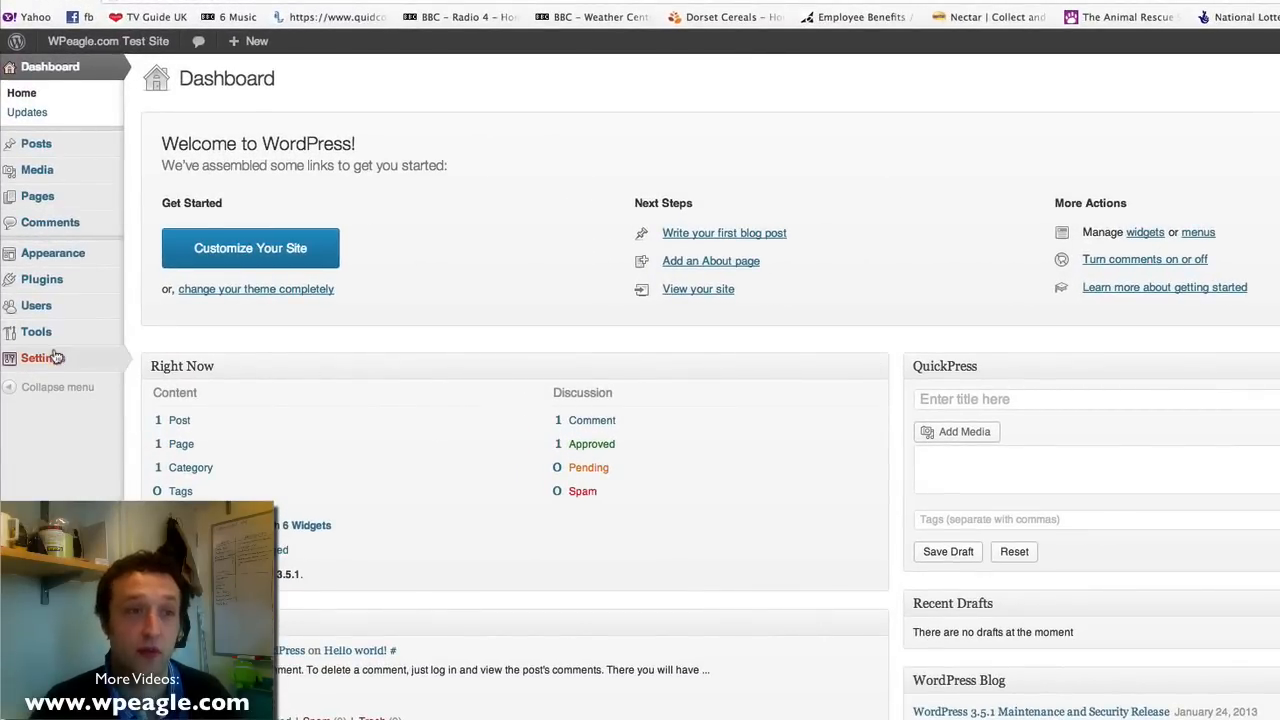
left_click(42, 358)
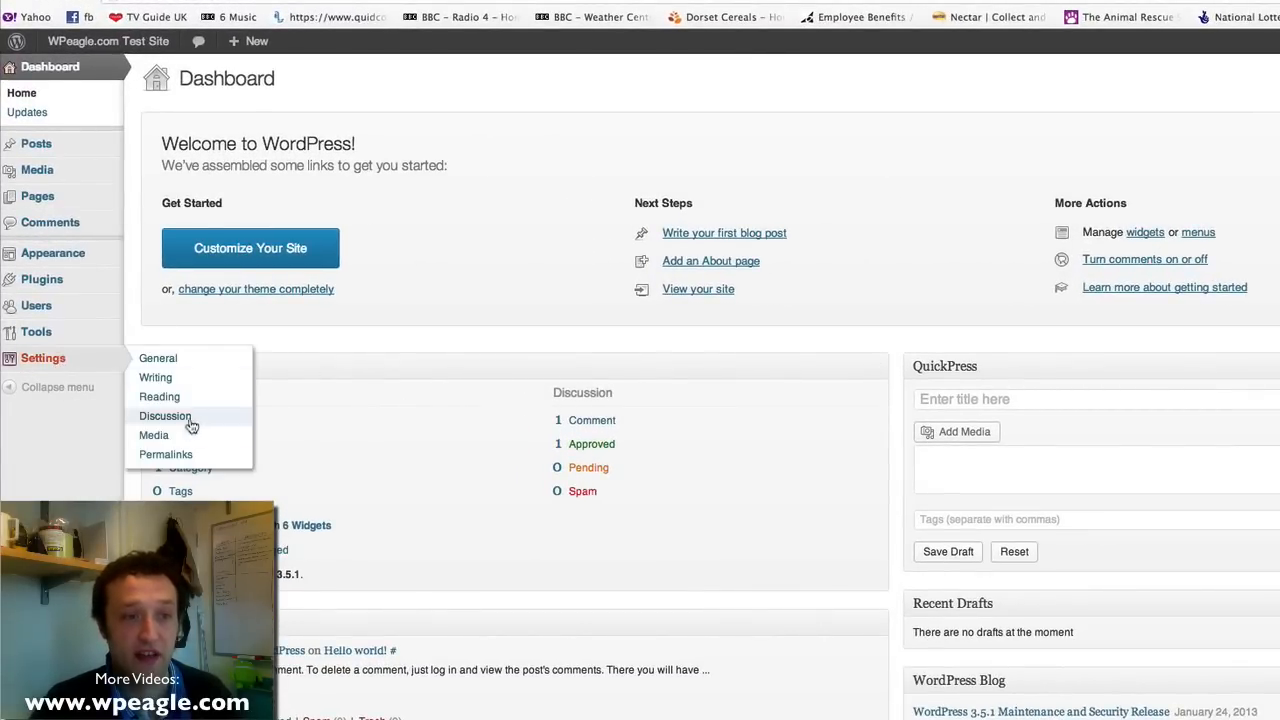
Step: On the Permalinks settings page, choose Post name, then switch to Custom Structure
left_click(164, 454)
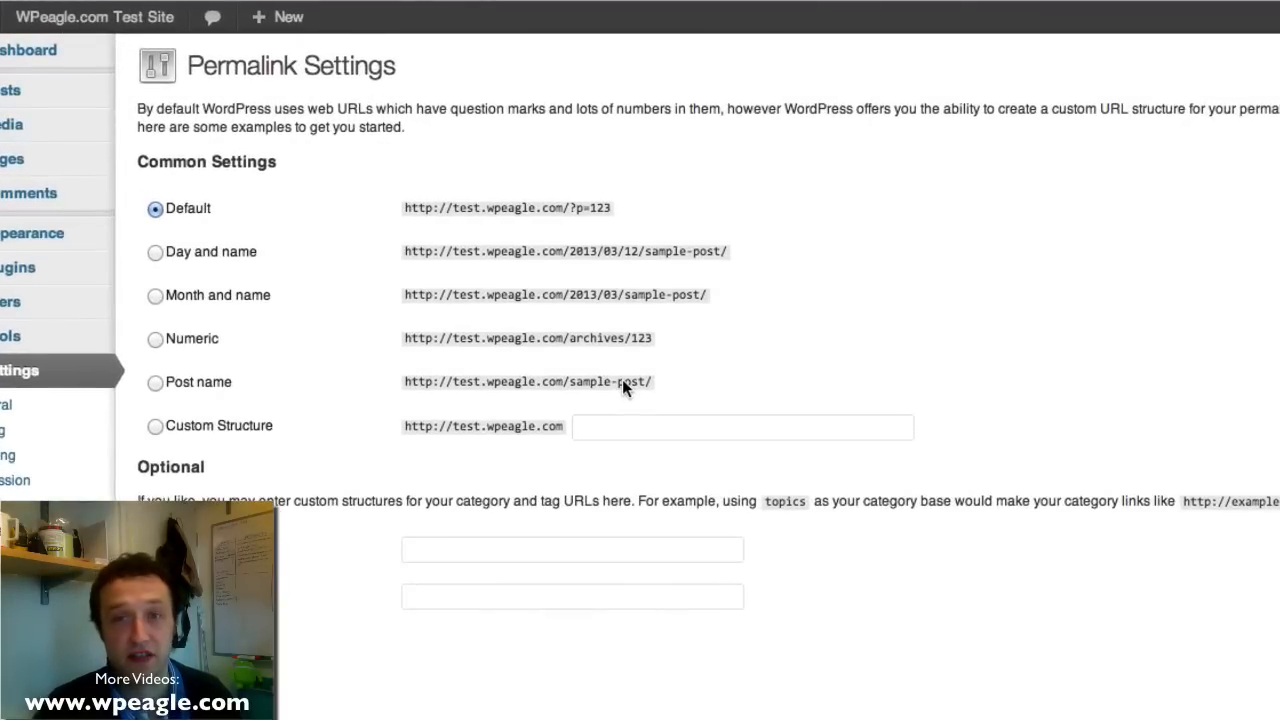
mouse_move(756, 292)
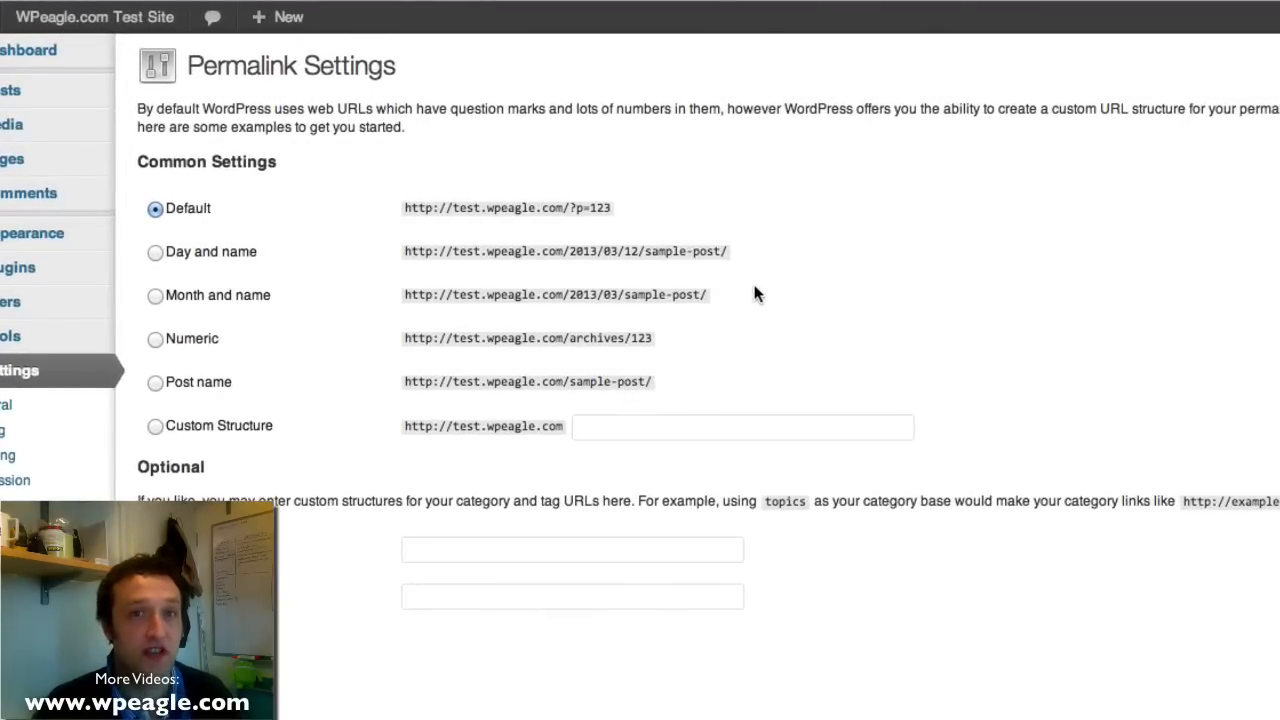
mouse_move(476, 338)
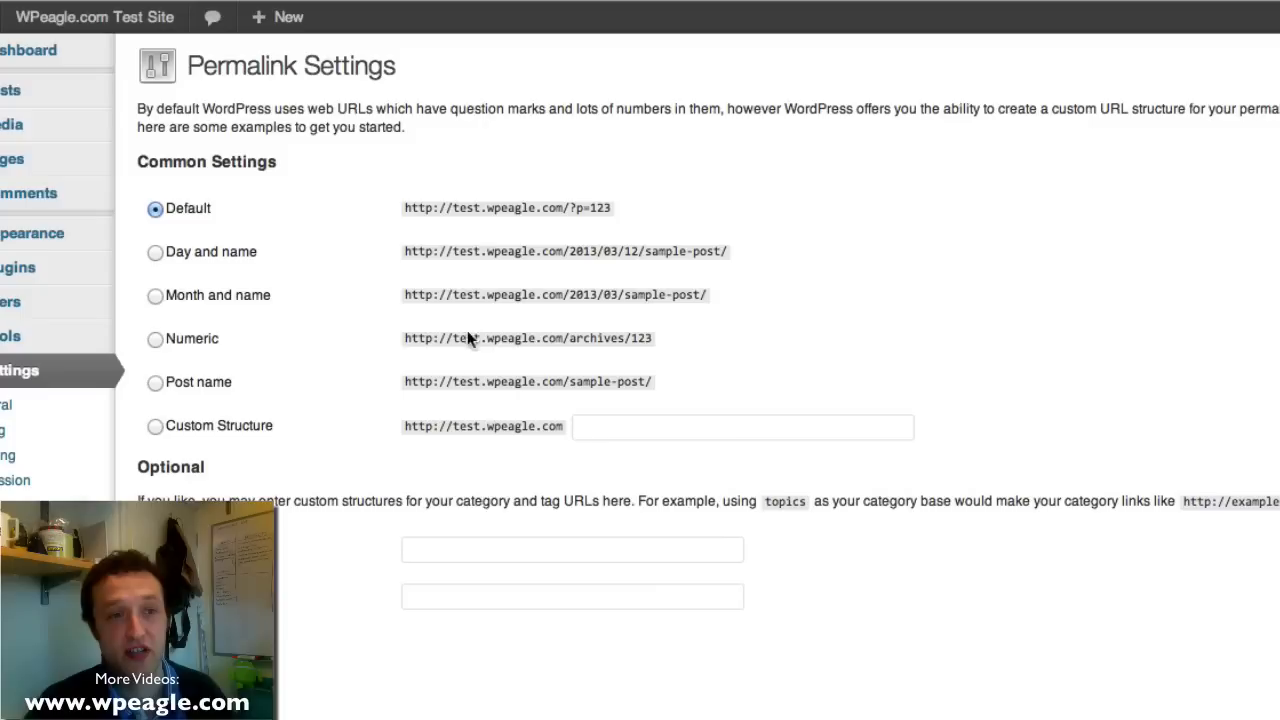
mouse_move(324, 264)
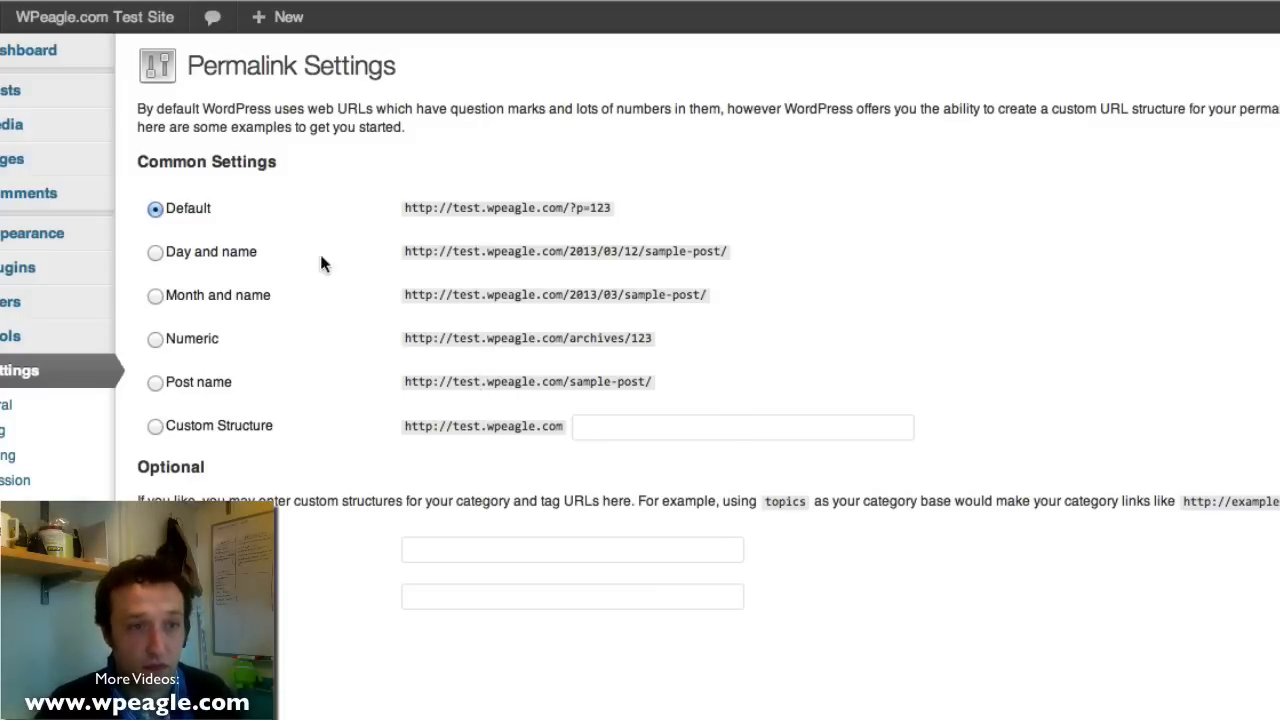
mouse_move(676, 224)
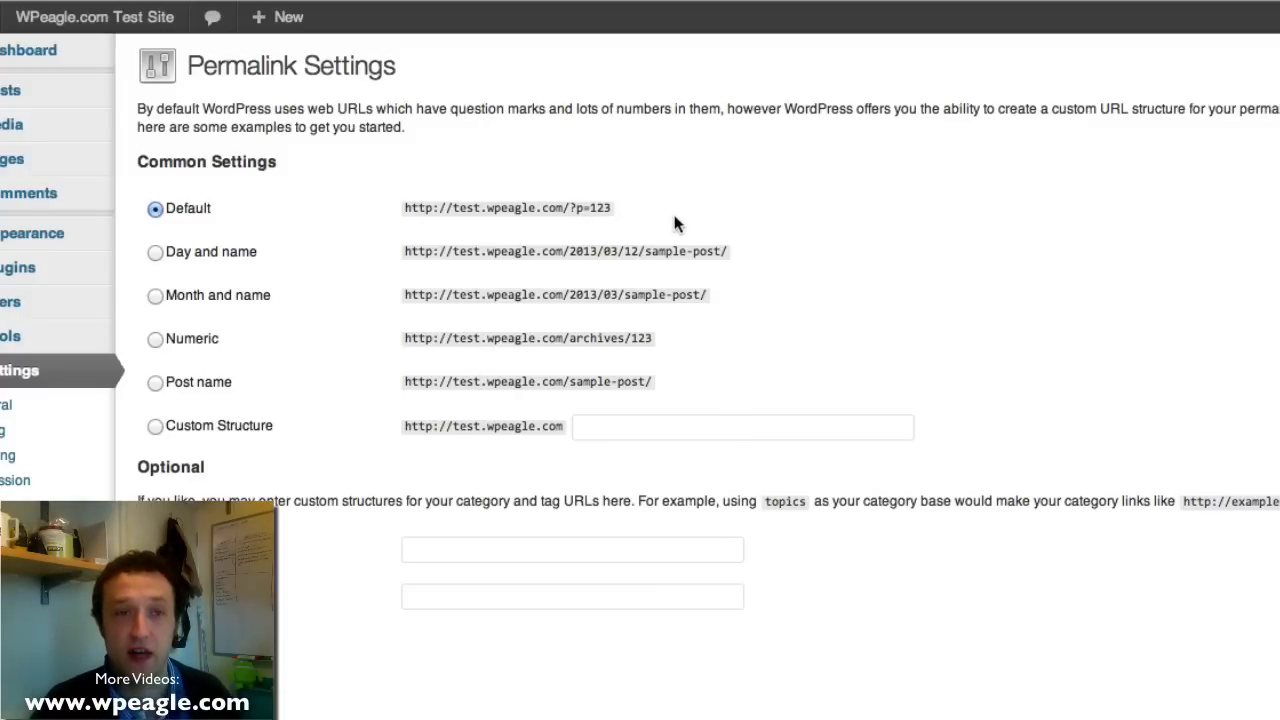
mouse_move(660, 220)
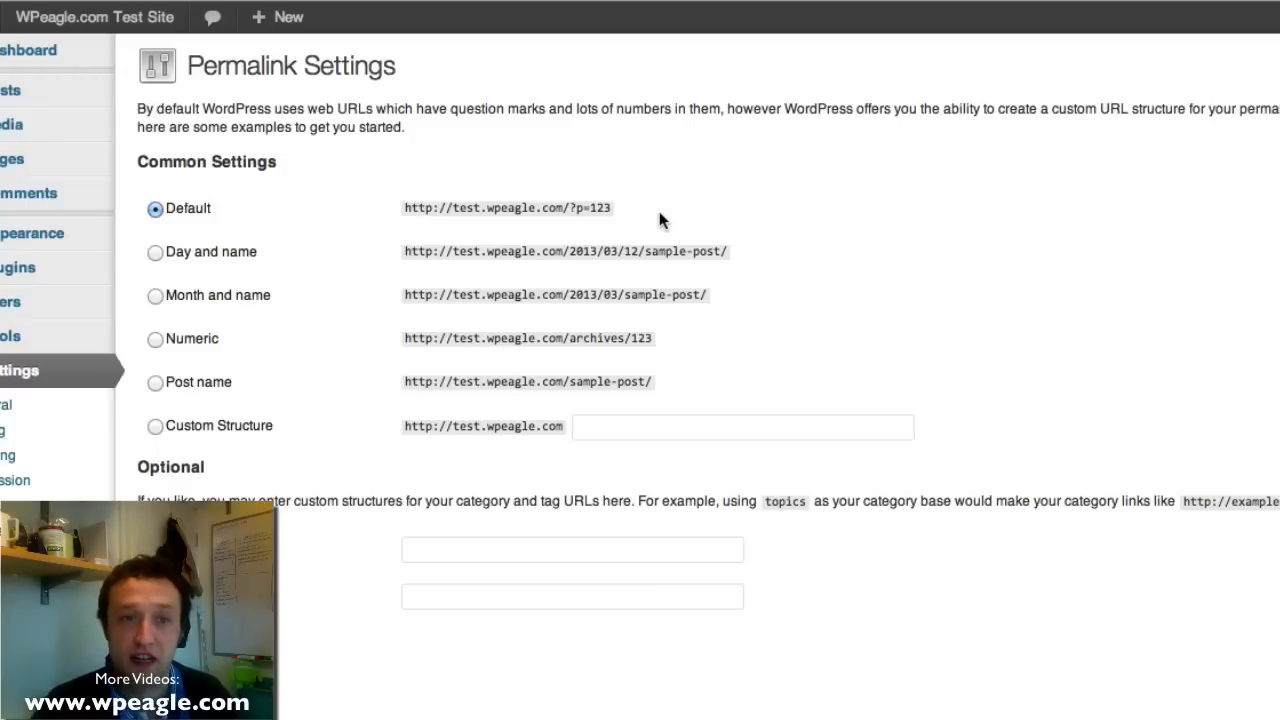
mouse_move(384, 292)
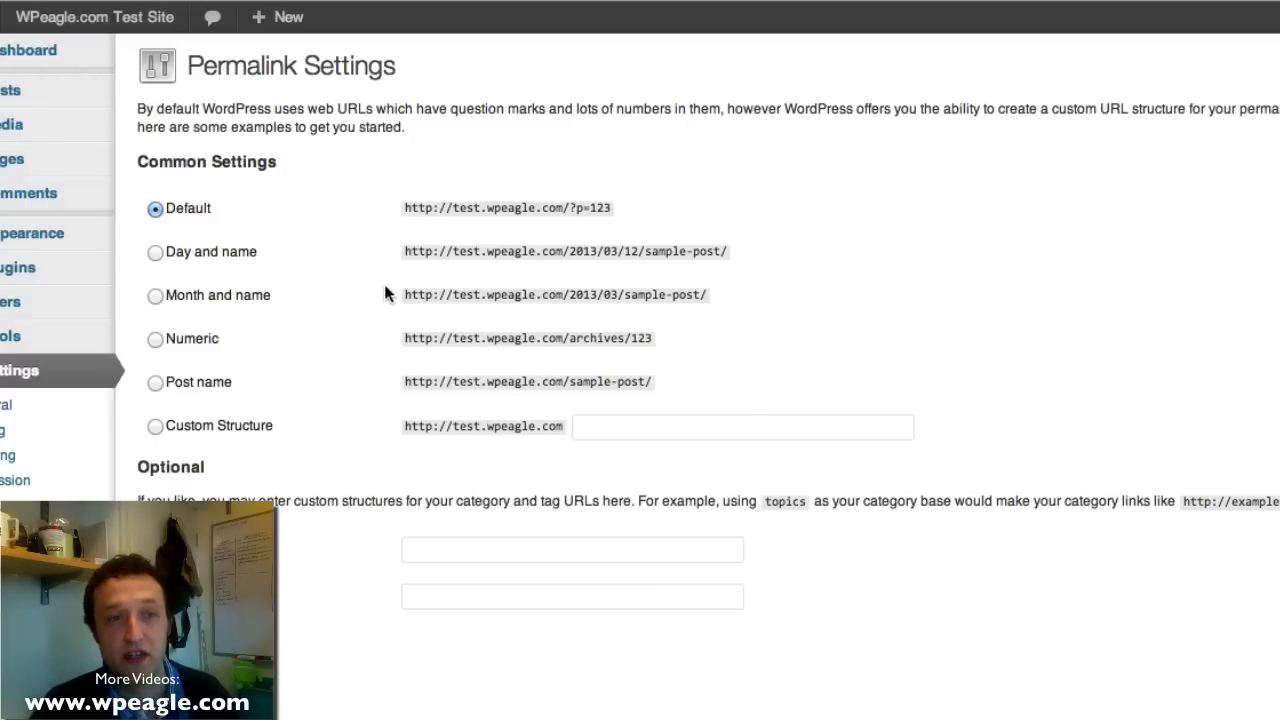
left_click(156, 382)
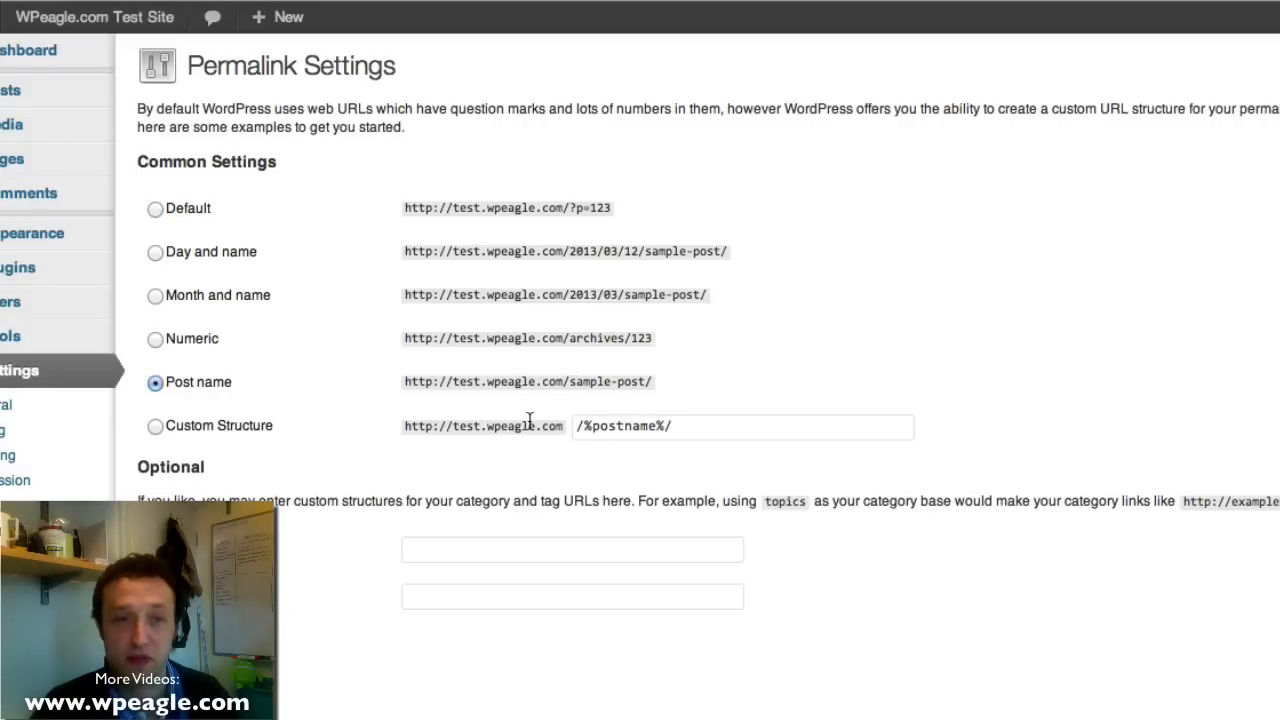
mouse_move(438, 382)
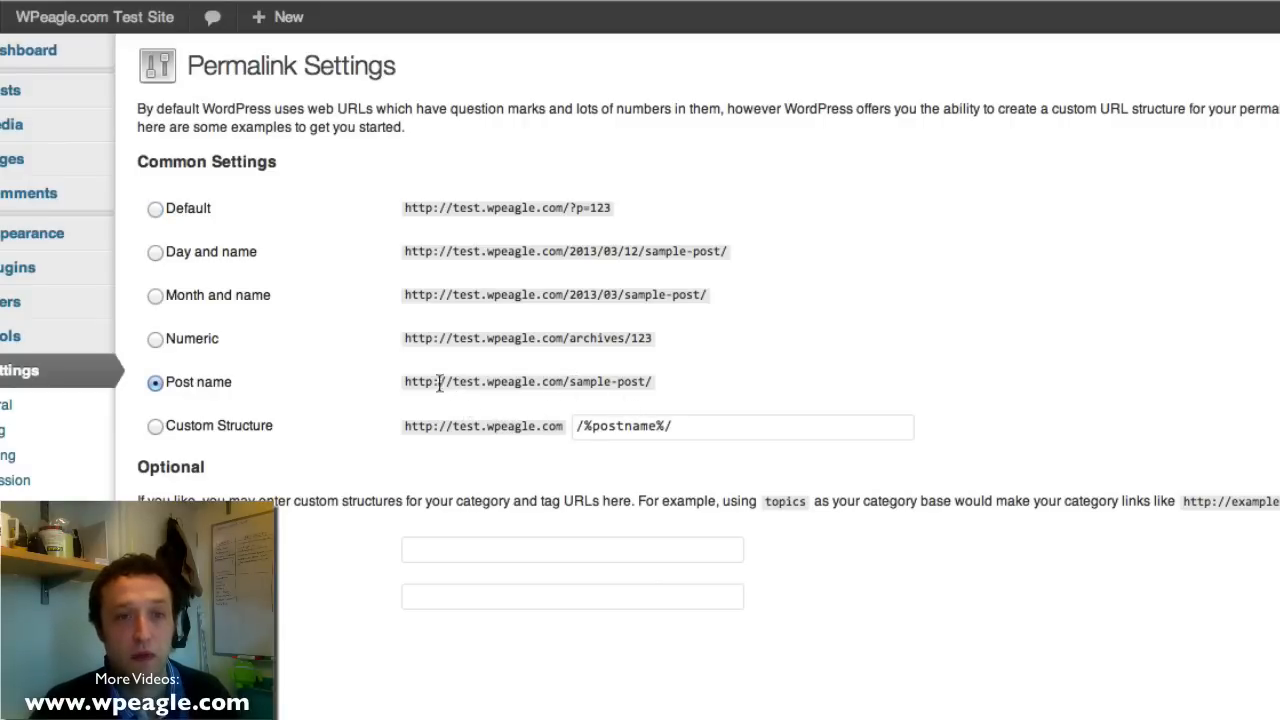
left_click(156, 424)
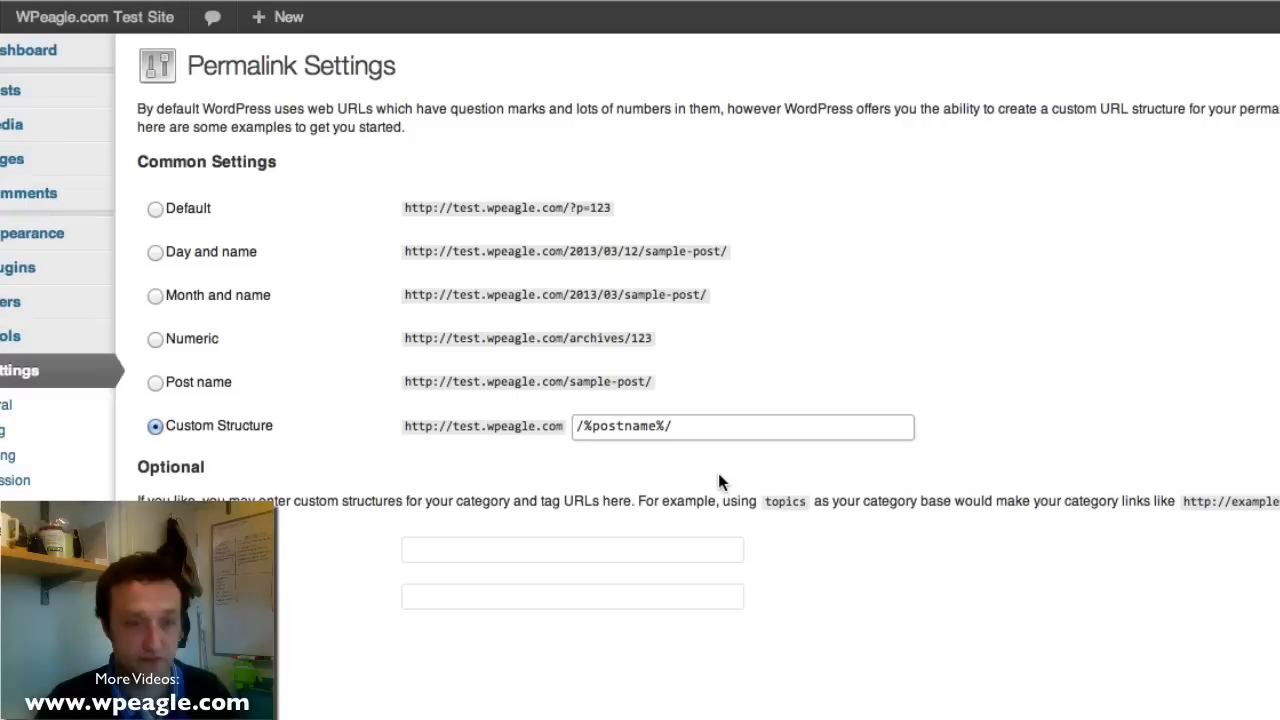
Step: Enter /%category%/%postname%/ as the custom permalink structure and save the changes
type("%")
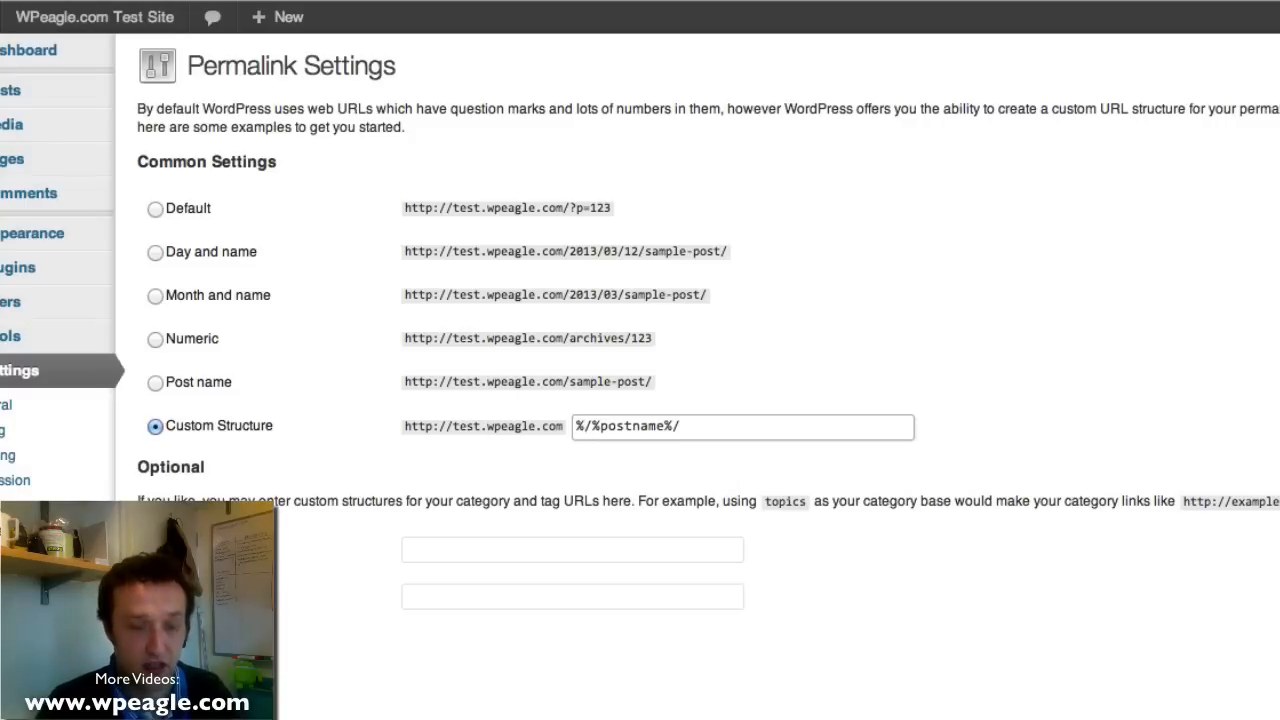
type("%cate")
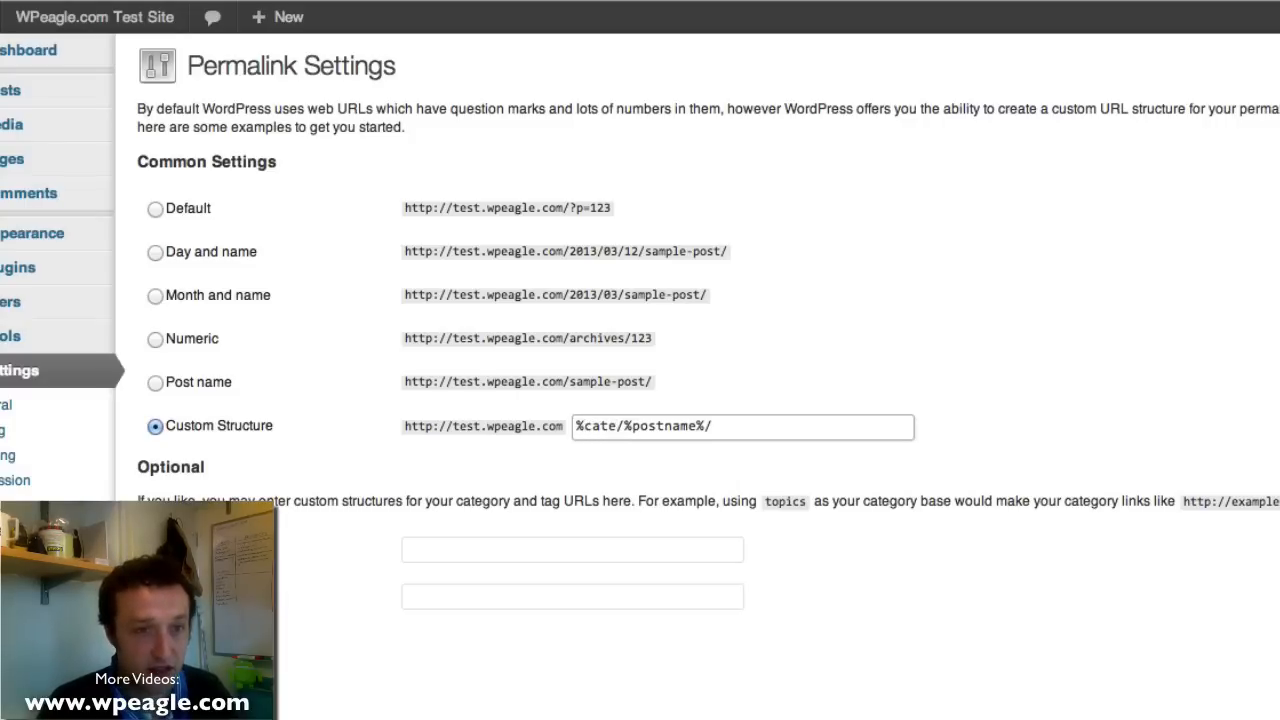
mouse_move(188, 320)
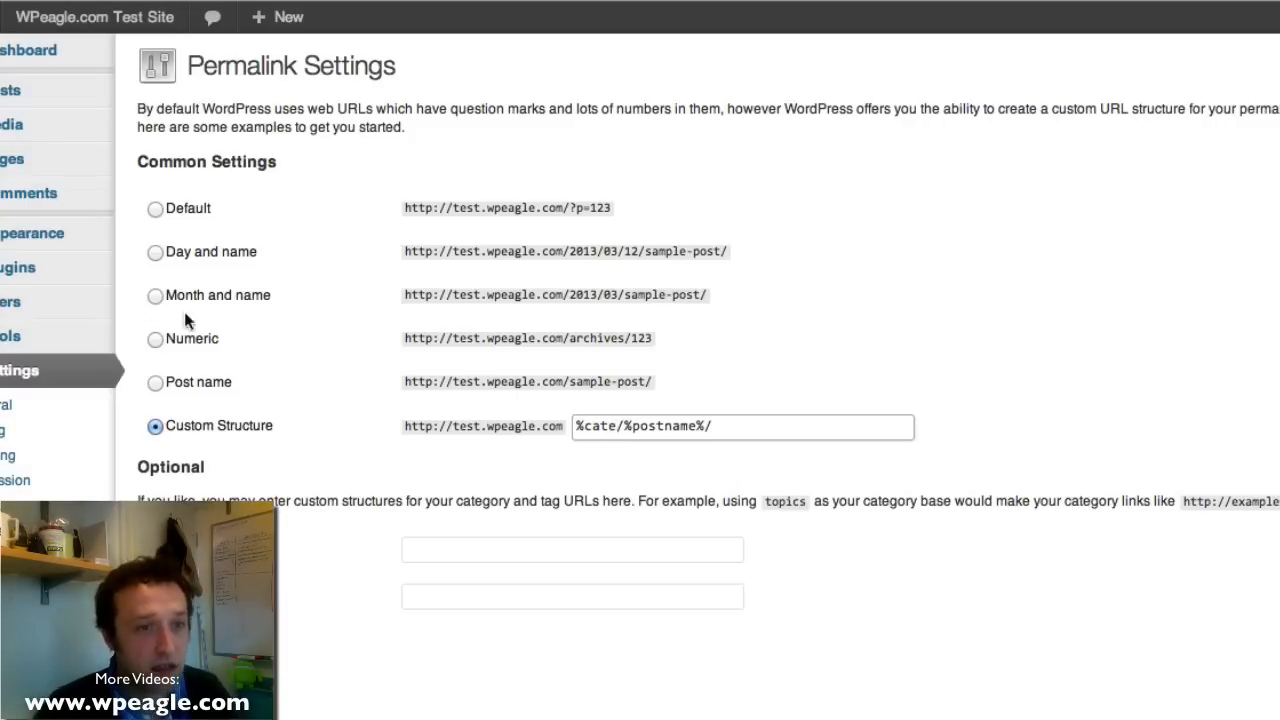
left_click(156, 296)
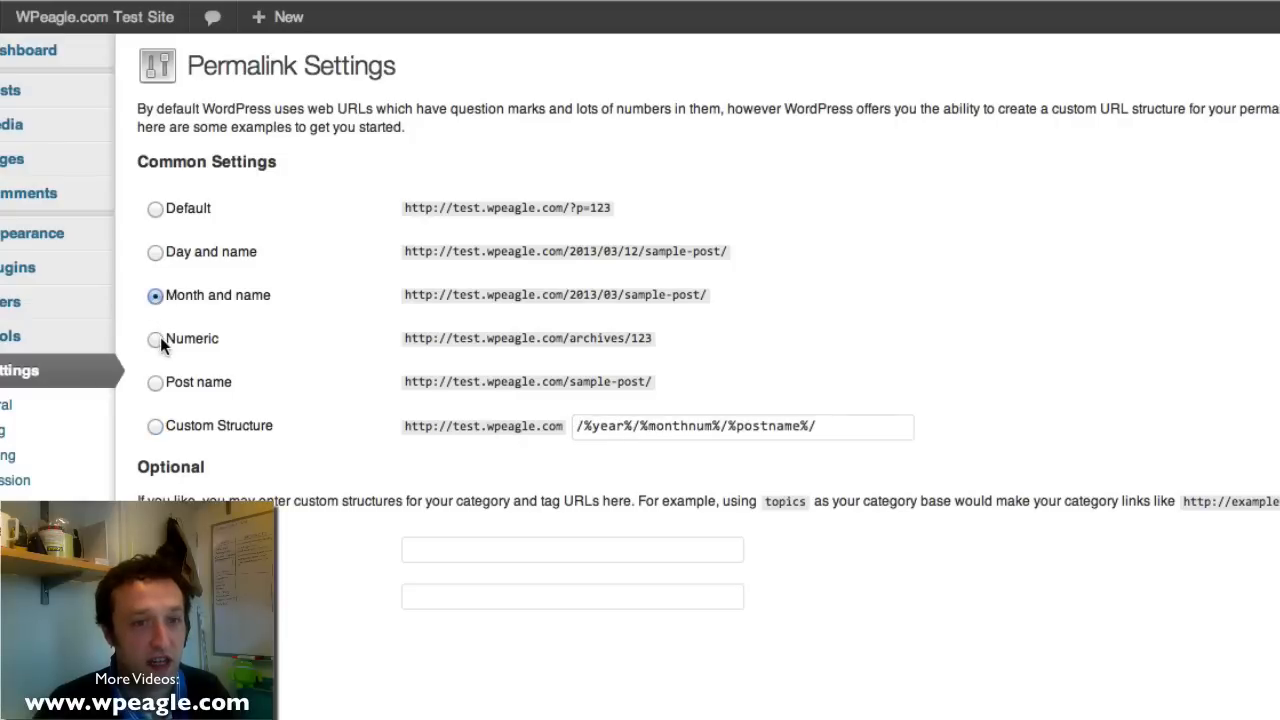
left_click(156, 424)
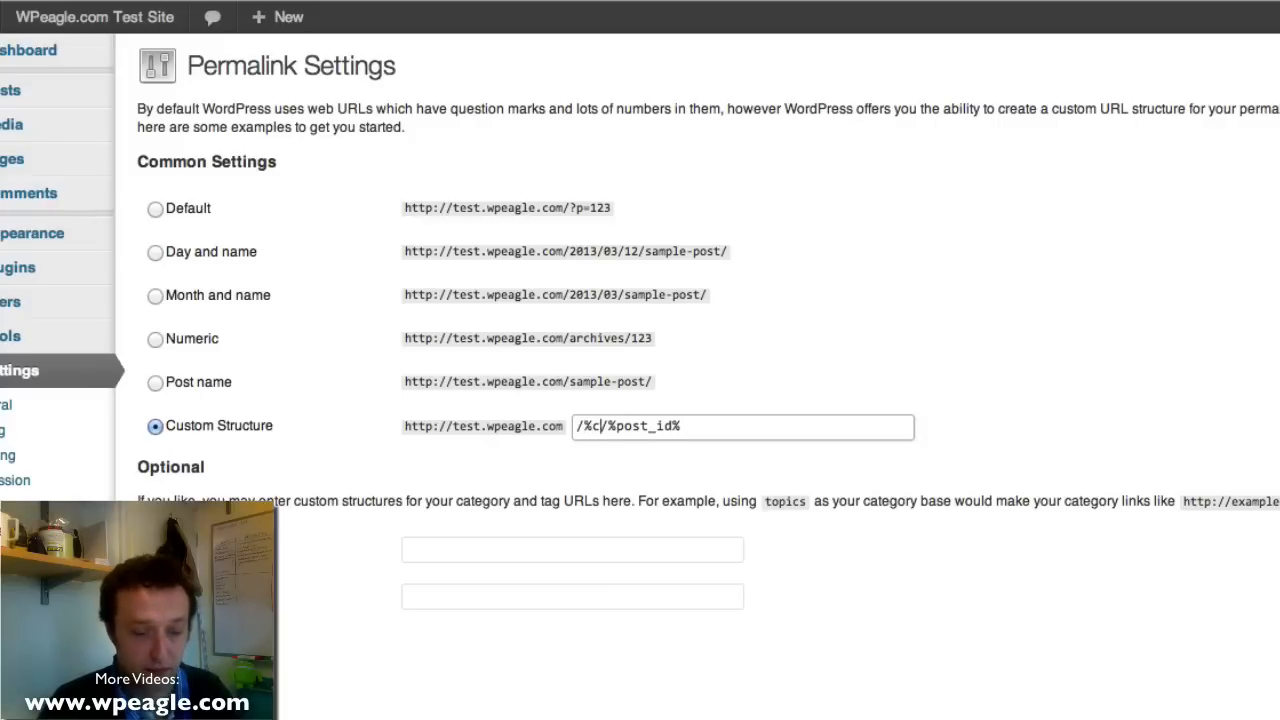
type("ategory")
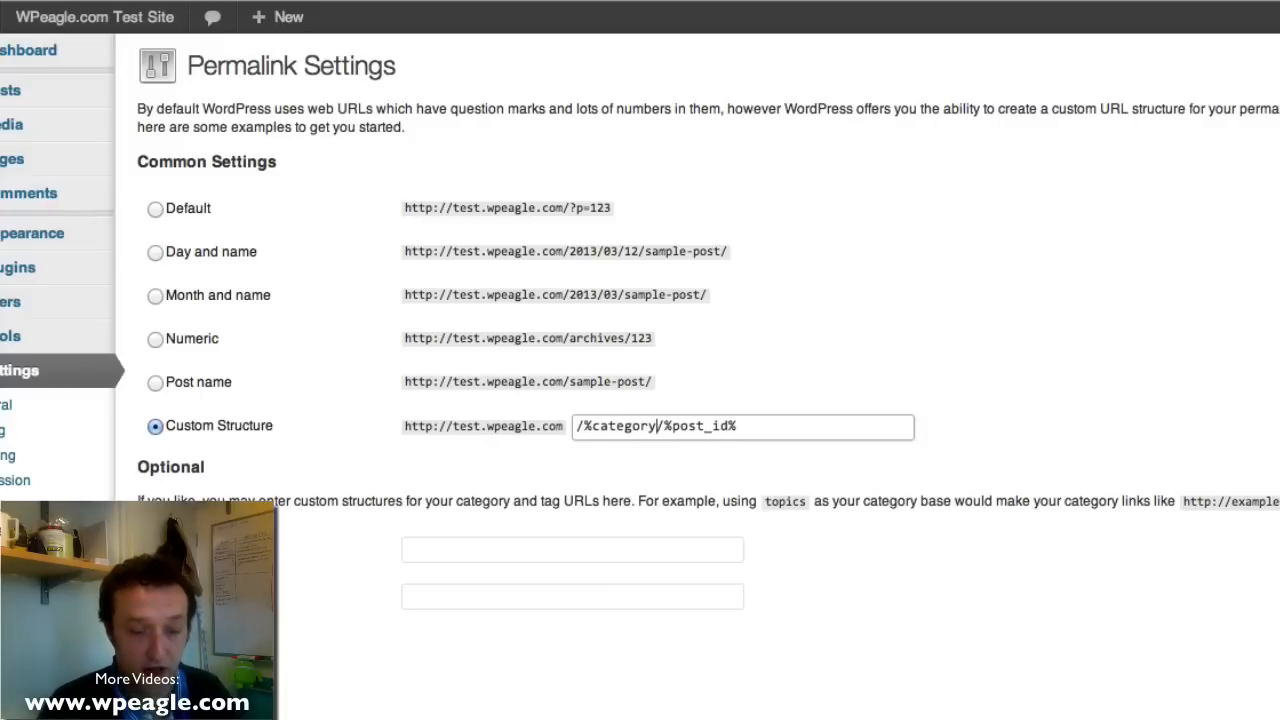
type("%")
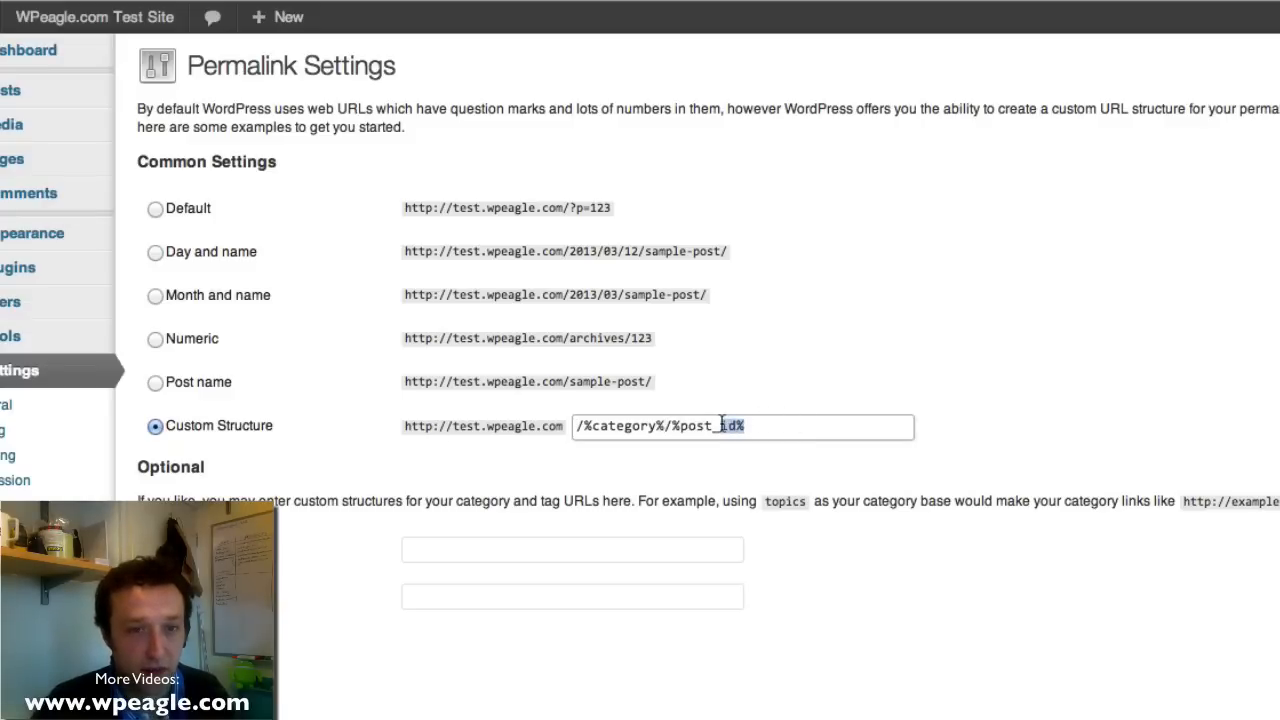
mouse_move(690, 380)
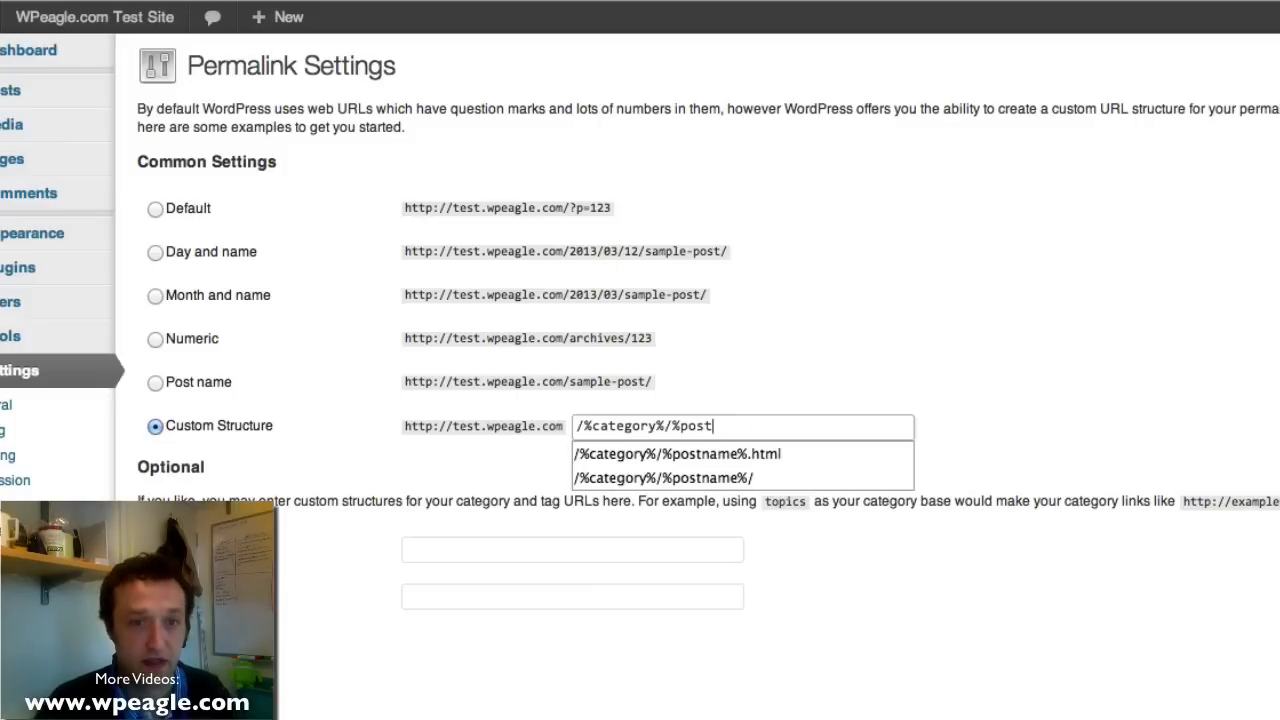
left_click(662, 476)
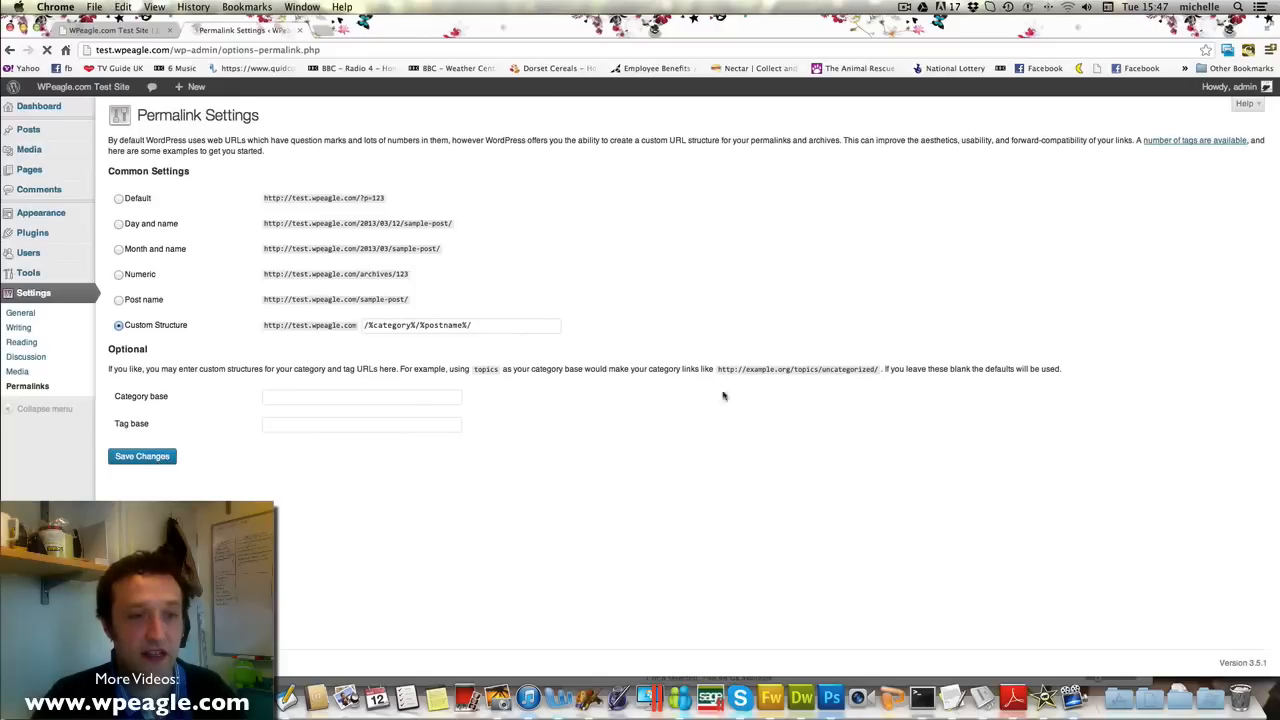
left_click(142, 456)
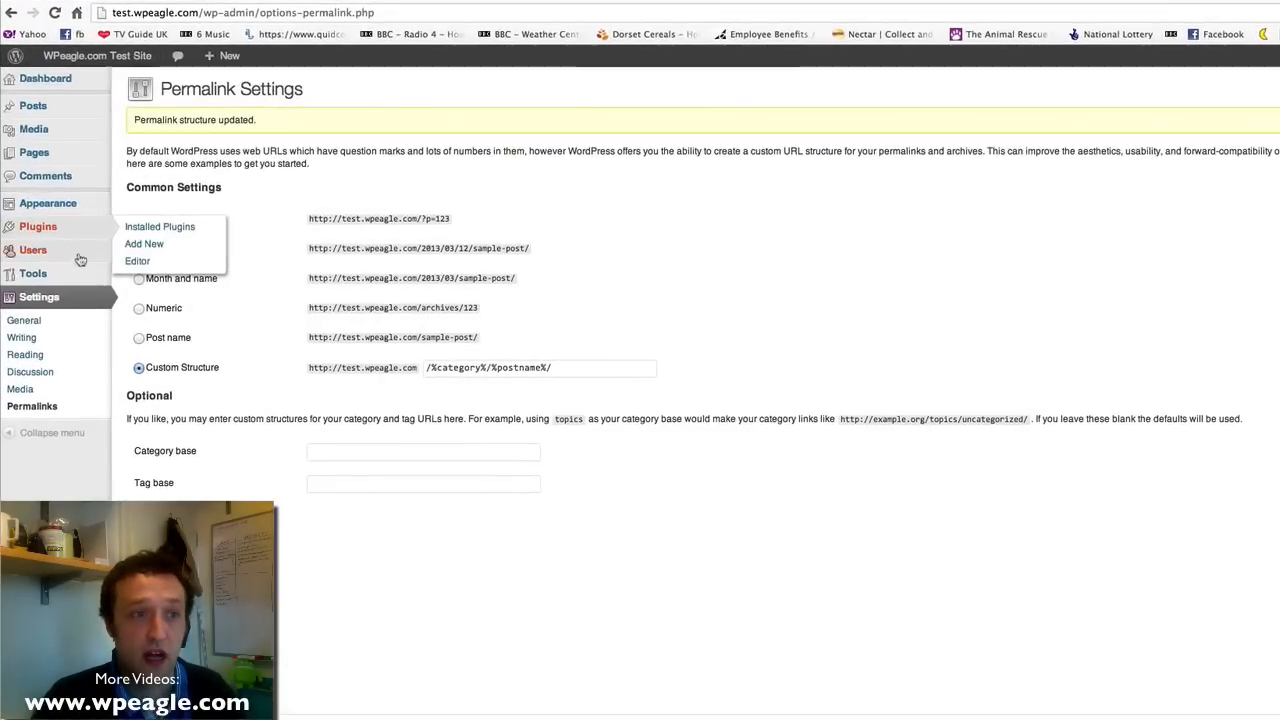
mouse_move(144, 244)
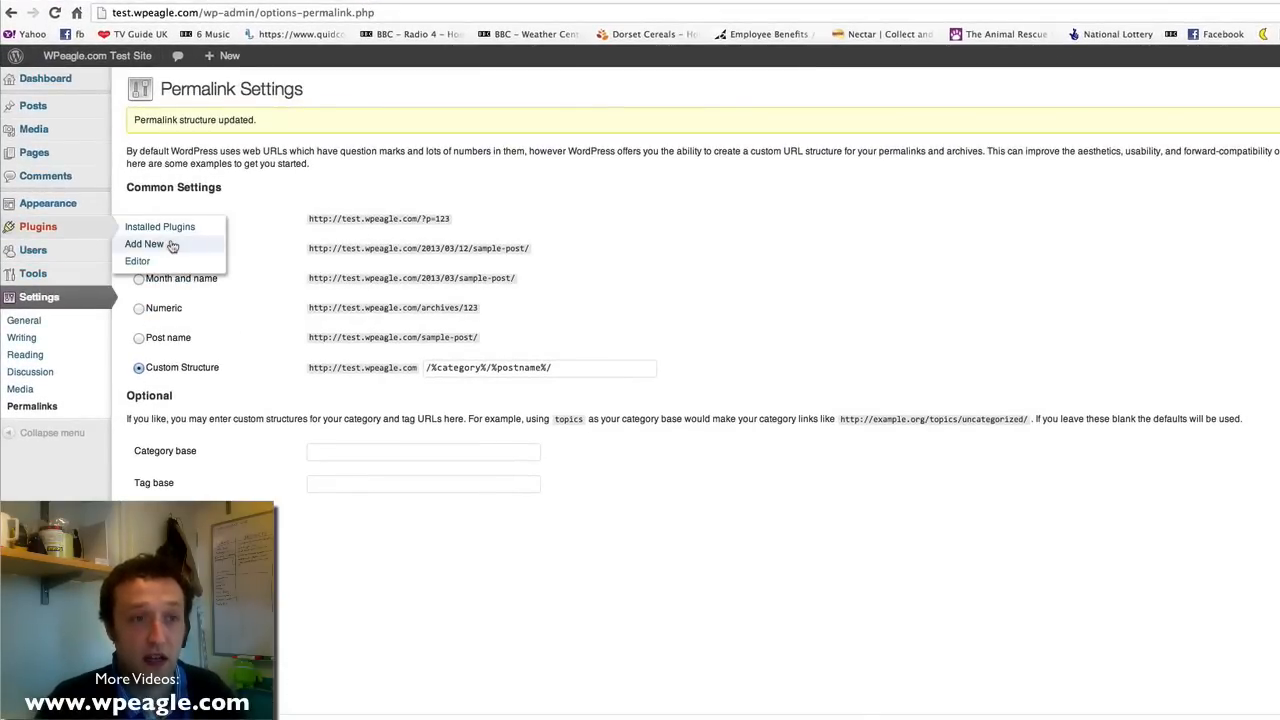
Step: Search the plugin directory for 'yoast seo' and install WordPress SEO by Yoast
left_click(144, 244)
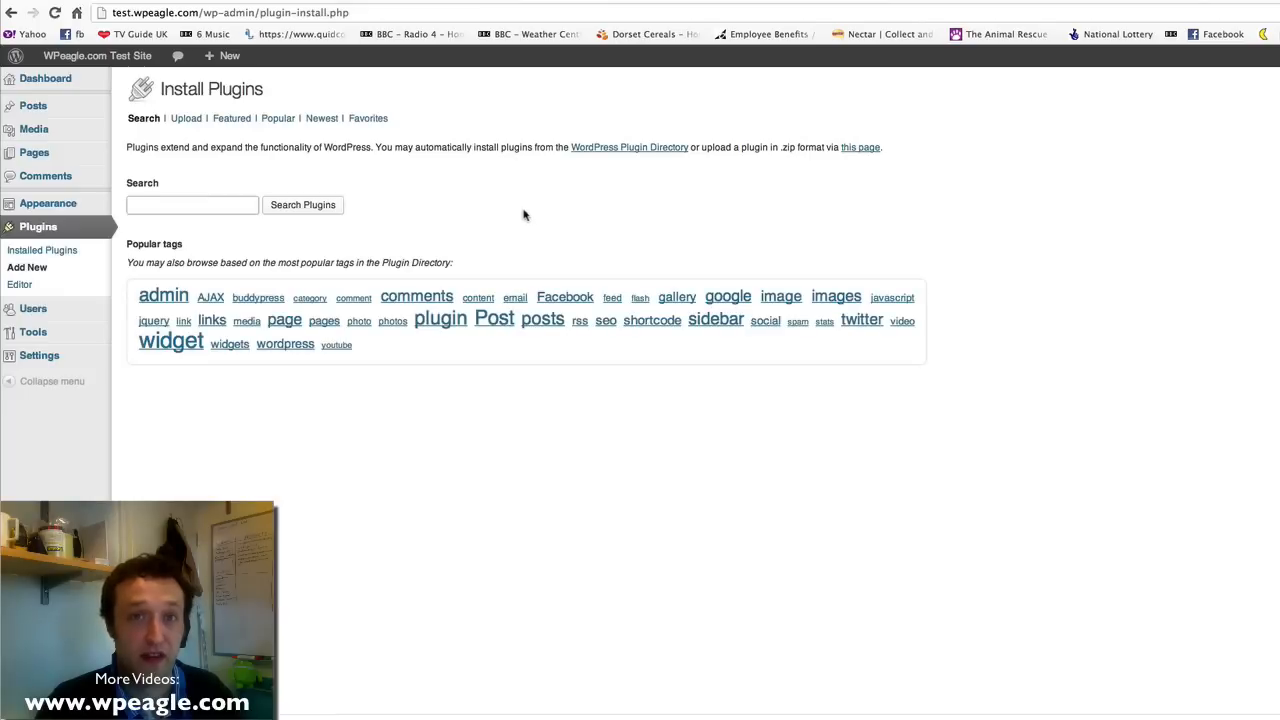
mouse_move(758, 220)
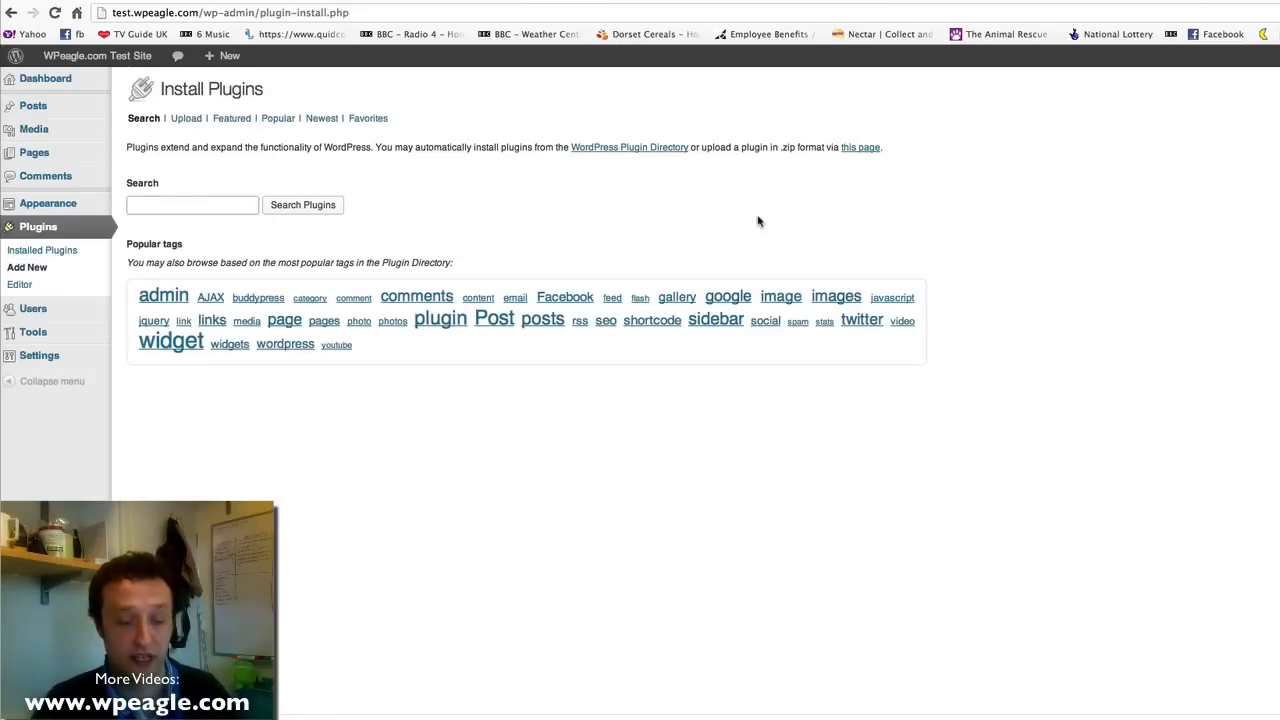
type("yoast seo")
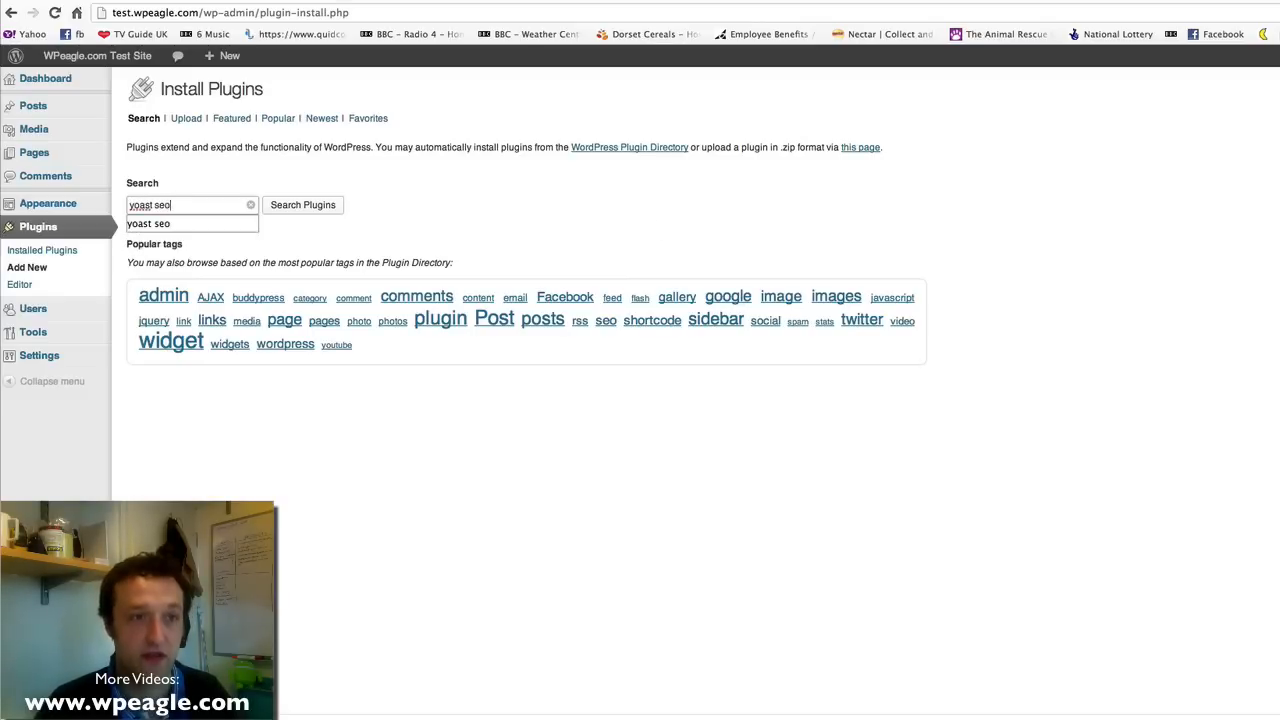
left_click(302, 204)
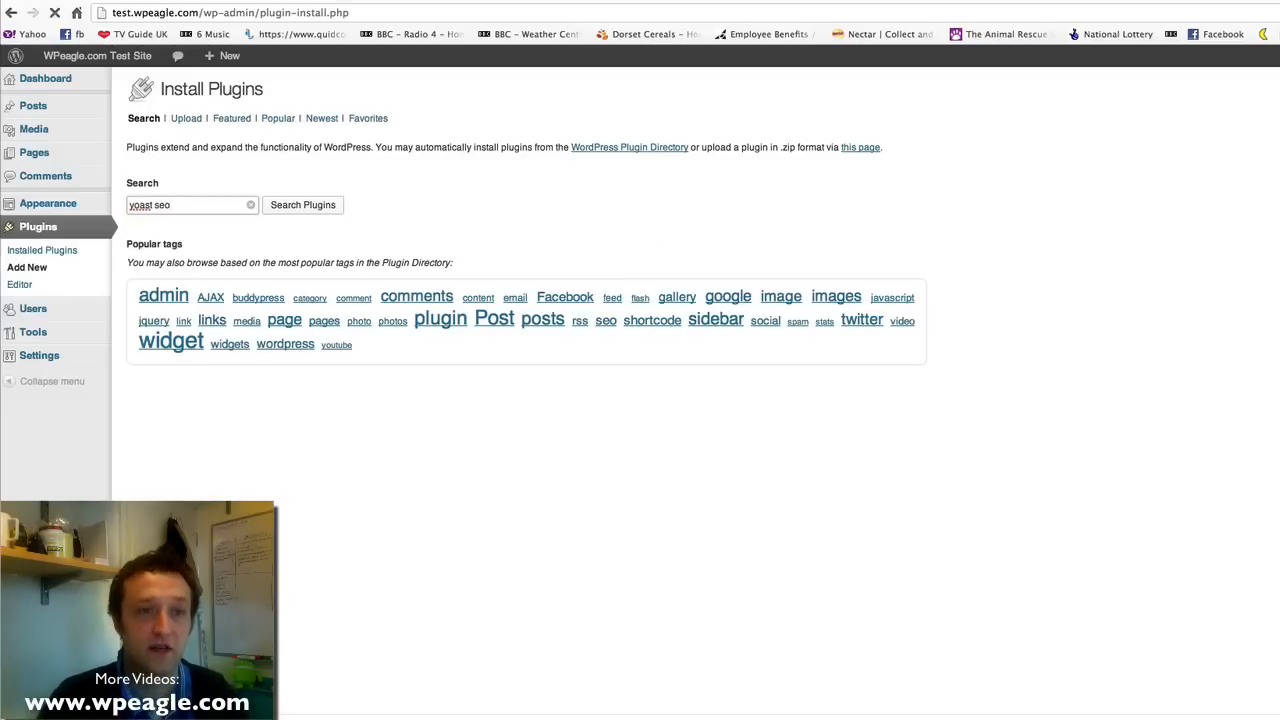
left_click(302, 204)
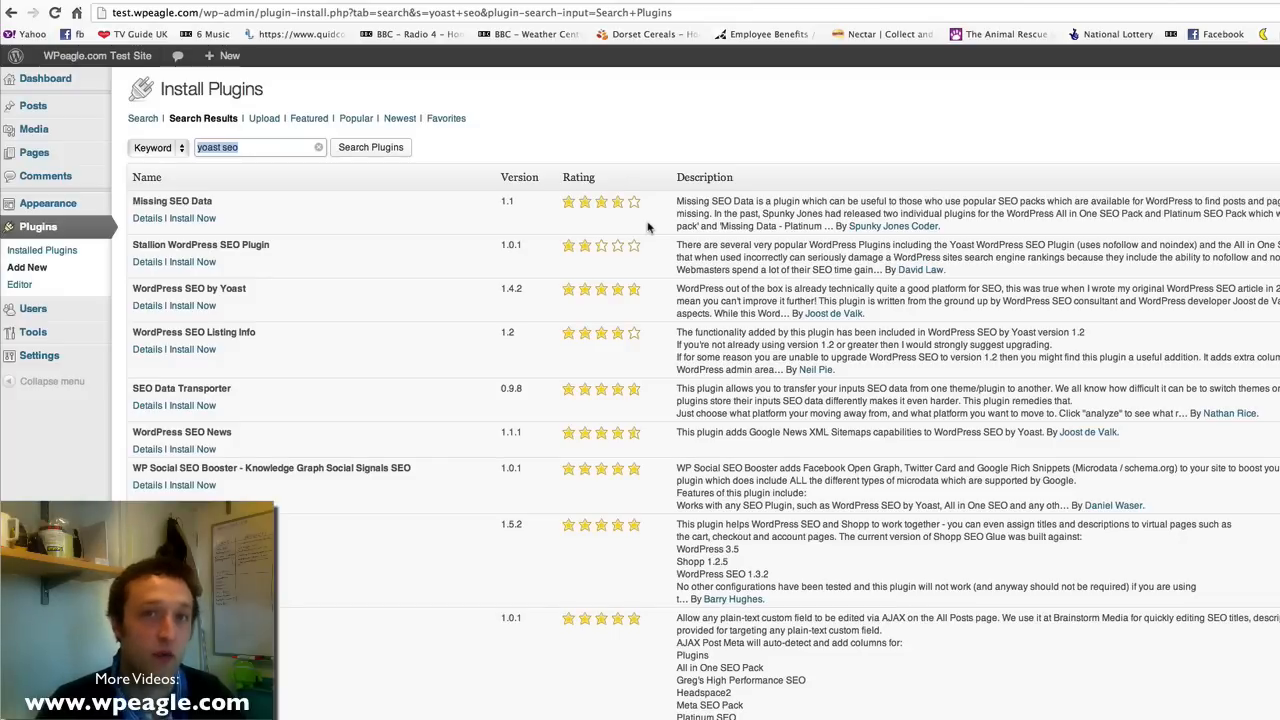
mouse_move(200, 304)
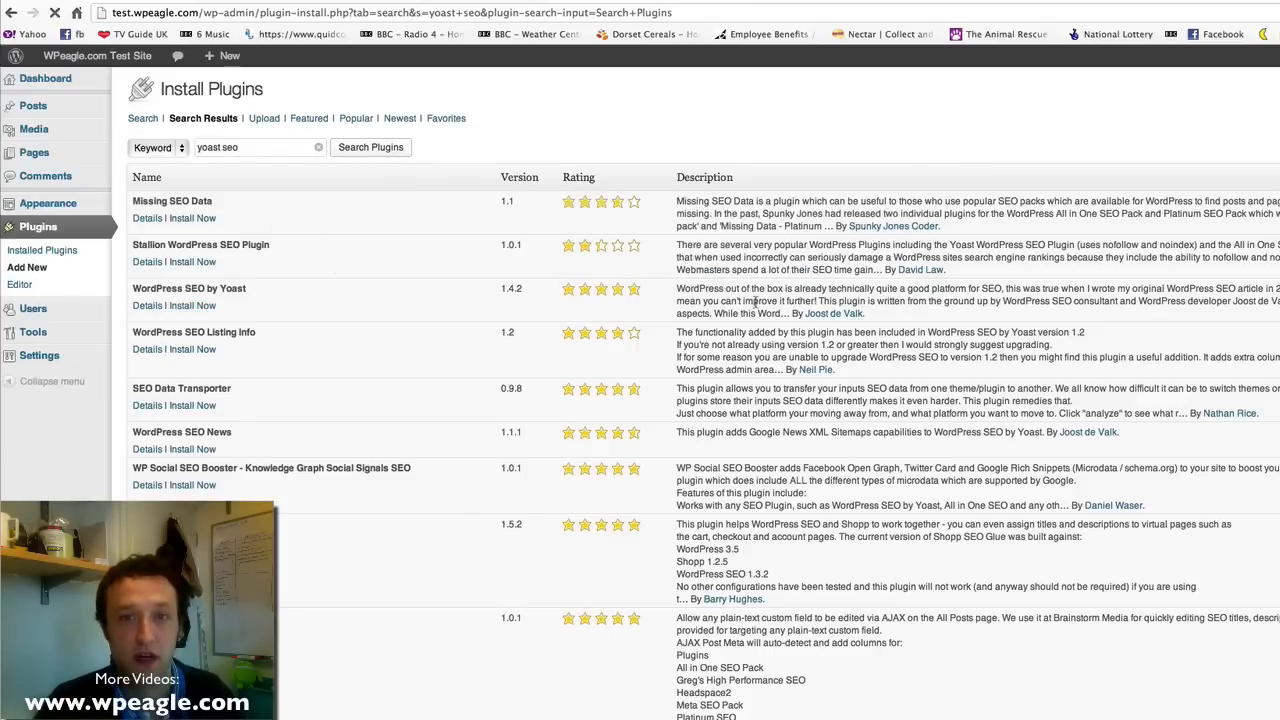
left_click(192, 304)
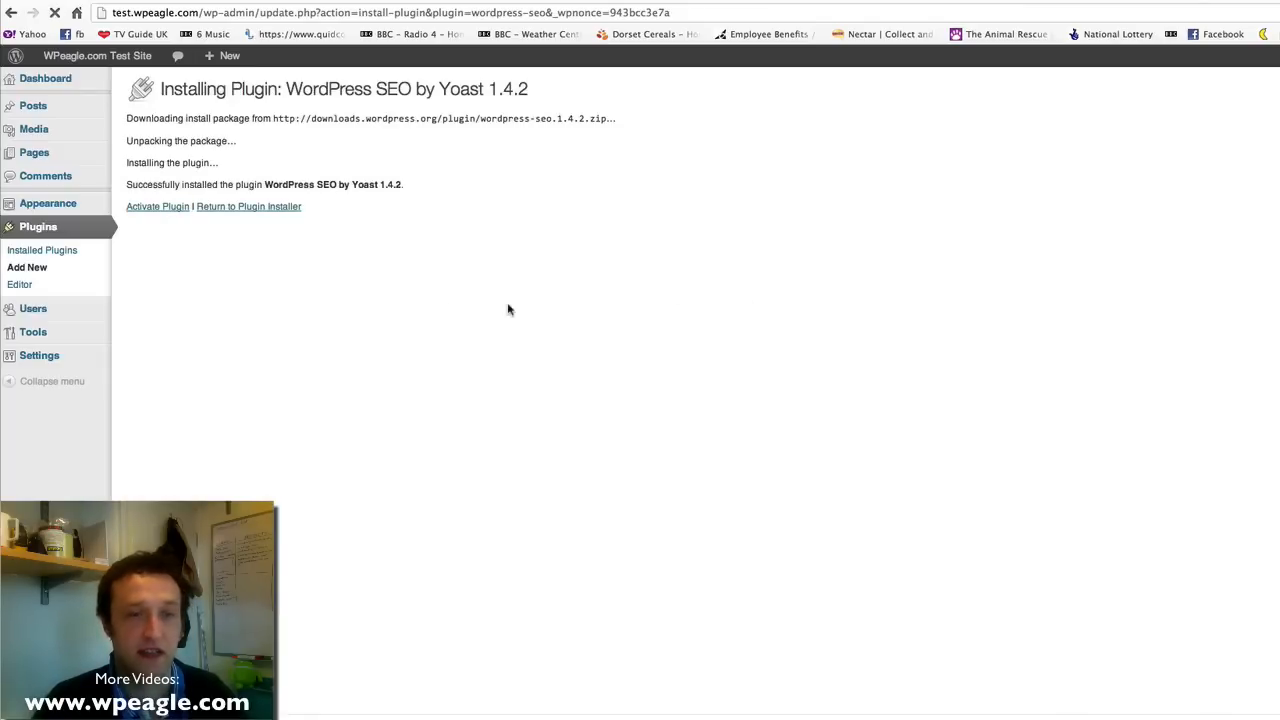
Step: Activate the Yoast SEO plugin and allow its anonymous usage tracking
left_click(156, 206)
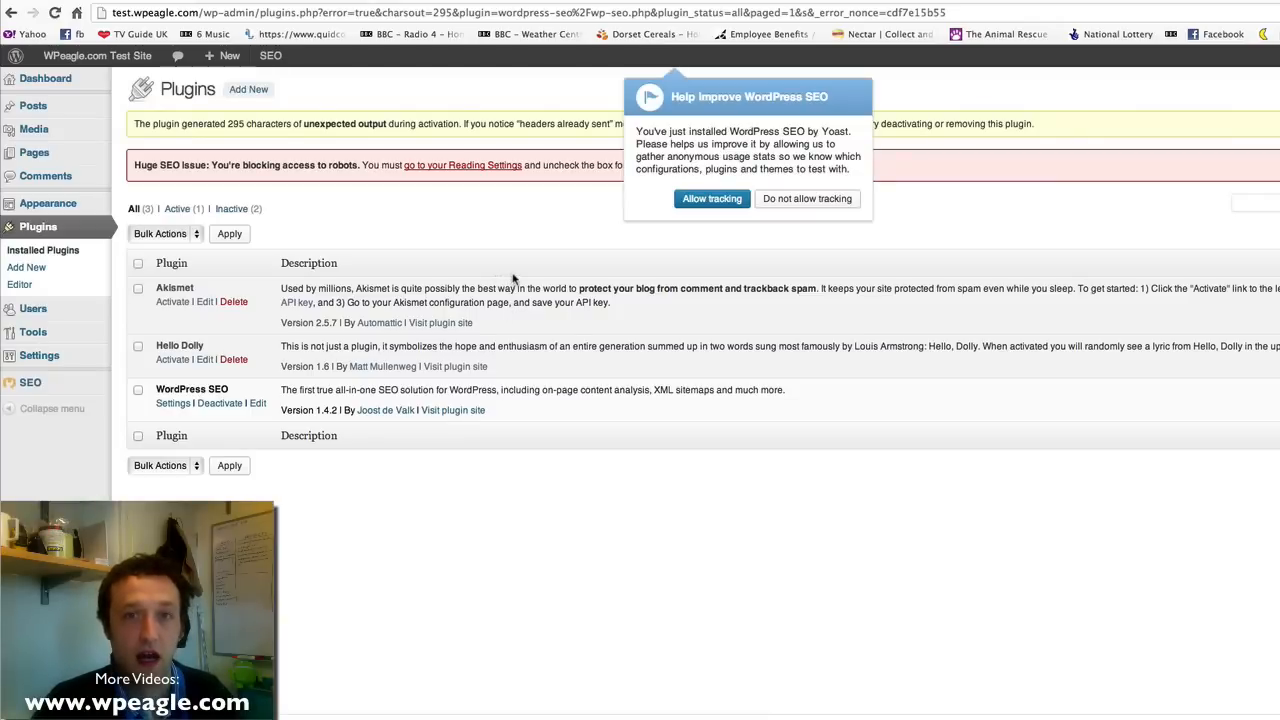
mouse_move(712, 198)
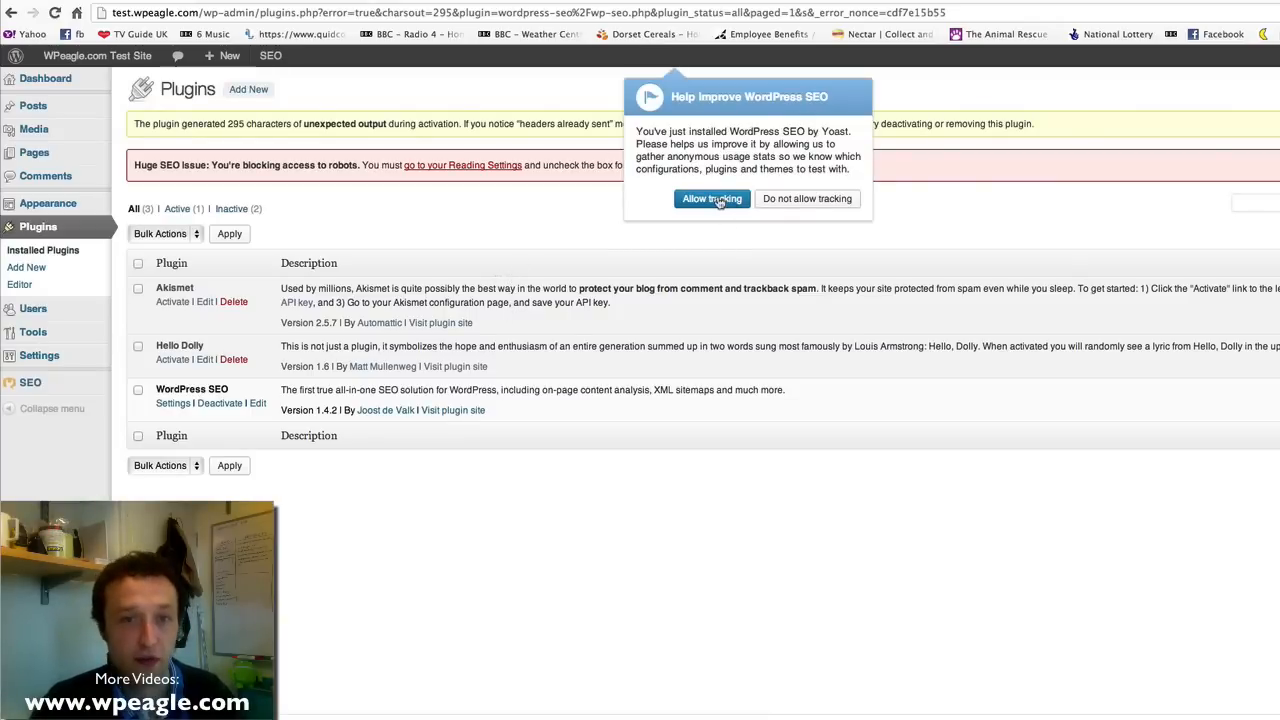
left_click(712, 198)
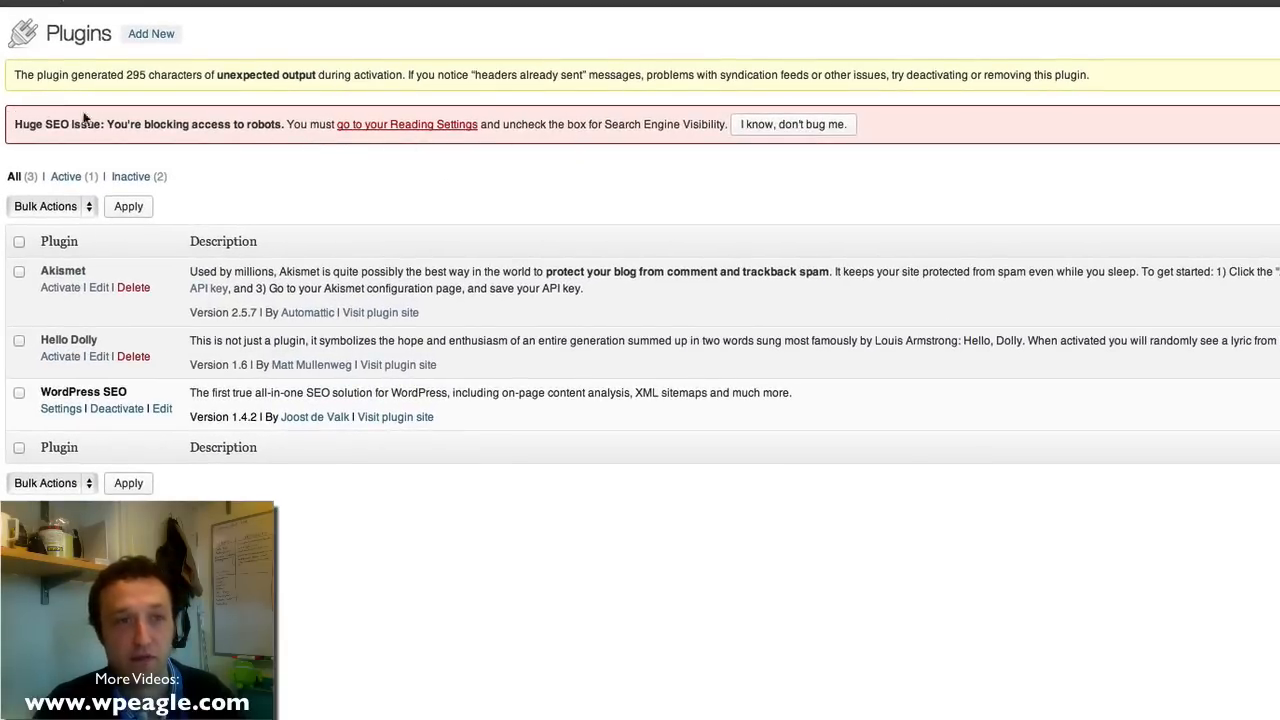
mouse_move(546, 172)
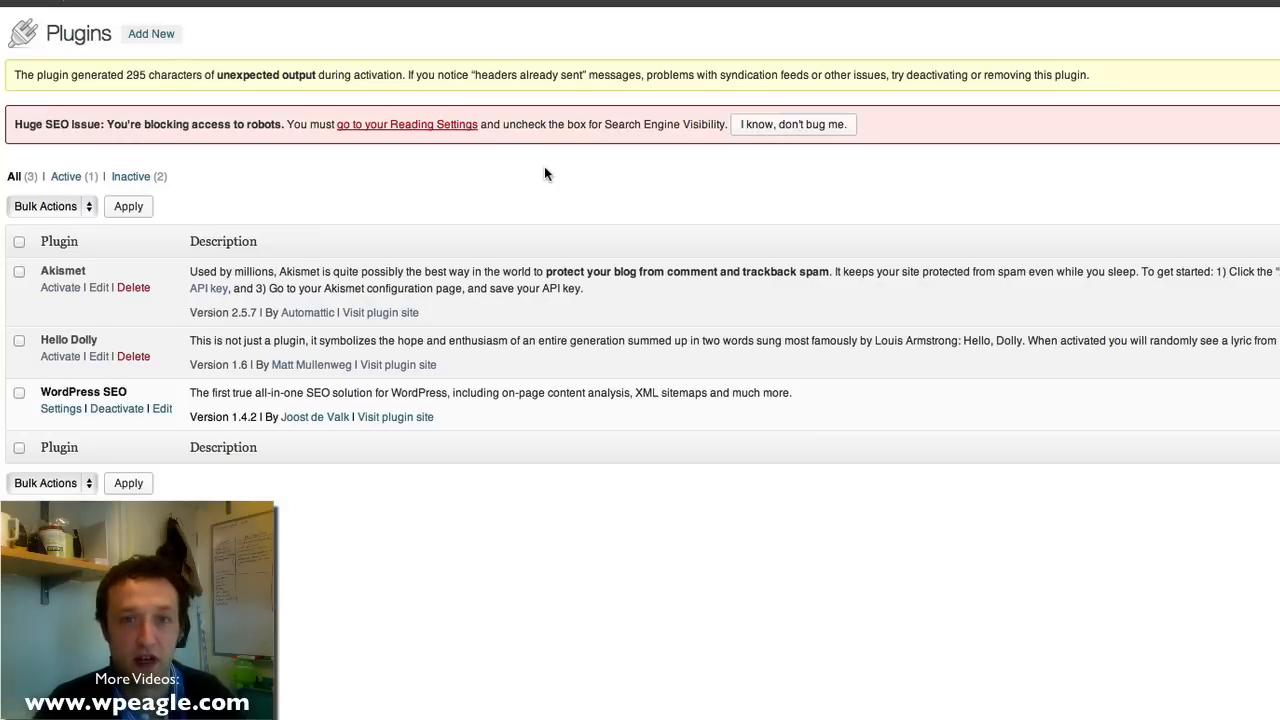
mouse_move(362, 184)
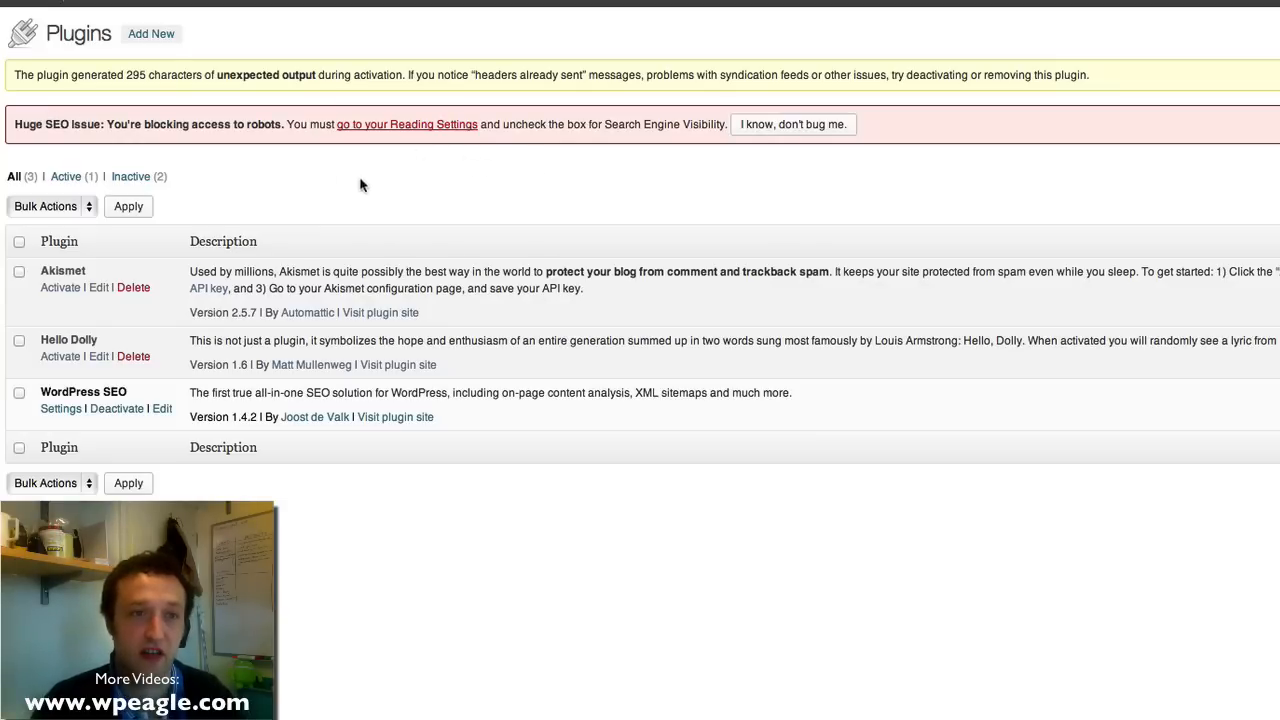
mouse_move(410, 176)
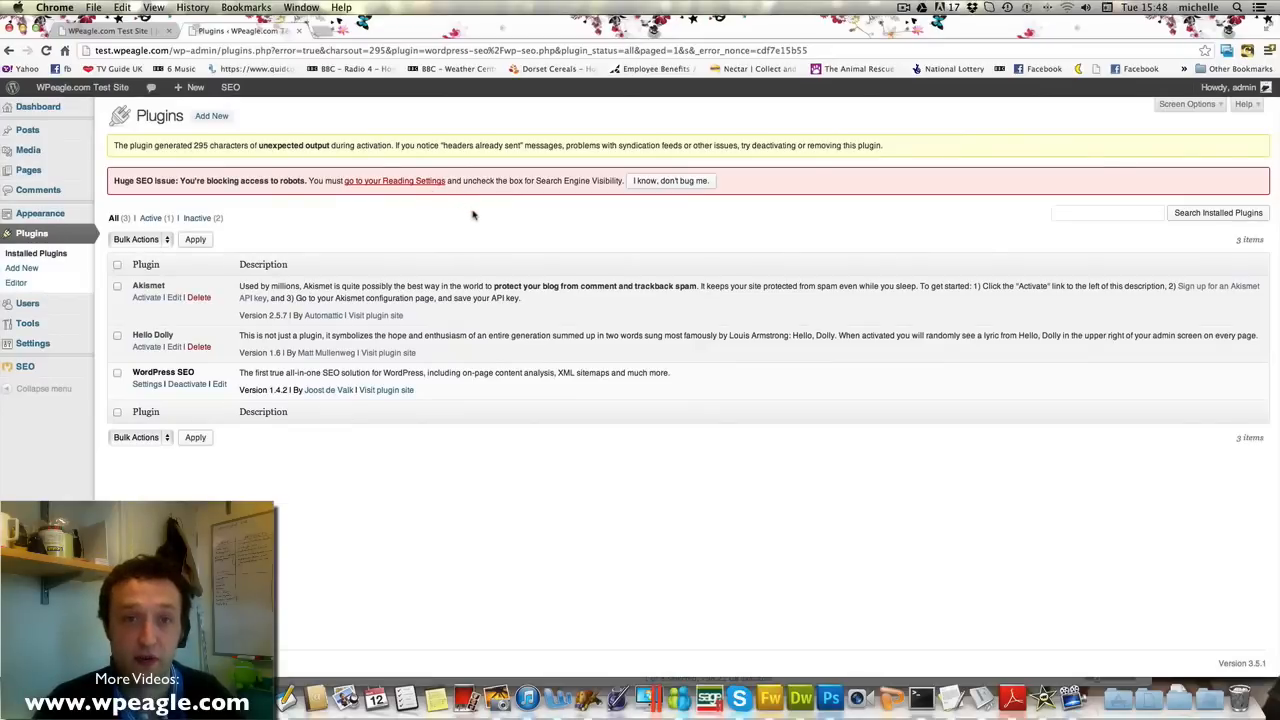
mouse_move(172, 312)
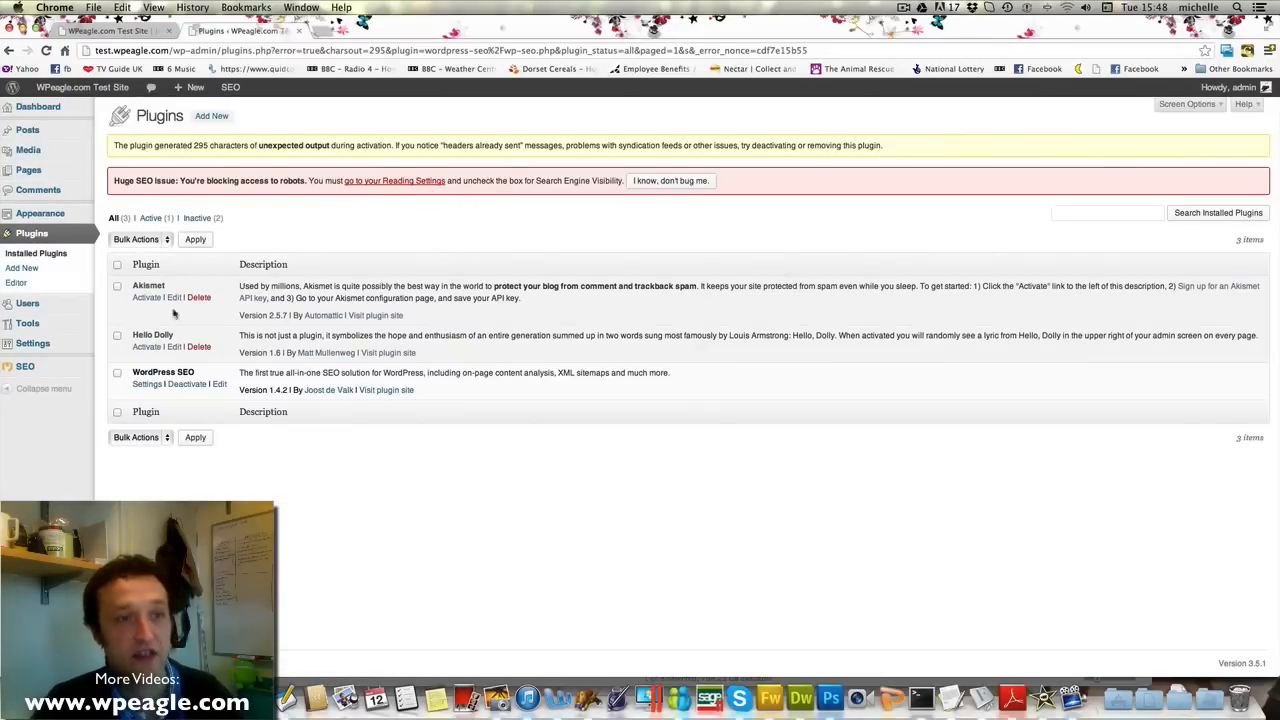
Step: Go to the Yoast SEO dashboard, dismiss the tour and review the General Settings
left_click(24, 366)
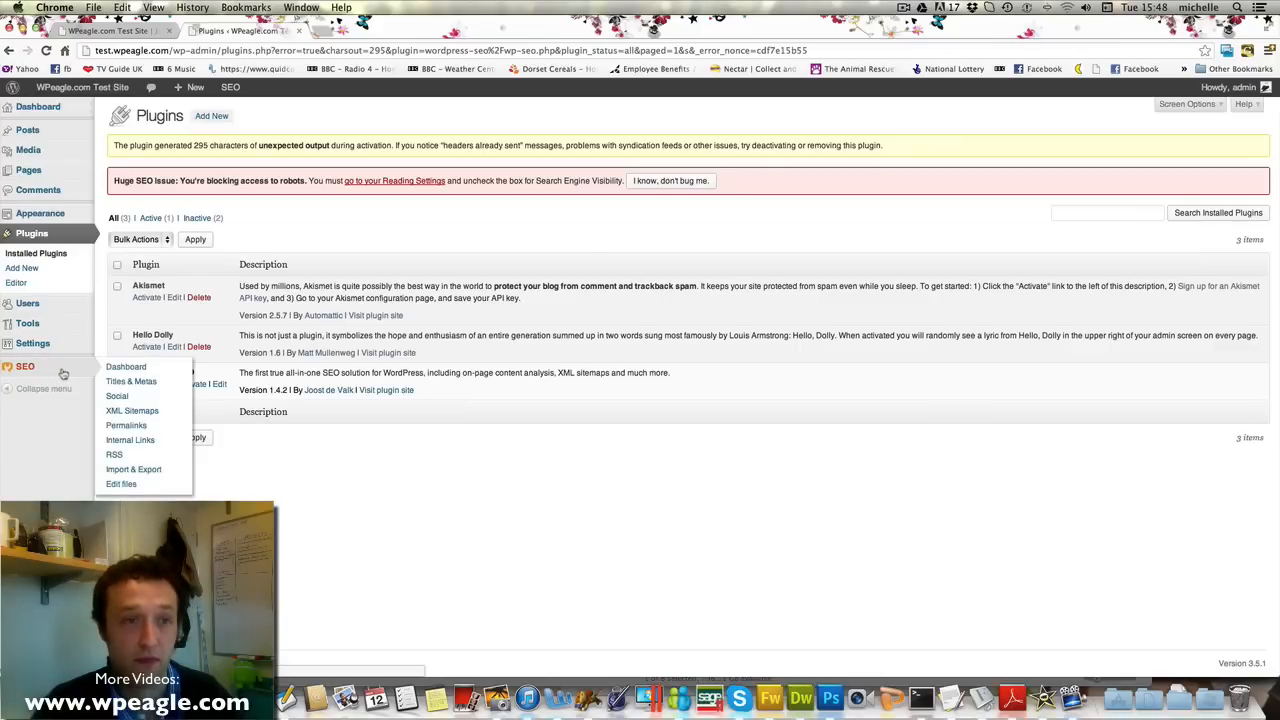
left_click(126, 366)
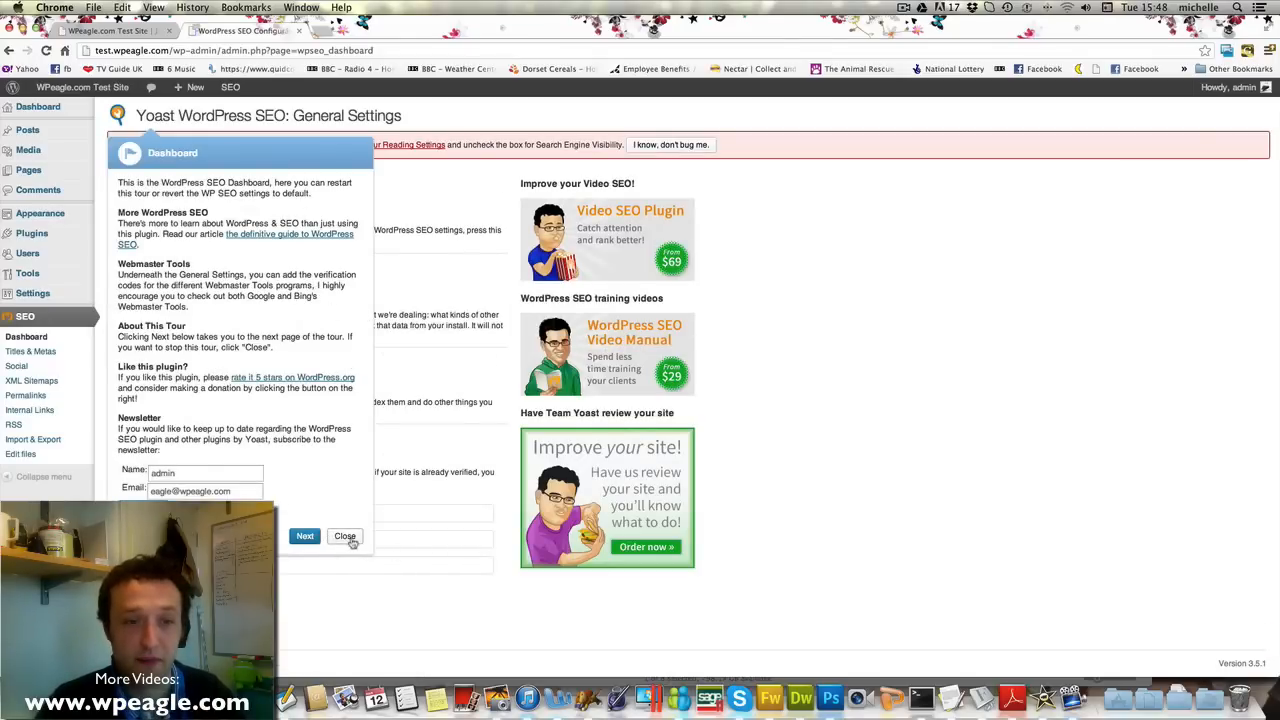
left_click(344, 536)
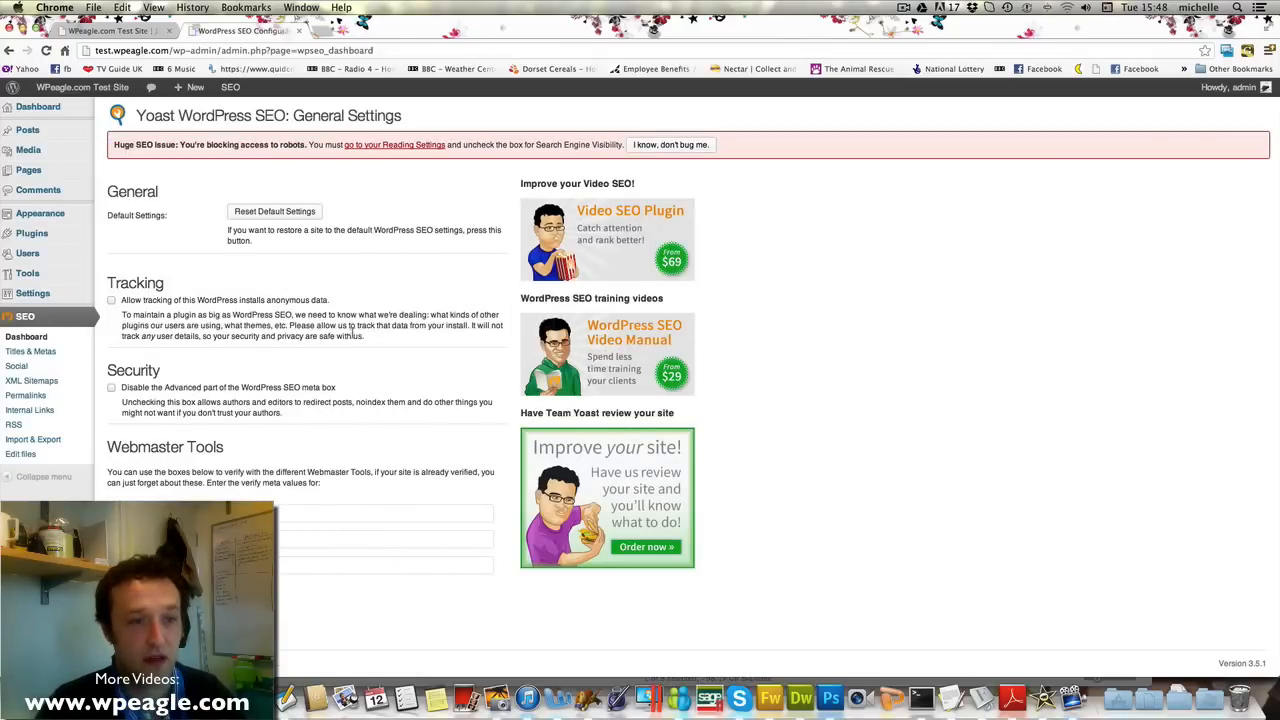
scroll("down", 3)
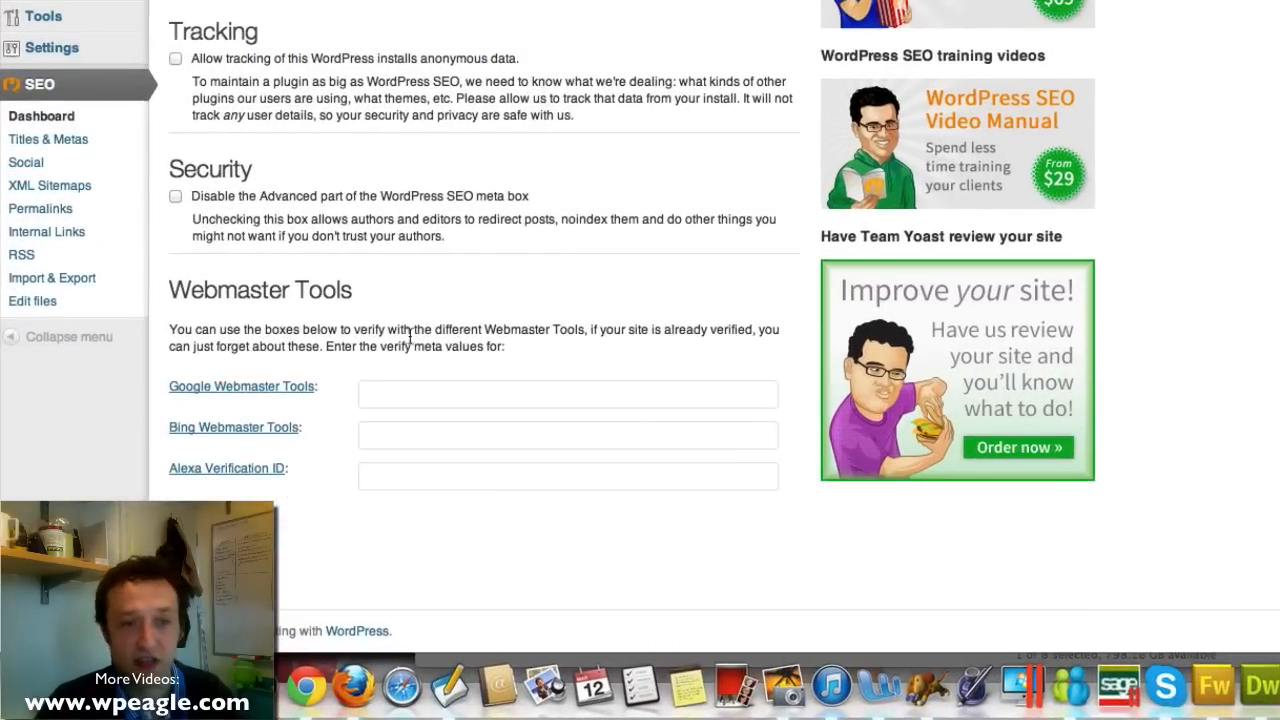
mouse_move(790, 392)
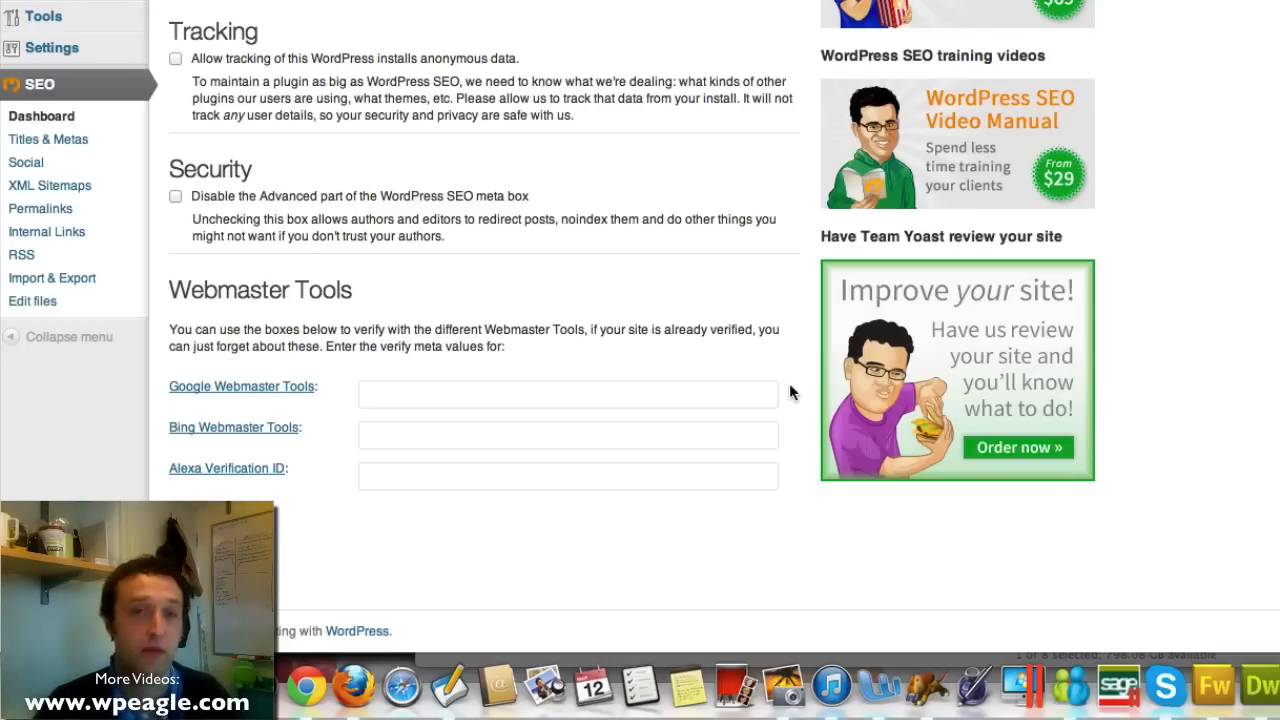
scroll("up", 3)
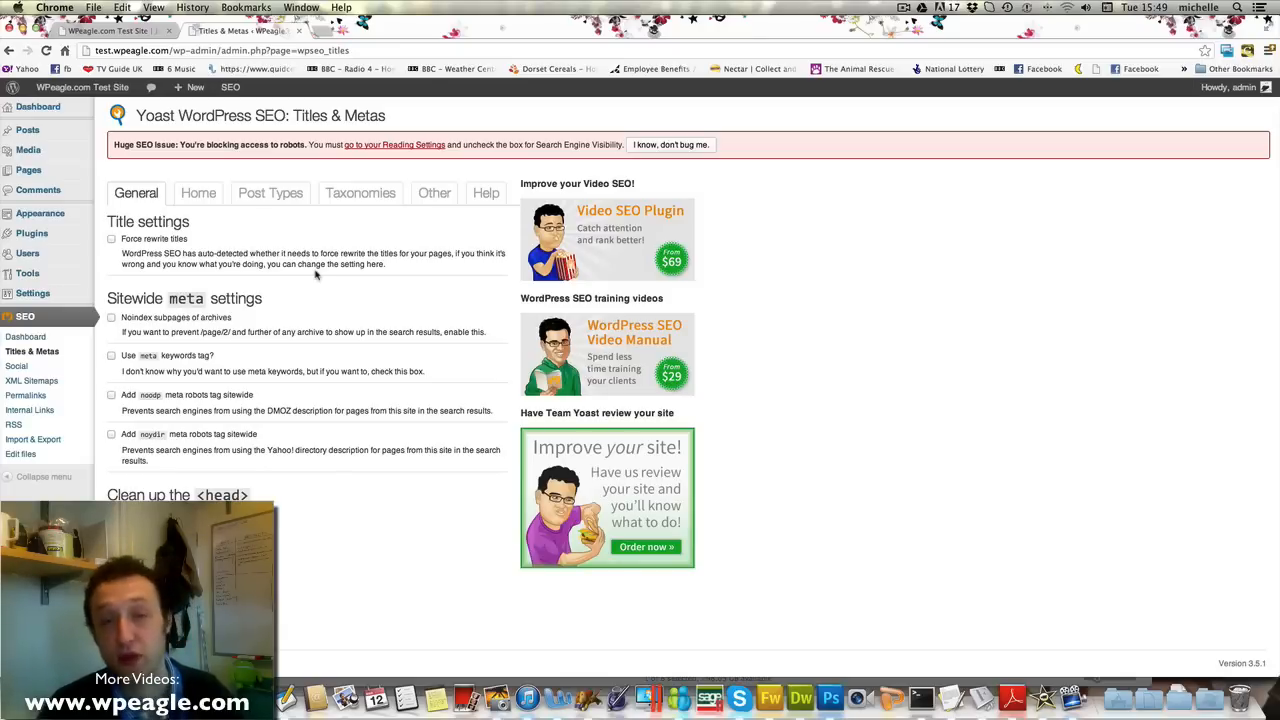
Step: On the Home tab, set the homepage title template to 'Blue Widgets, Green Widgets, Yellow Widgets'
left_click(198, 192)
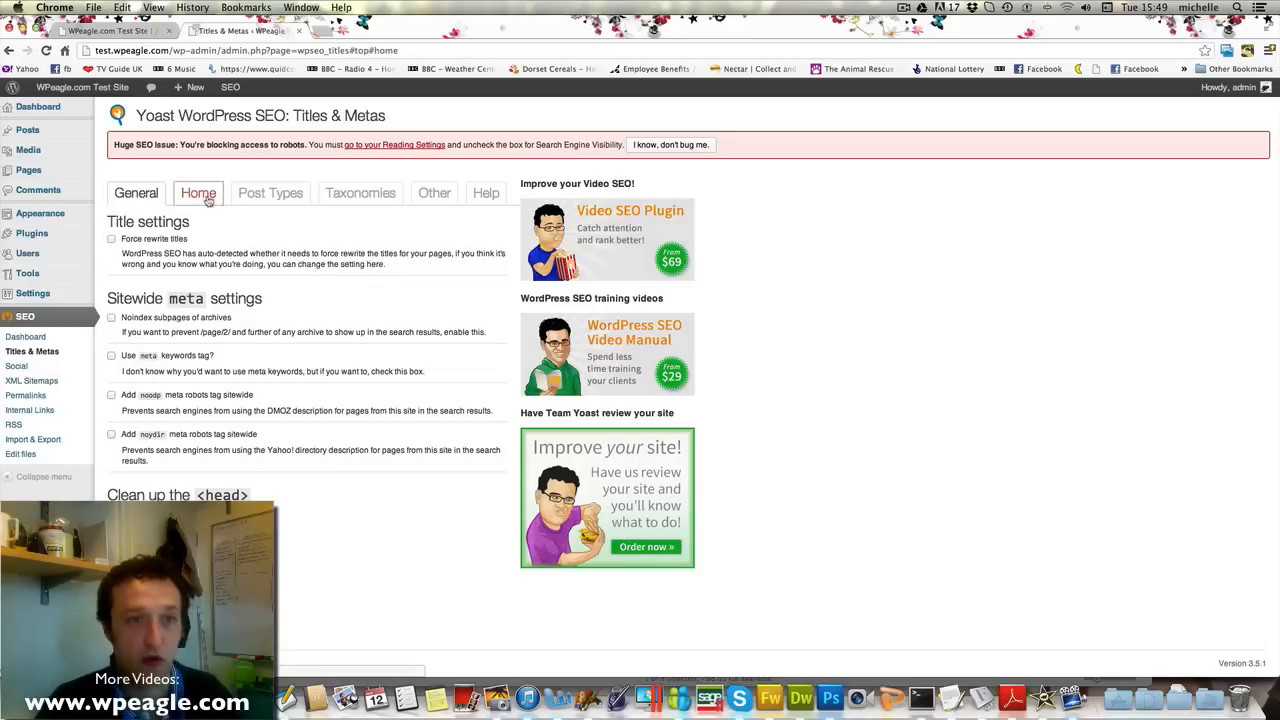
left_click(198, 192)
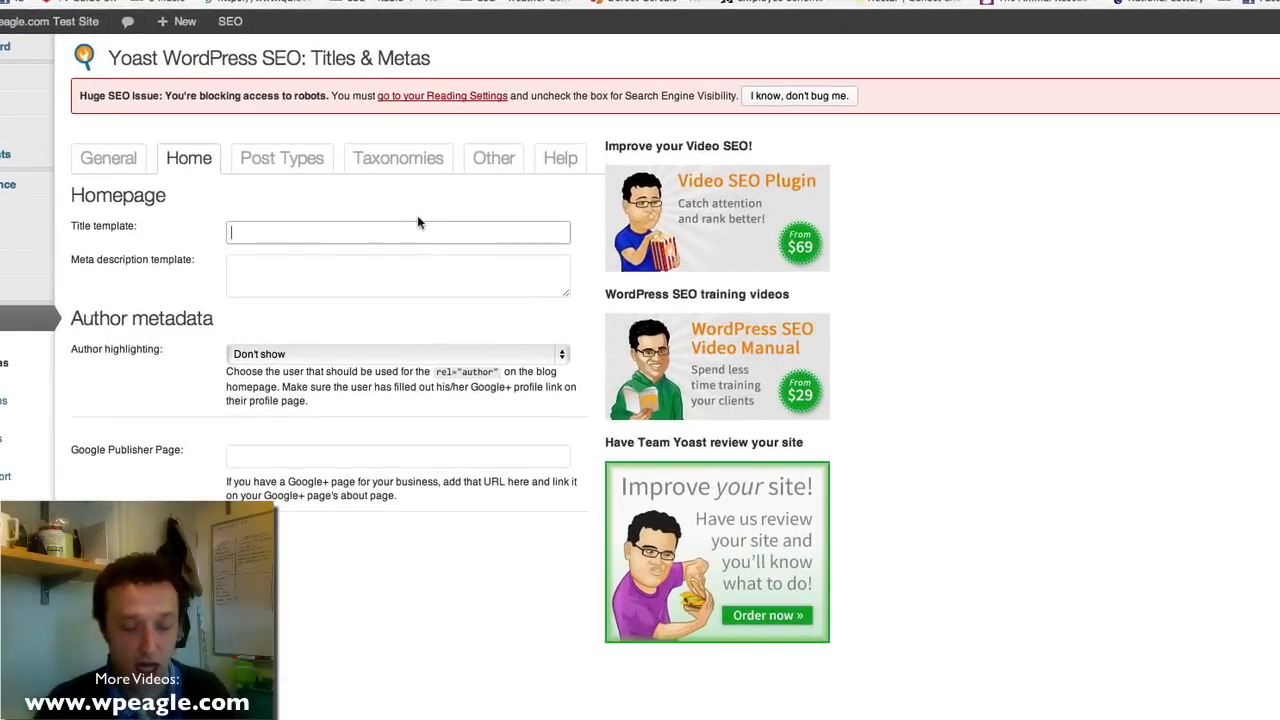
type("Blue Wig")
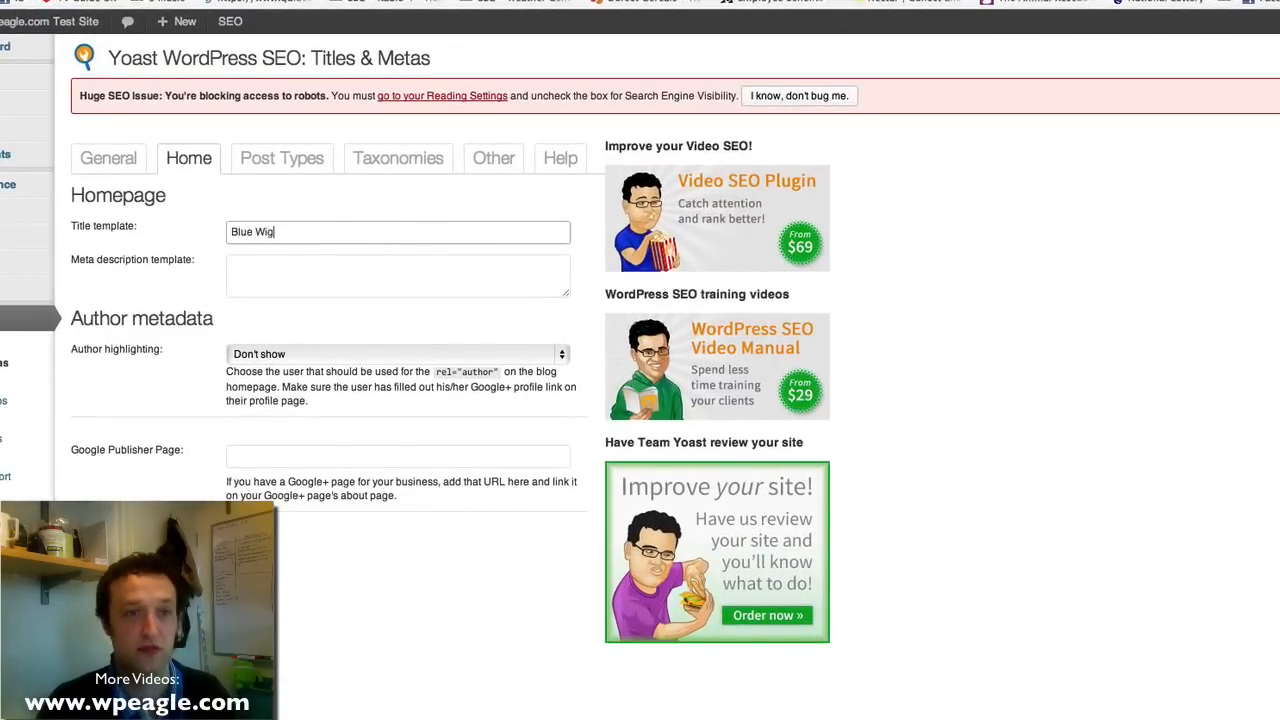
type("dgets")
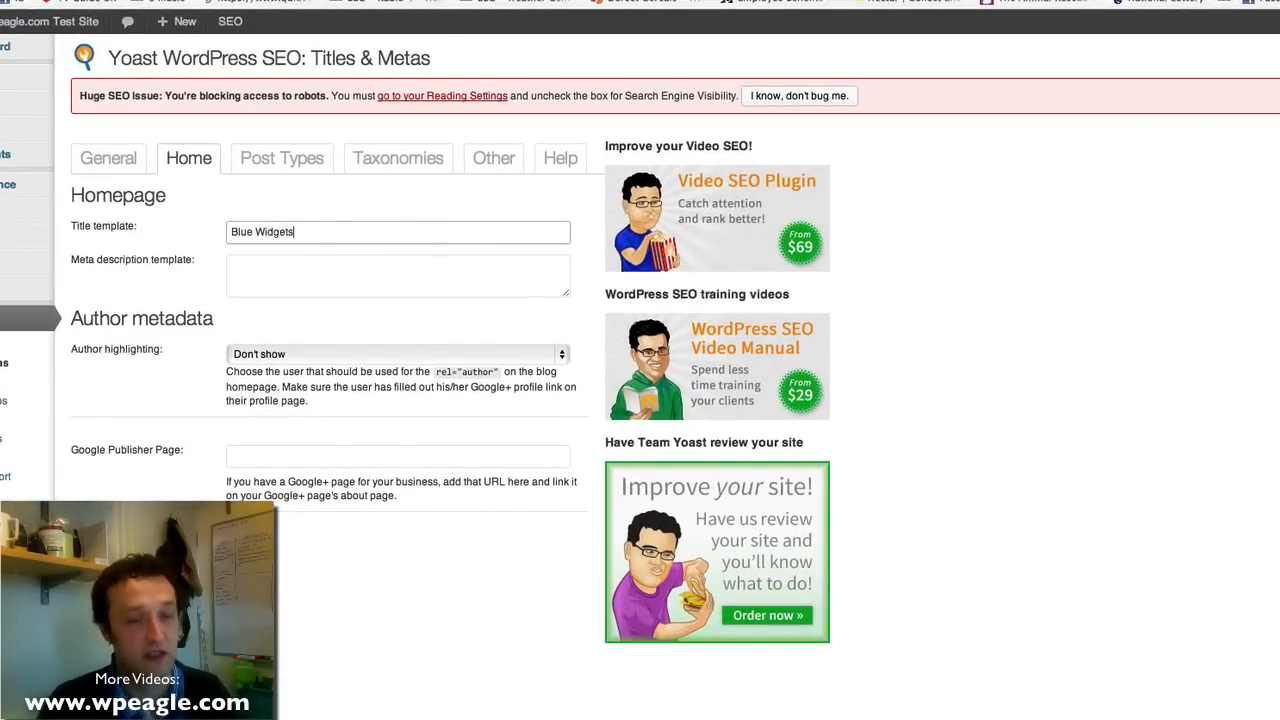
type(", Gree")
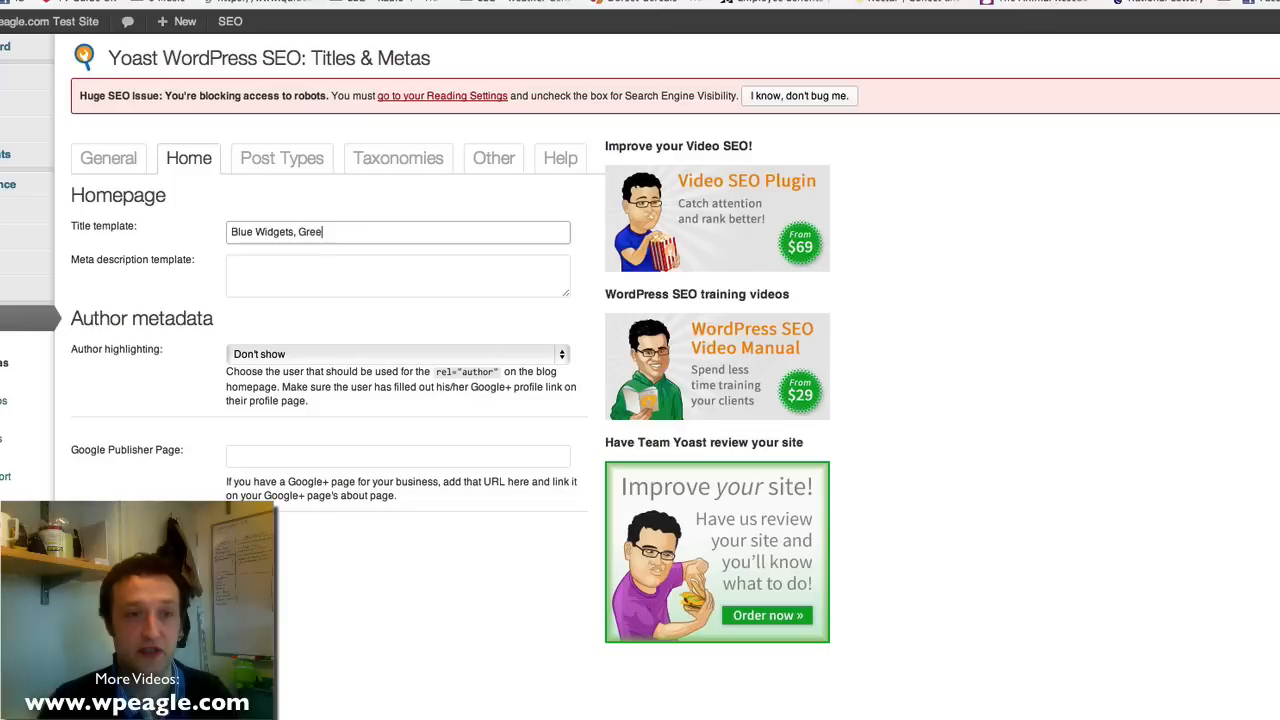
type("n Widgets,")
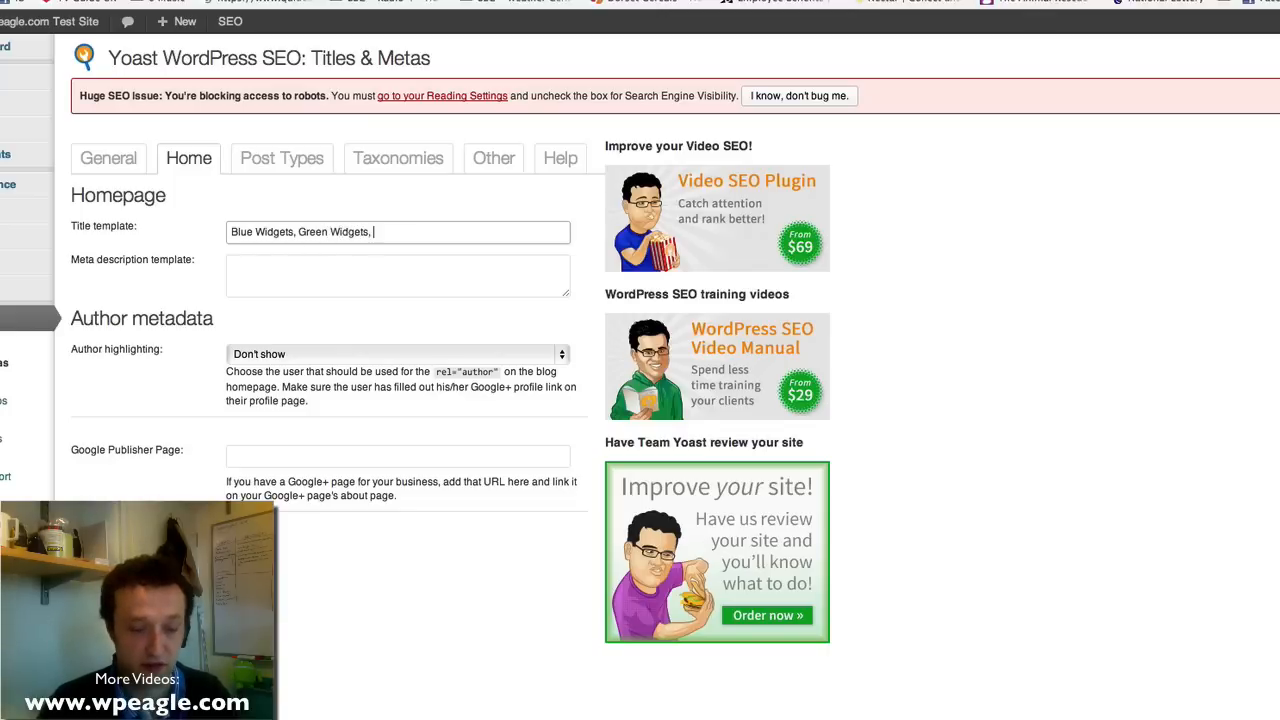
type("Yellow Widgets.")
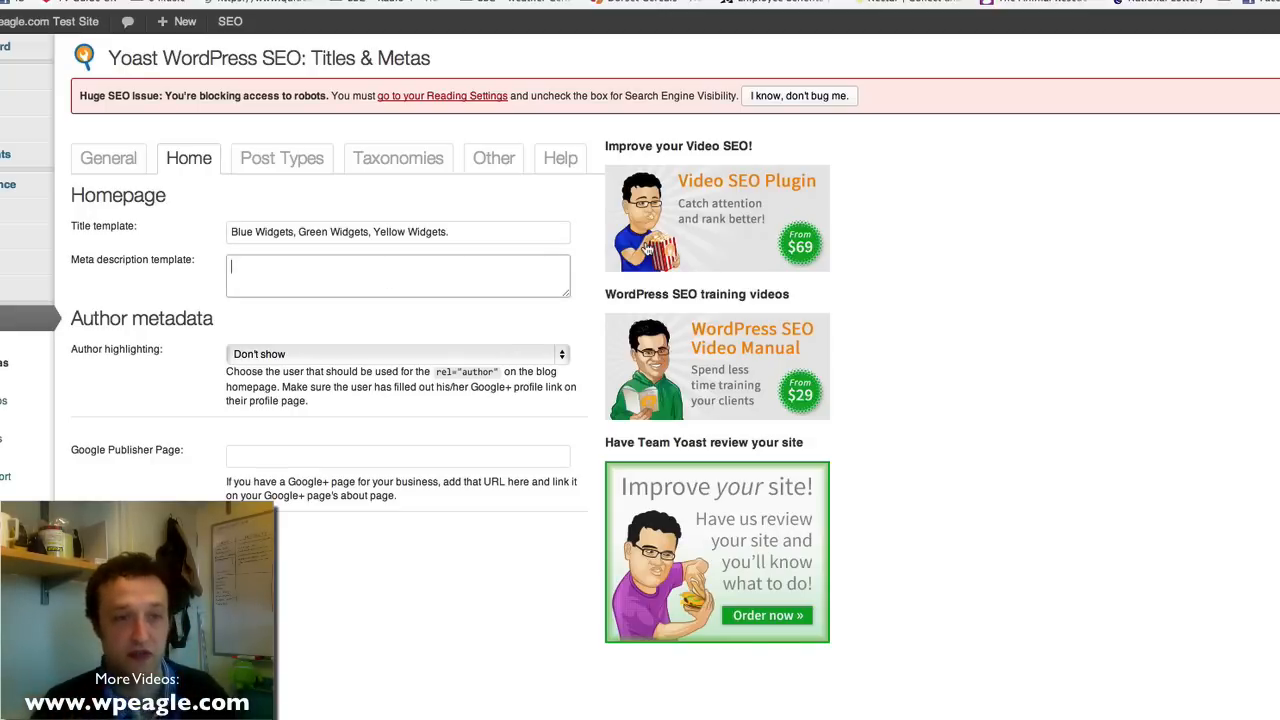
Step: Fill the homepage meta description with the widgets list, availability and fast shipping, and save
type("Blue Wig")
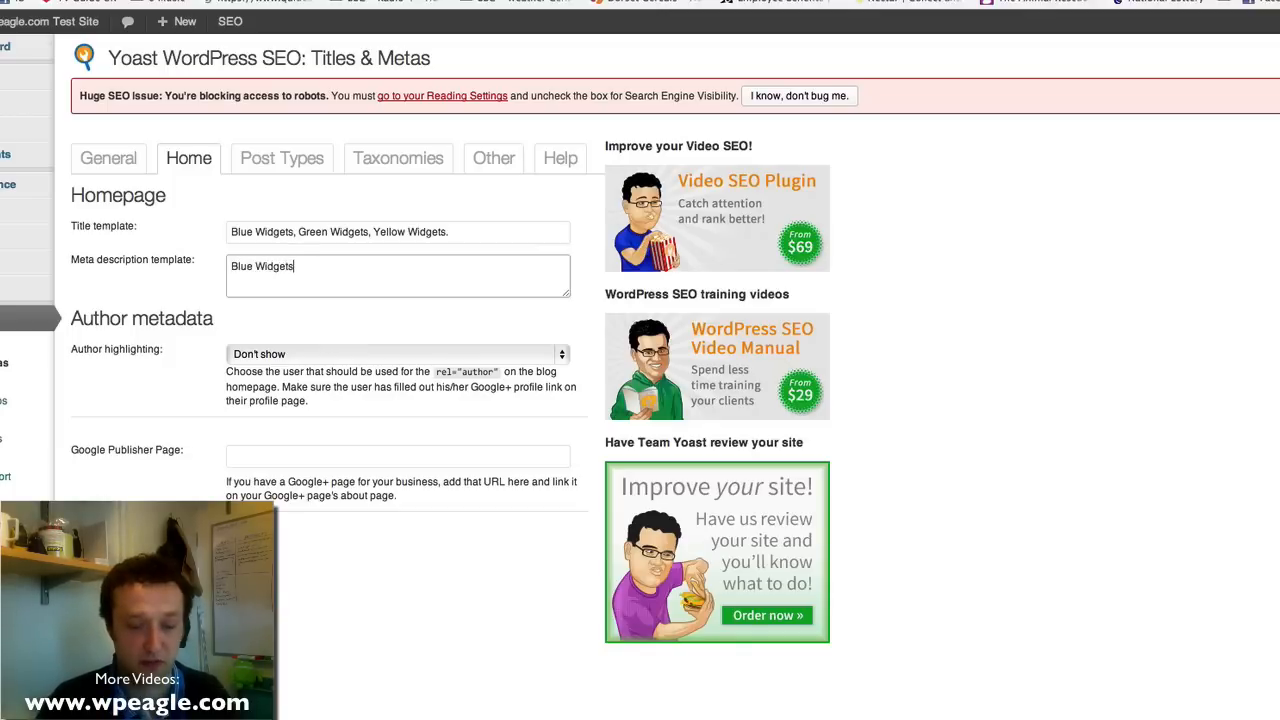
type(", Green Widge")
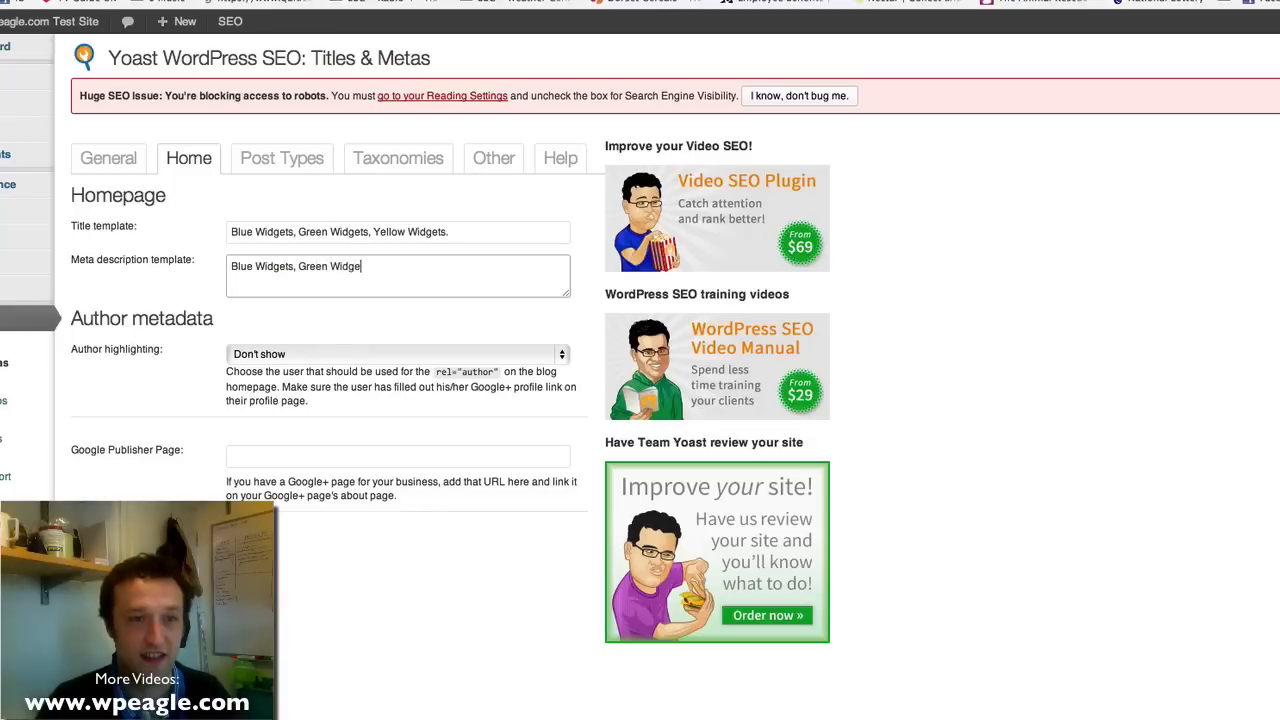
type("s, Yellow W")
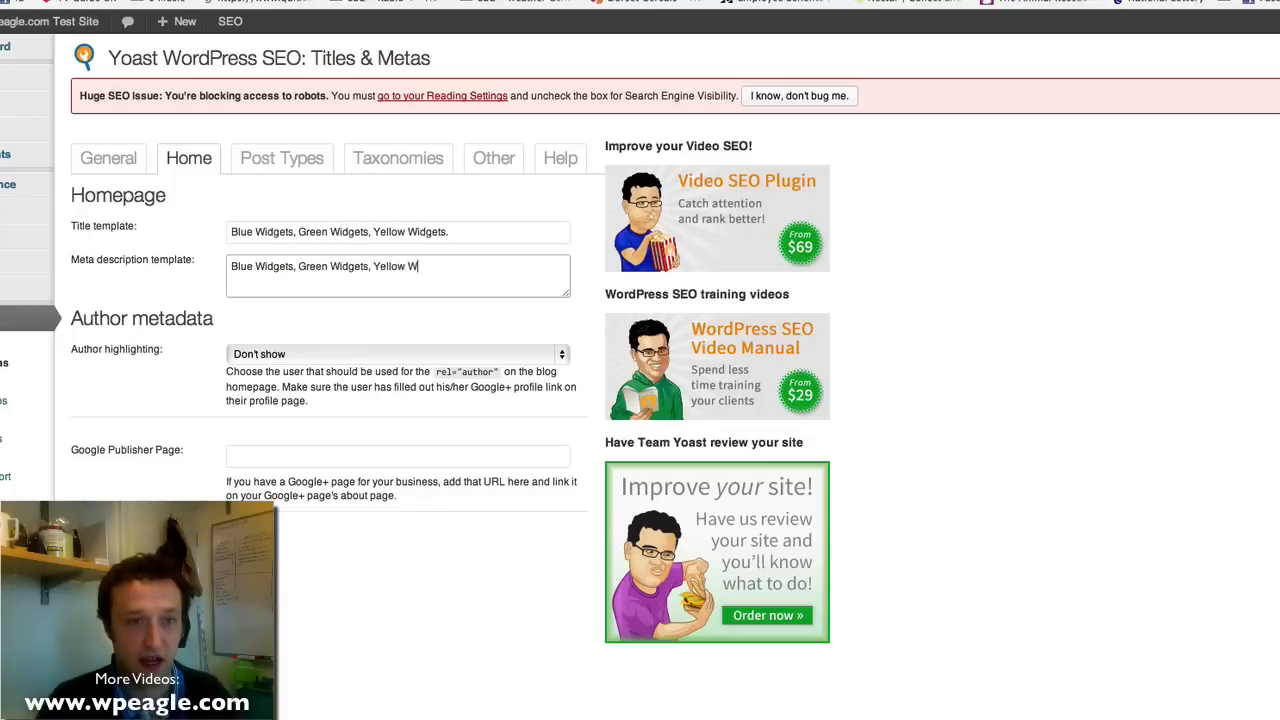
type("idgets")
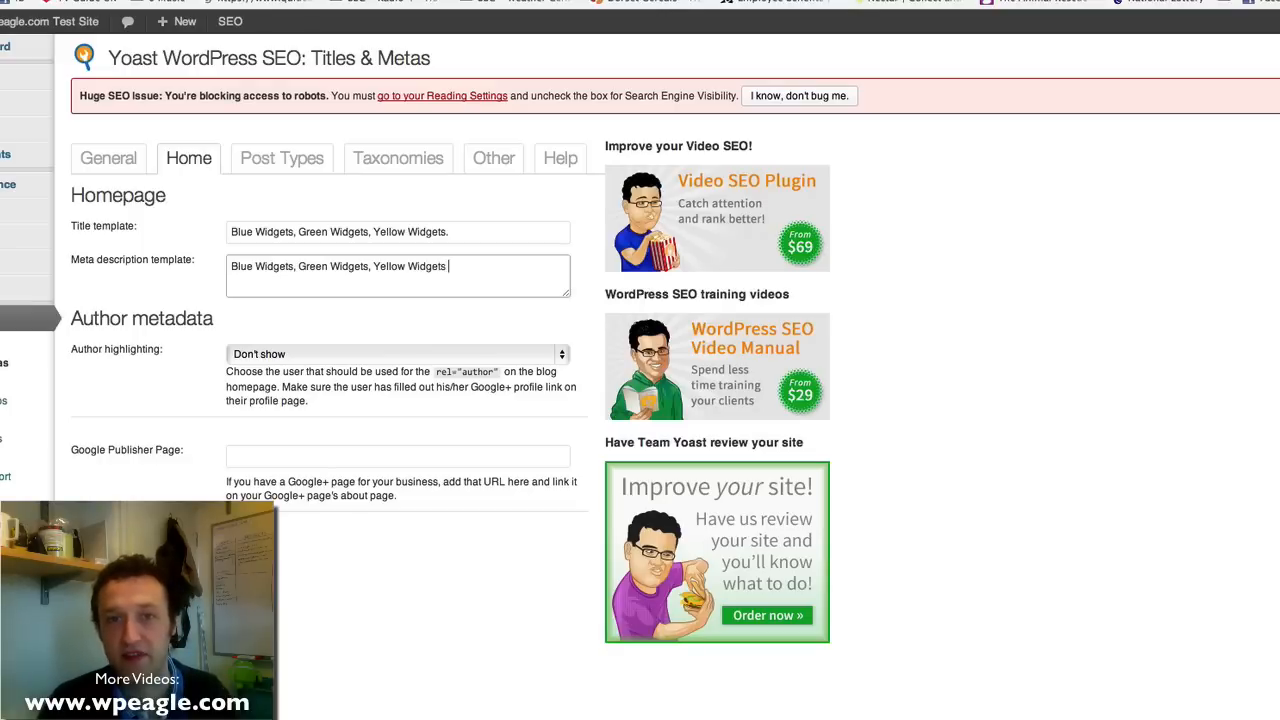
type("available to order online")
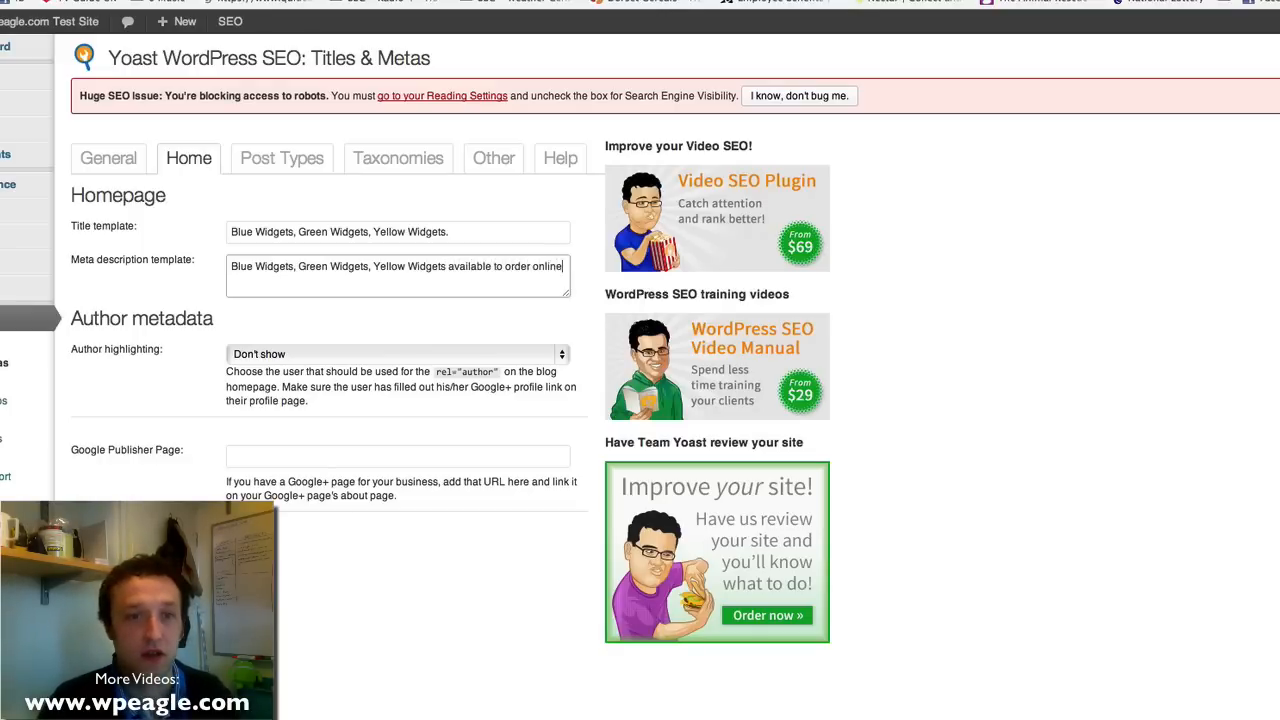
type("Fast S")
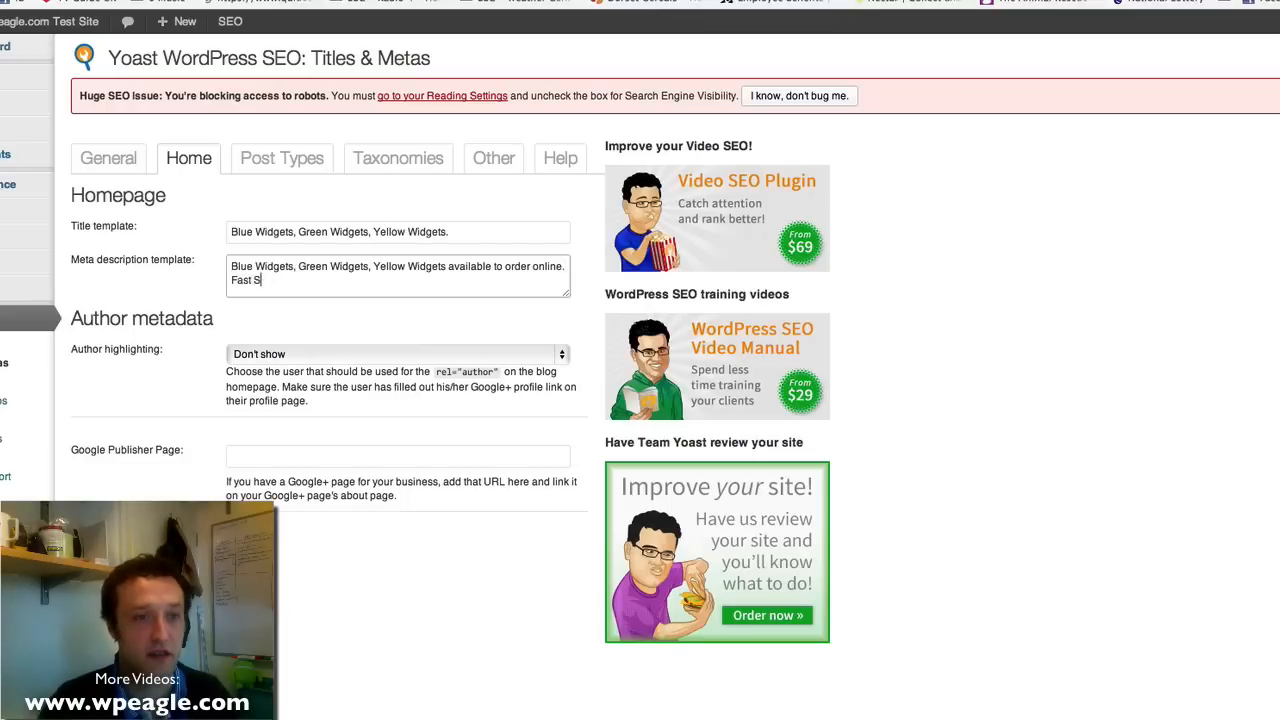
type("hipping Word")
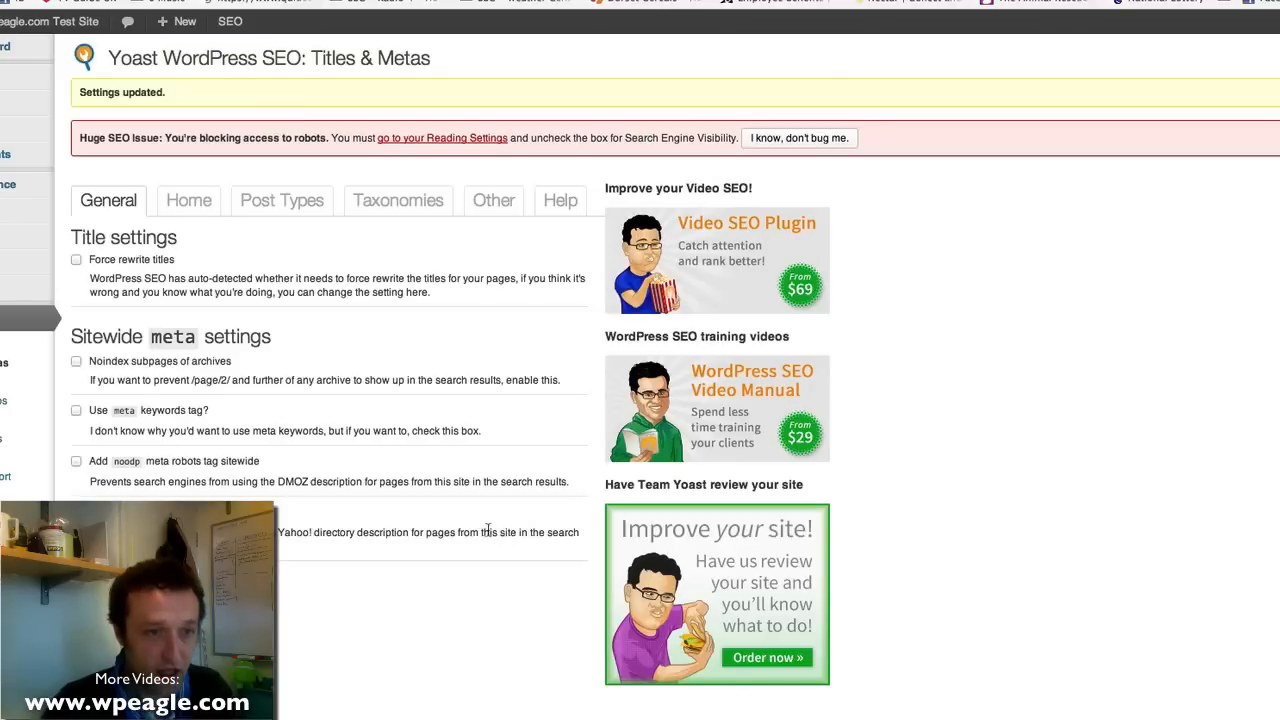
left_click(188, 200)
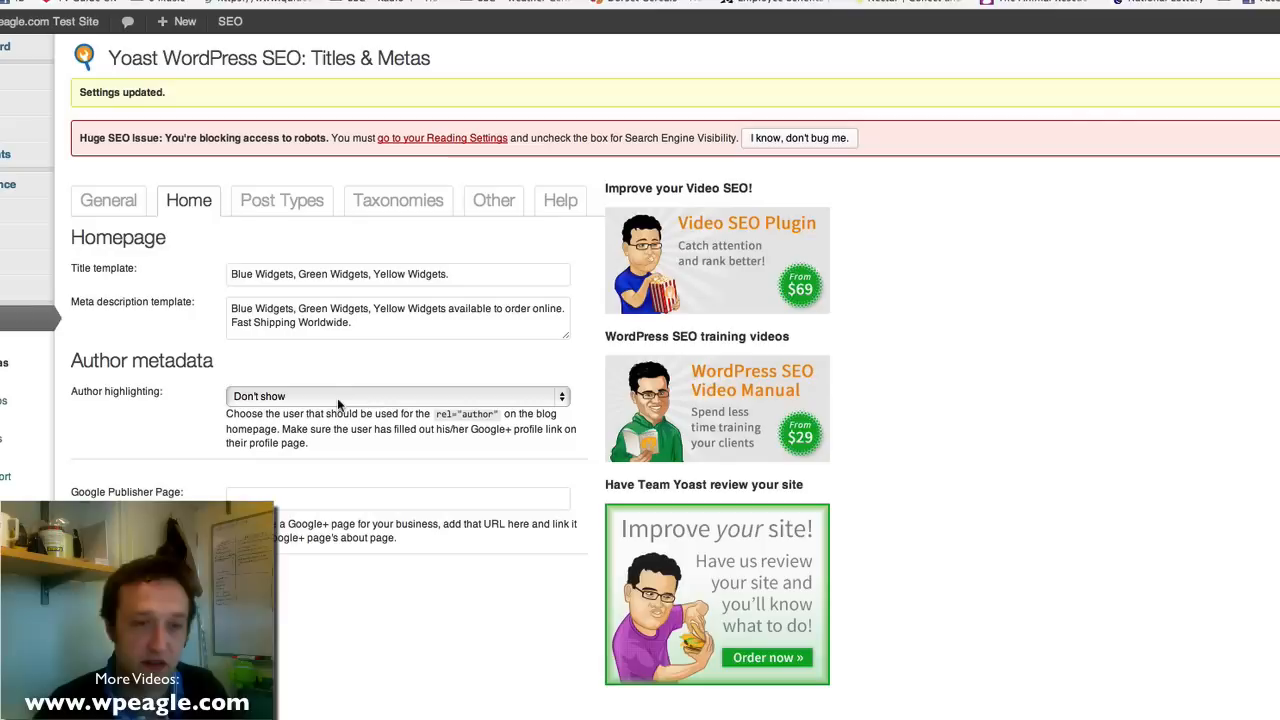
mouse_move(302, 376)
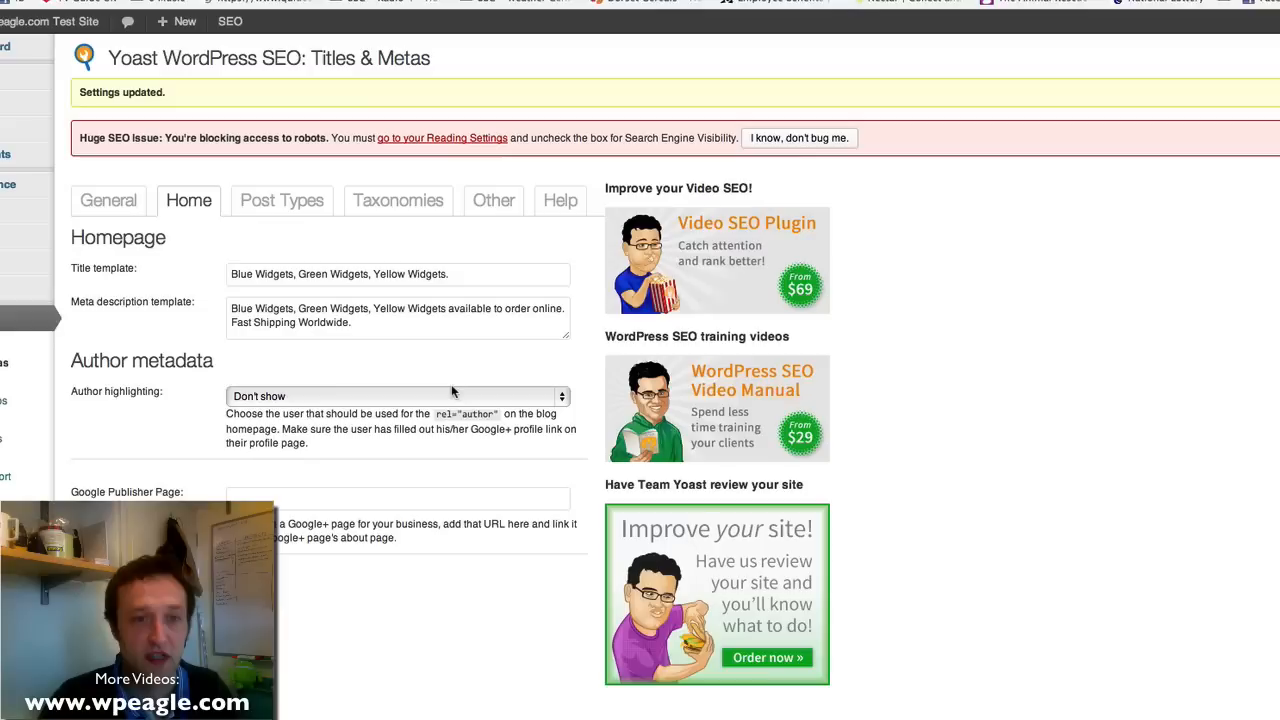
mouse_move(410, 352)
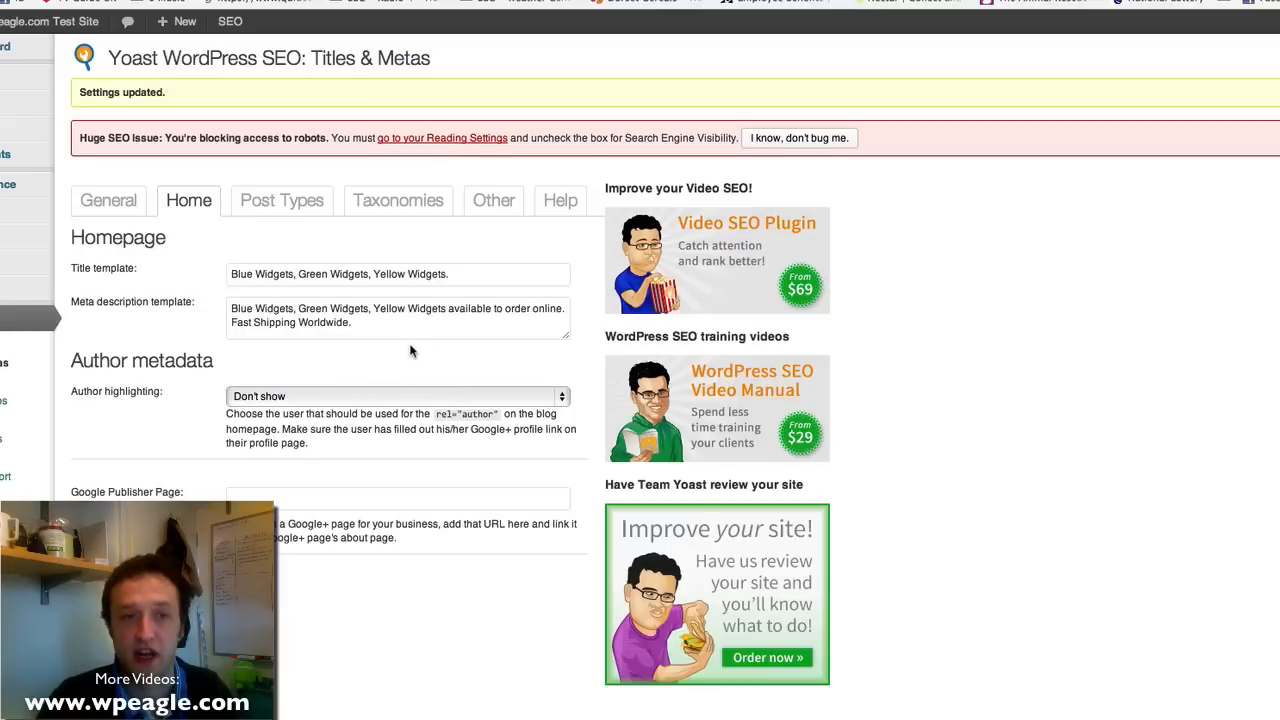
mouse_move(340, 248)
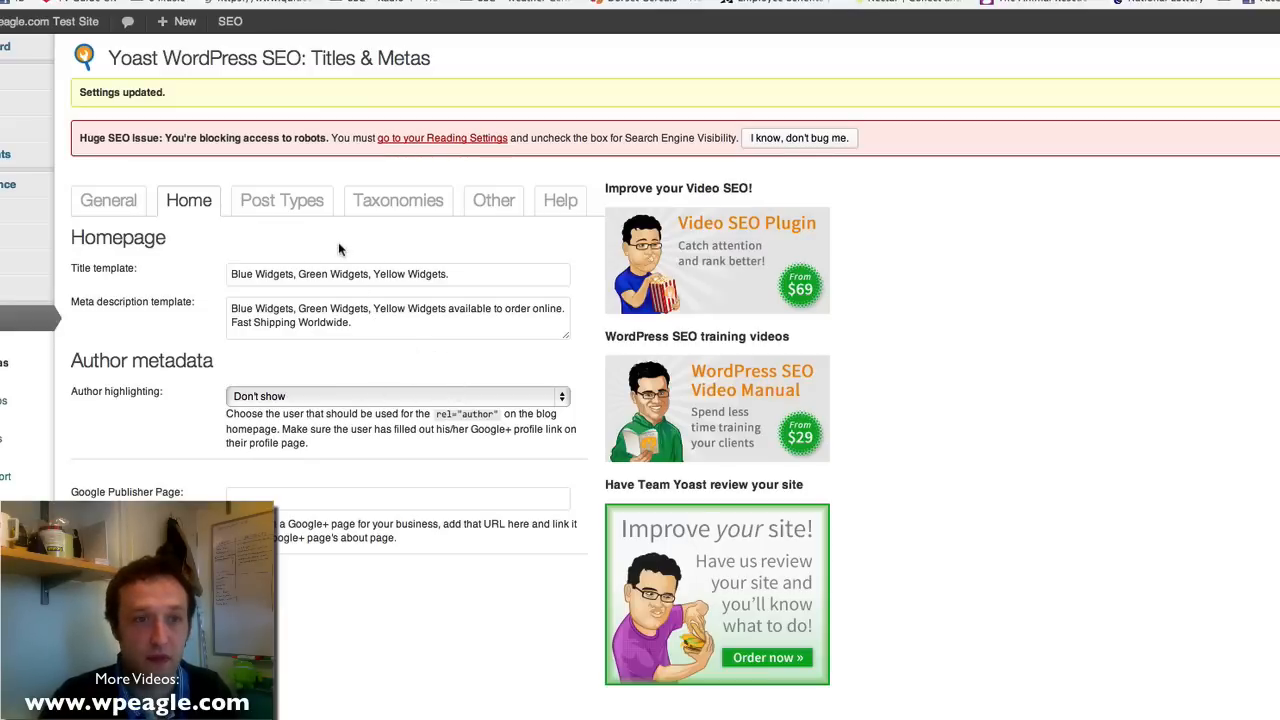
Step: View the Post Types title and meta templates for posts and pages
left_click(282, 200)
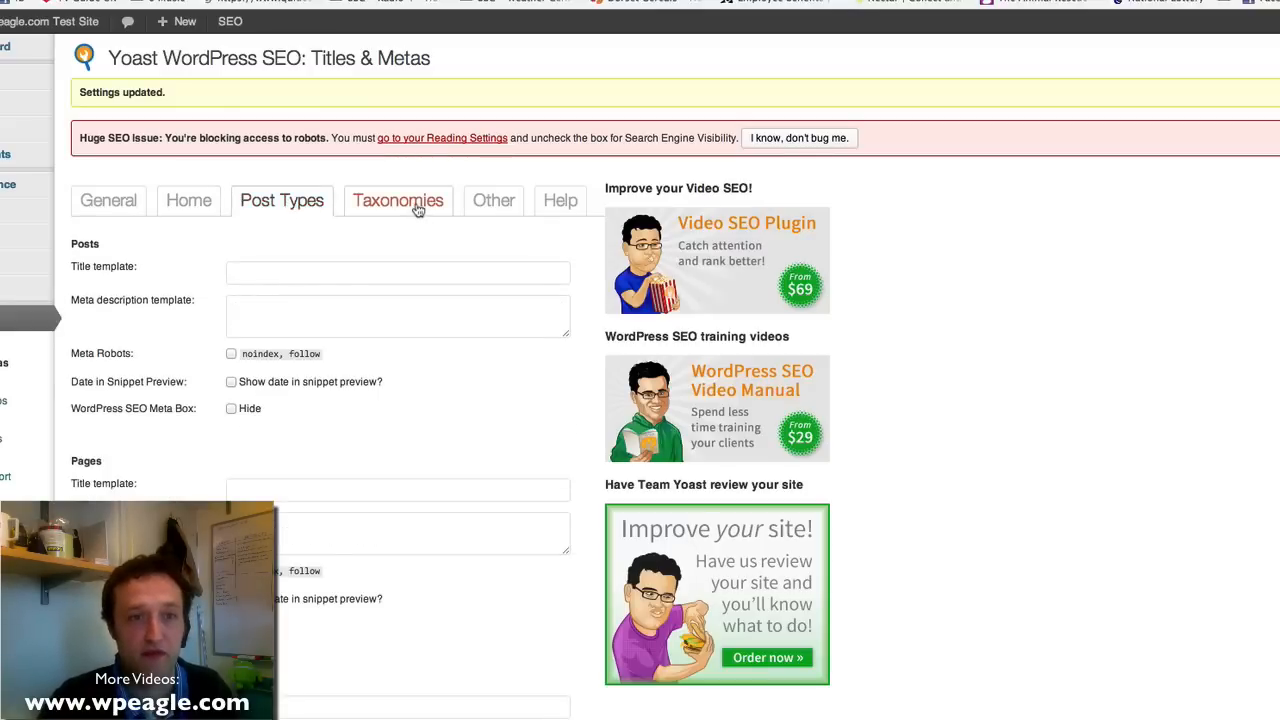
scroll("down", 3)
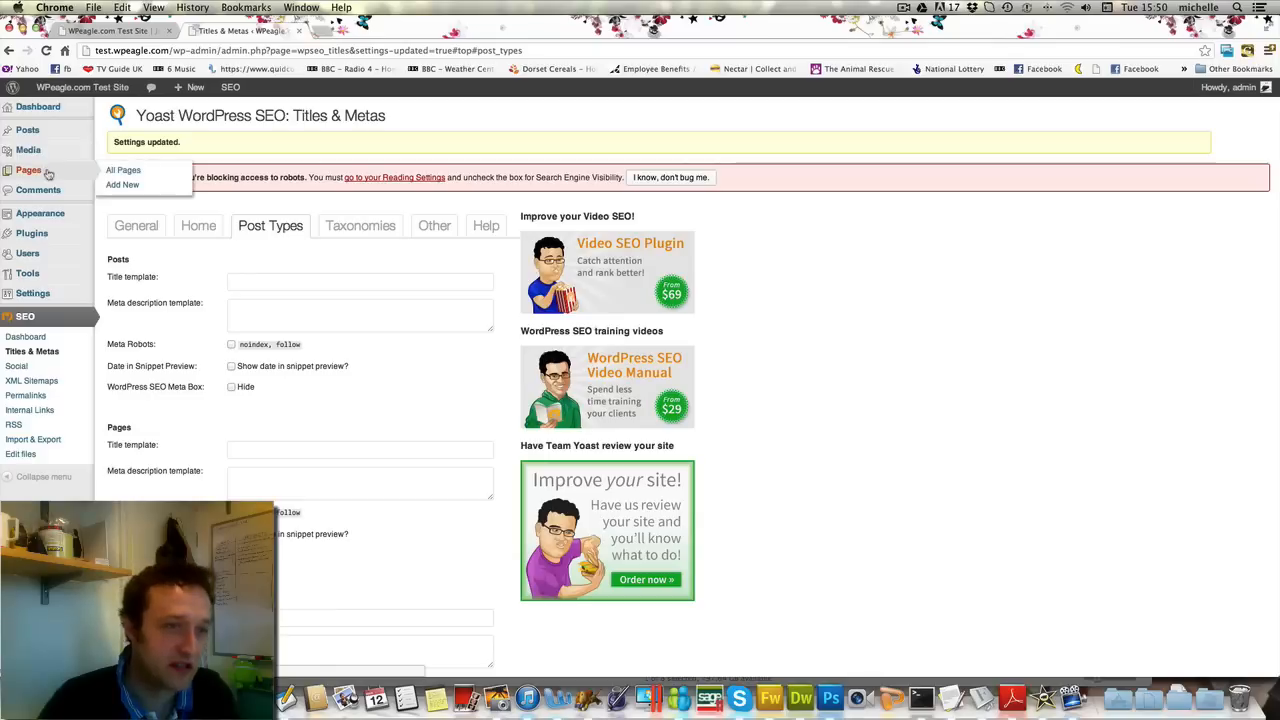
Step: From All Pages, edit Sample Page and scroll to its WordPress SEO by Yoast box
left_click(124, 168)
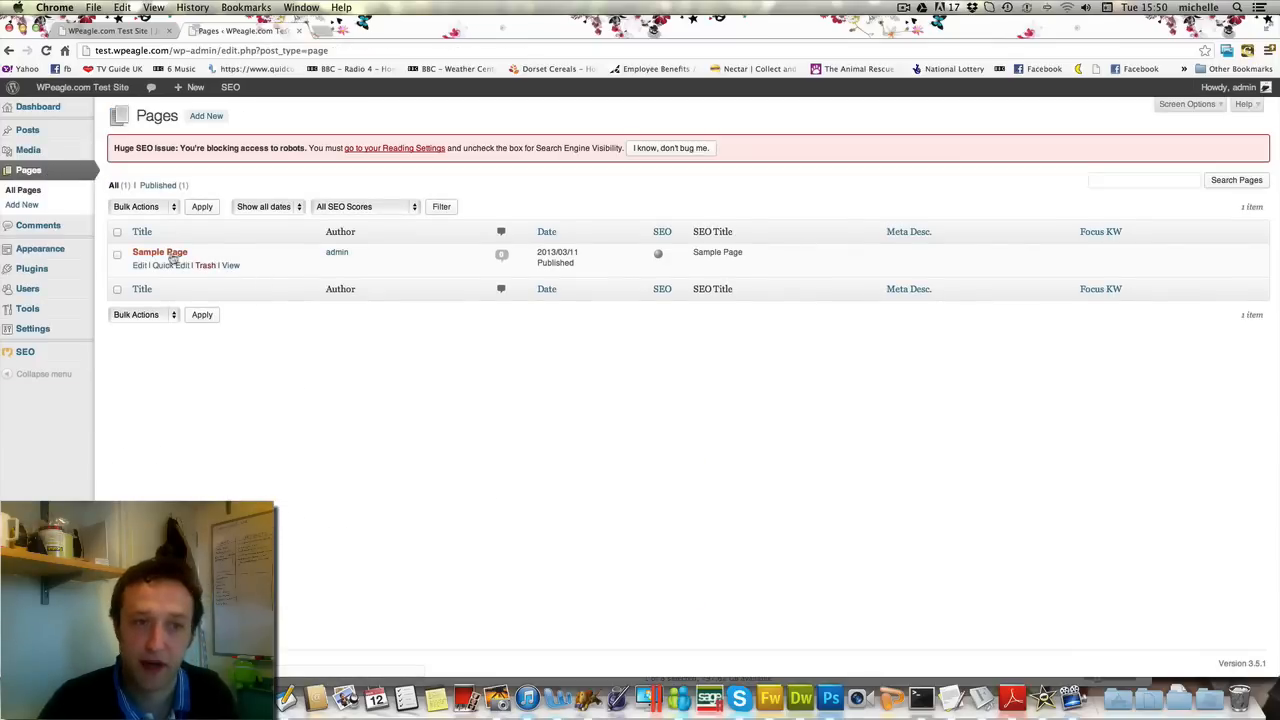
left_click(160, 252)
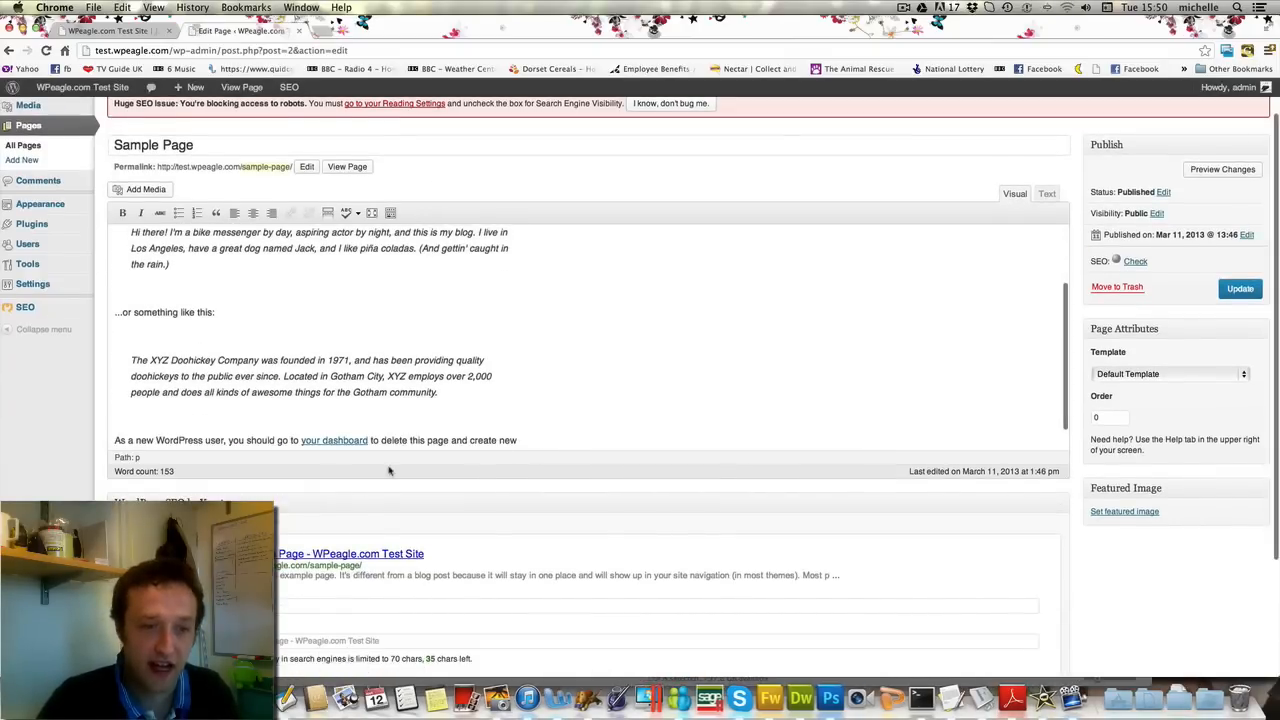
scroll("down", 3)
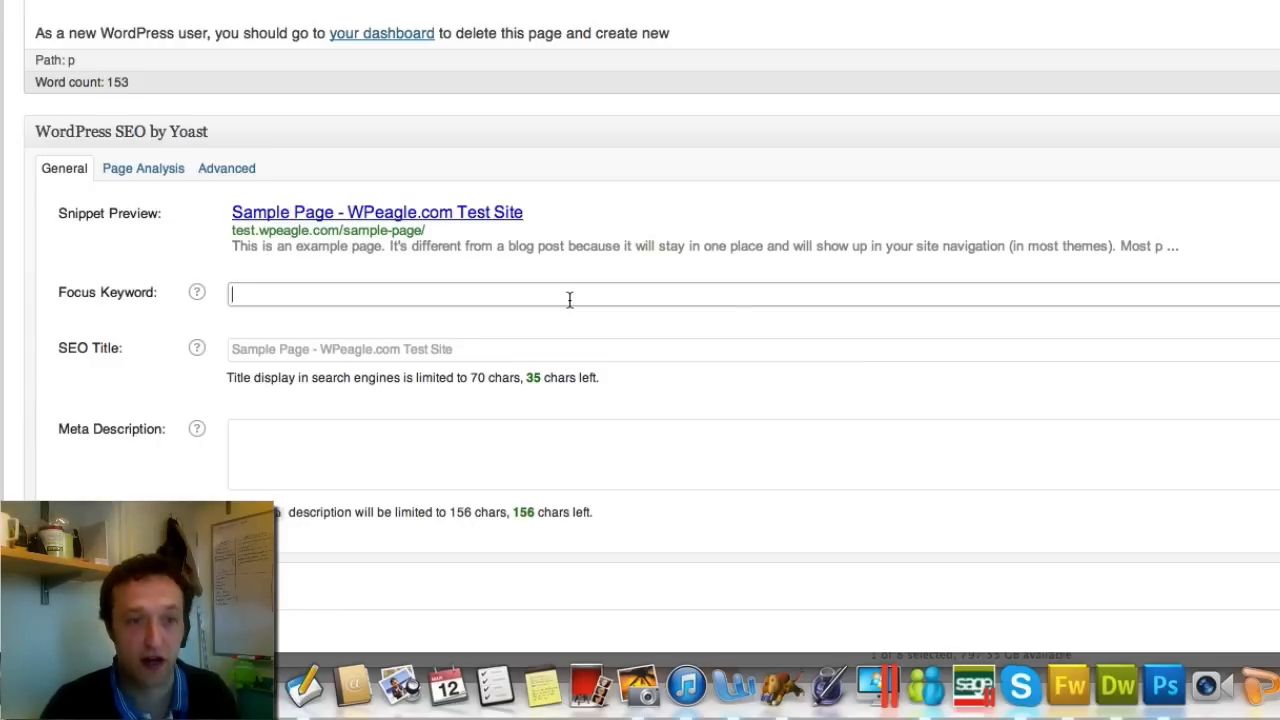
Step: Set the focus keyword to 'carbon forms', accepting the suggestion
type("C")
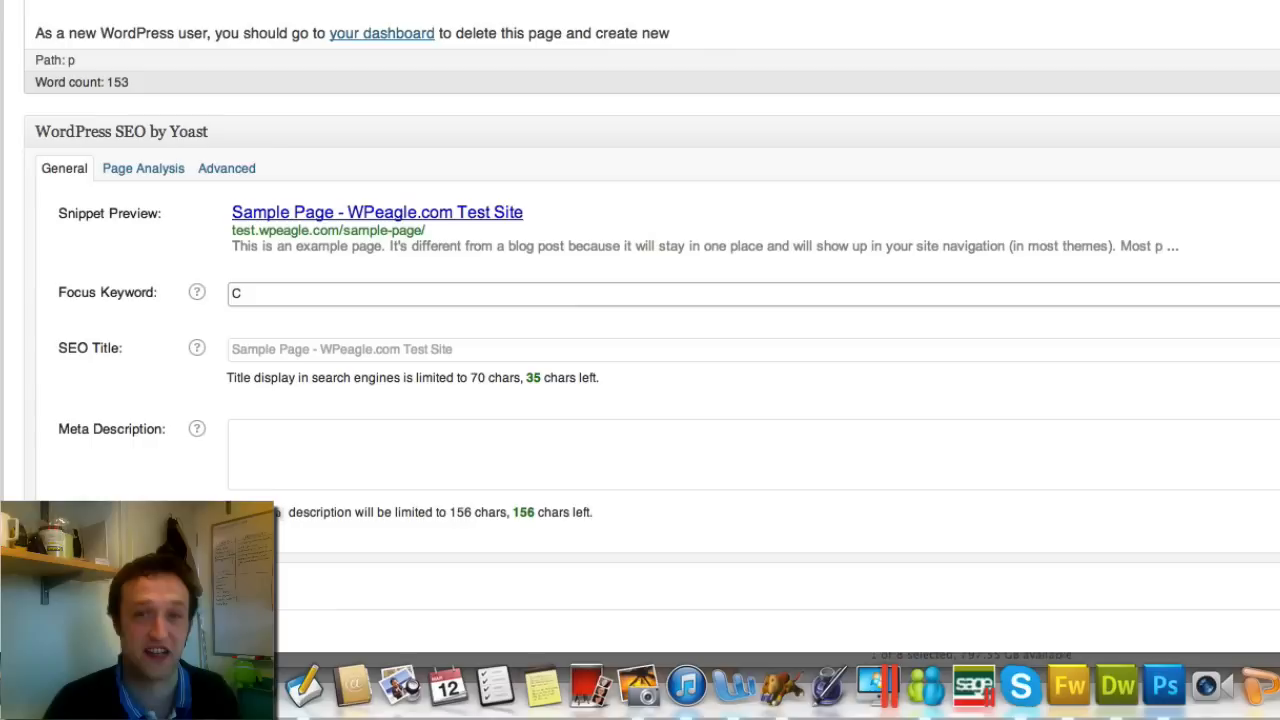
type("arbon fo")
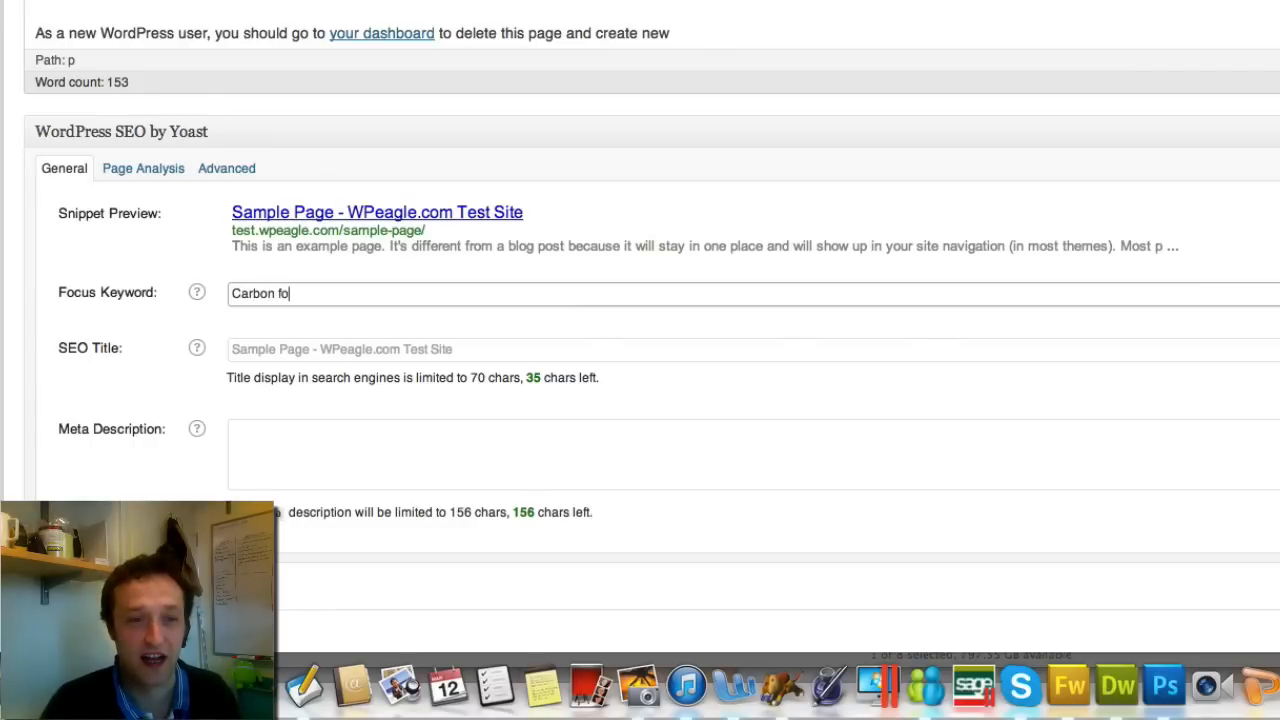
type("rm")
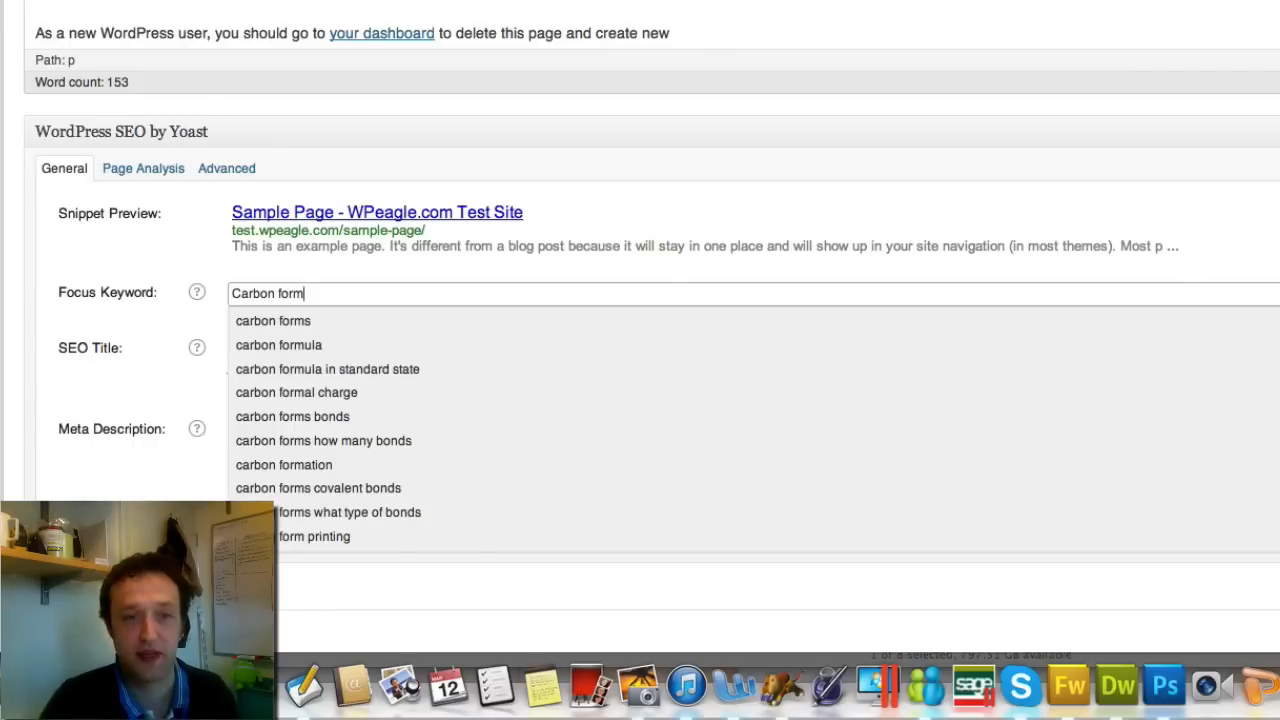
type("s")
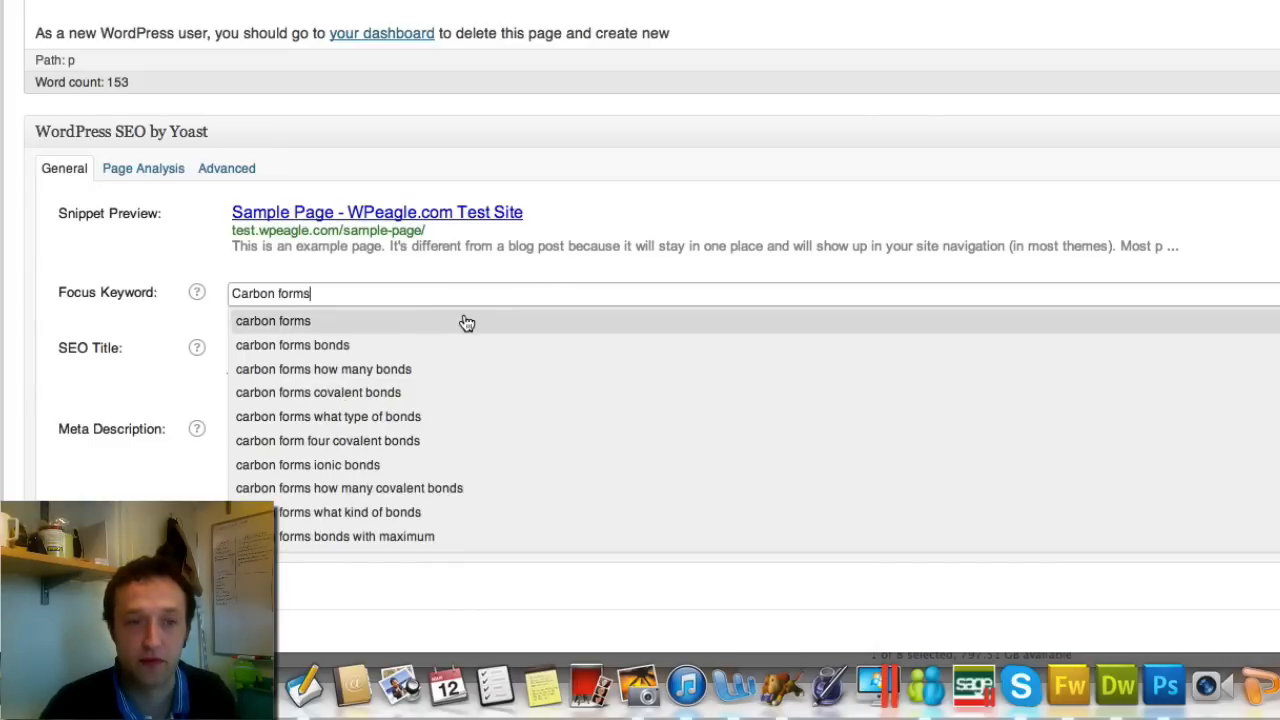
left_click(272, 320)
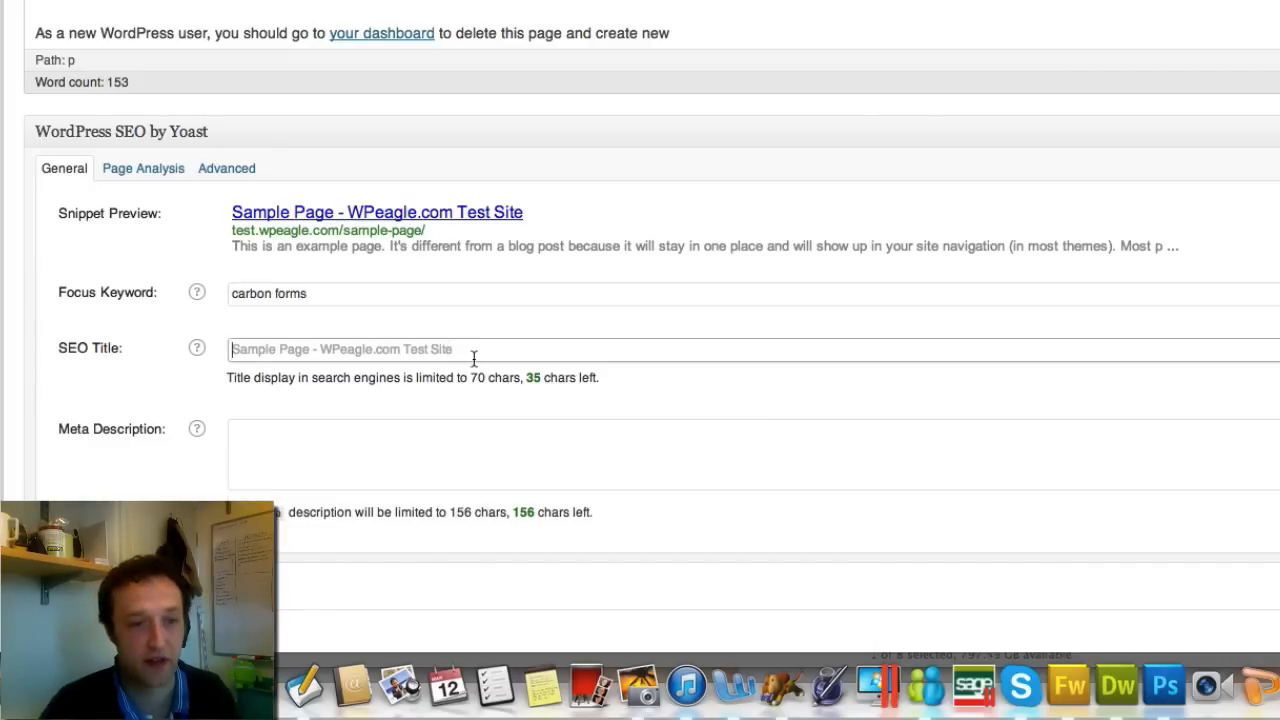
Step: Enter SEO title 'Carbon Forms' and meta description 'Carbon forms for all uses.'
type("Carbon Form")
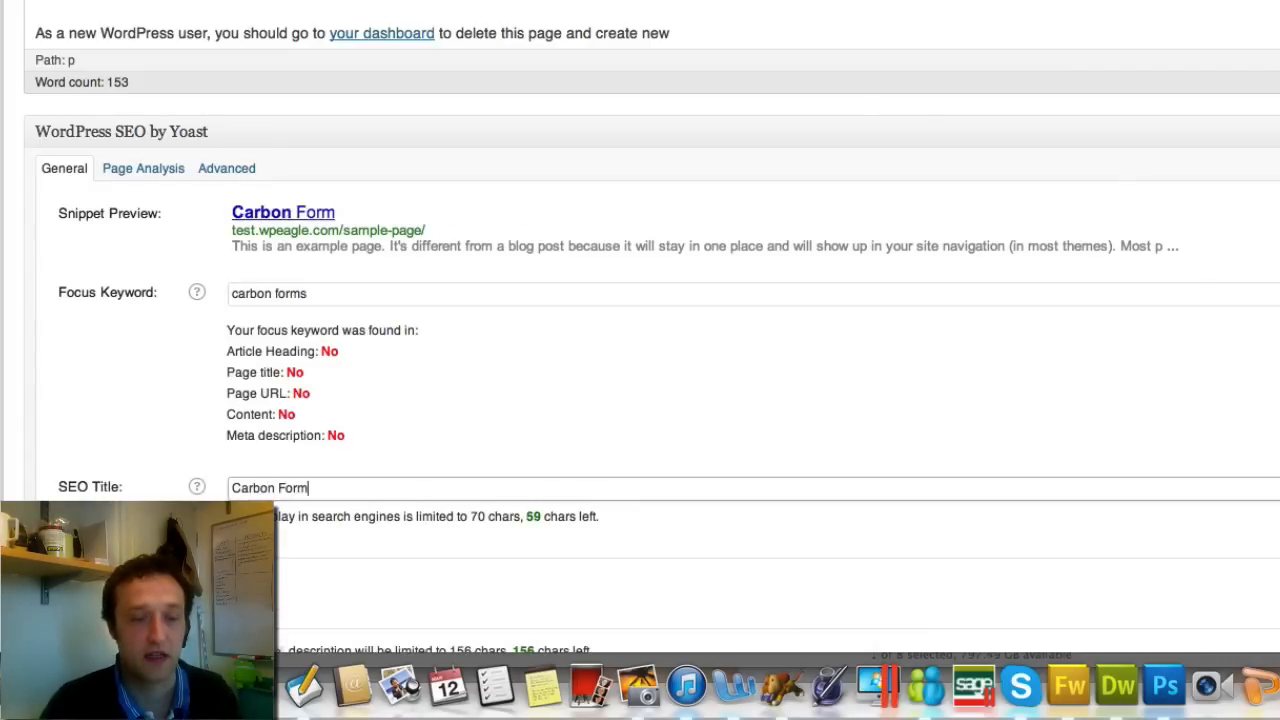
type("s")
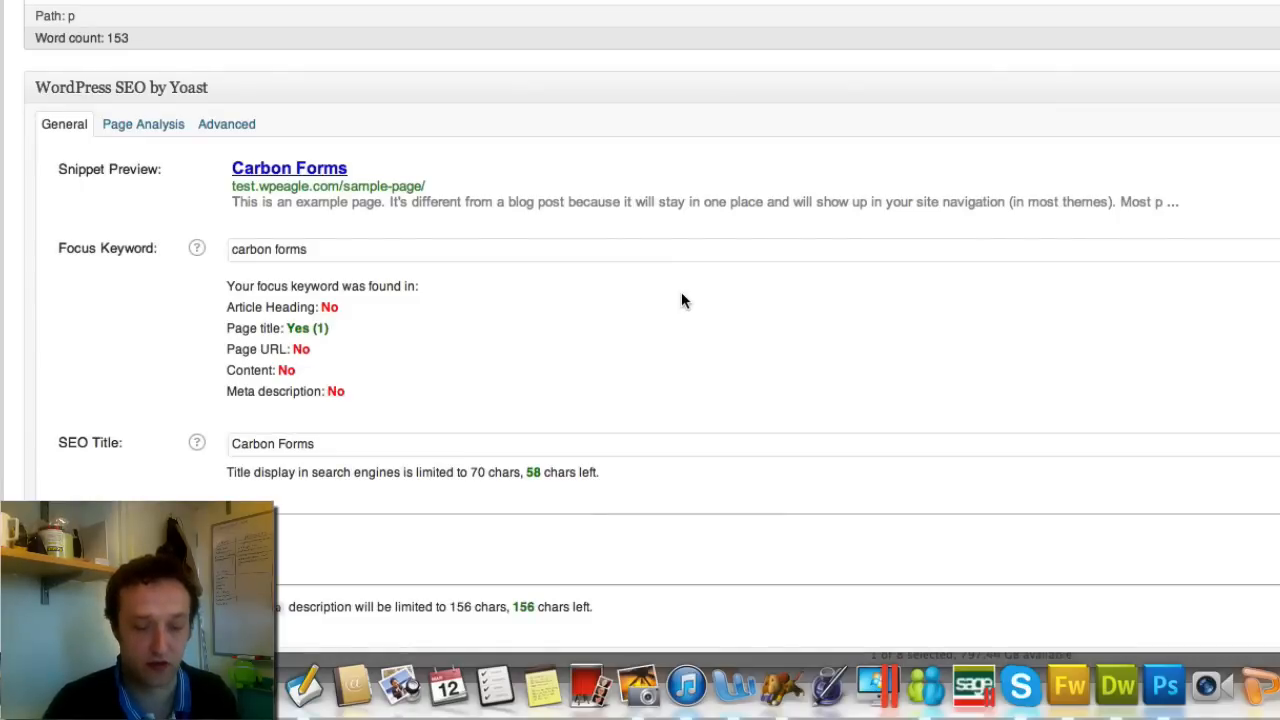
type("carbon forms")
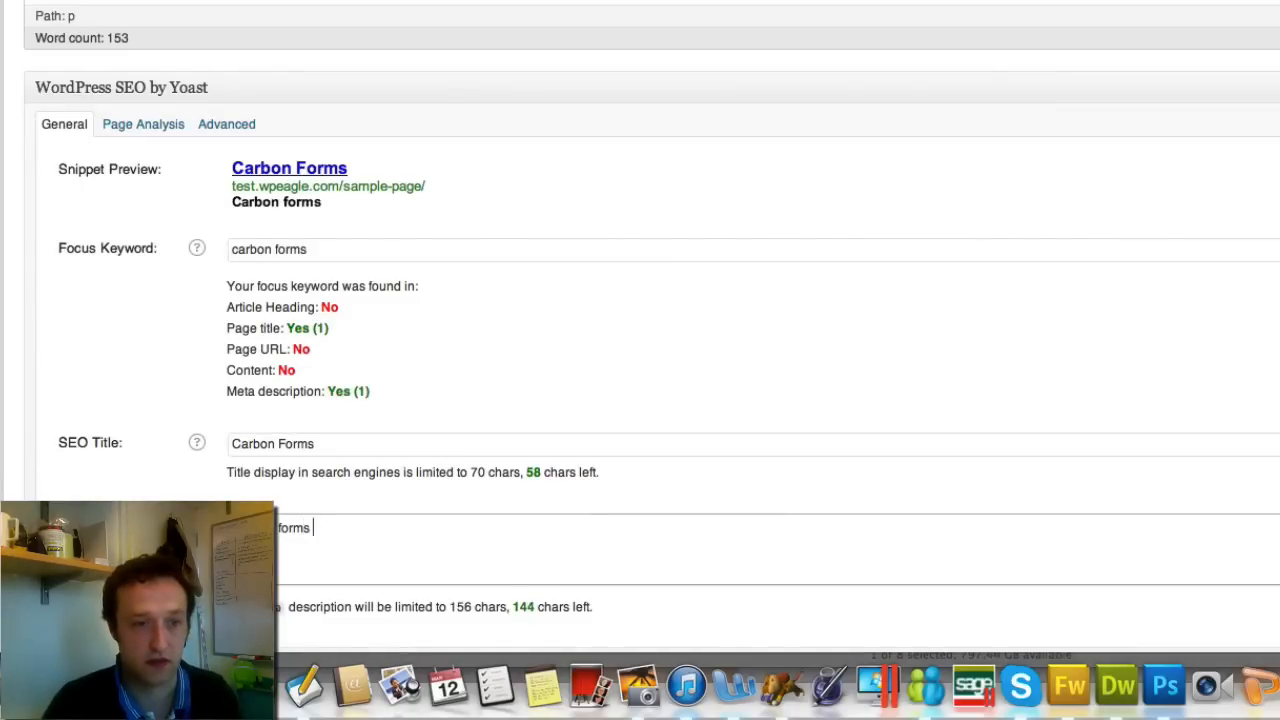
type("fro")
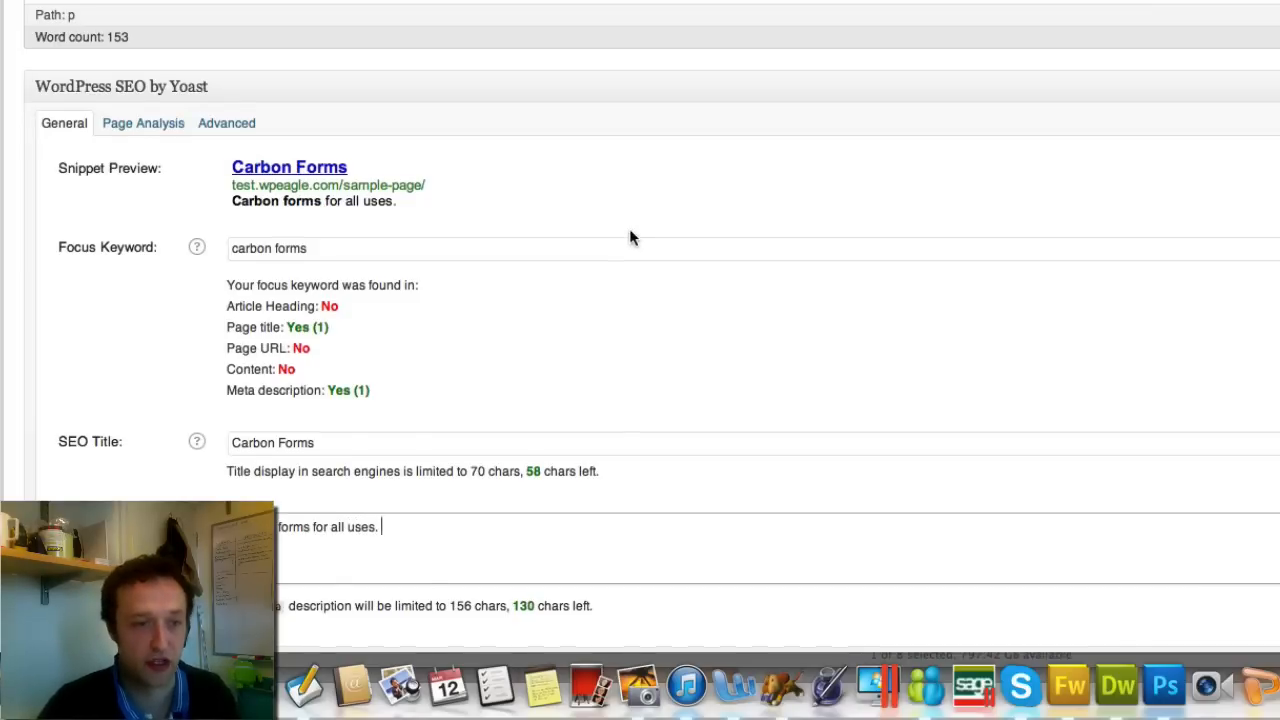
scroll("down", 3)
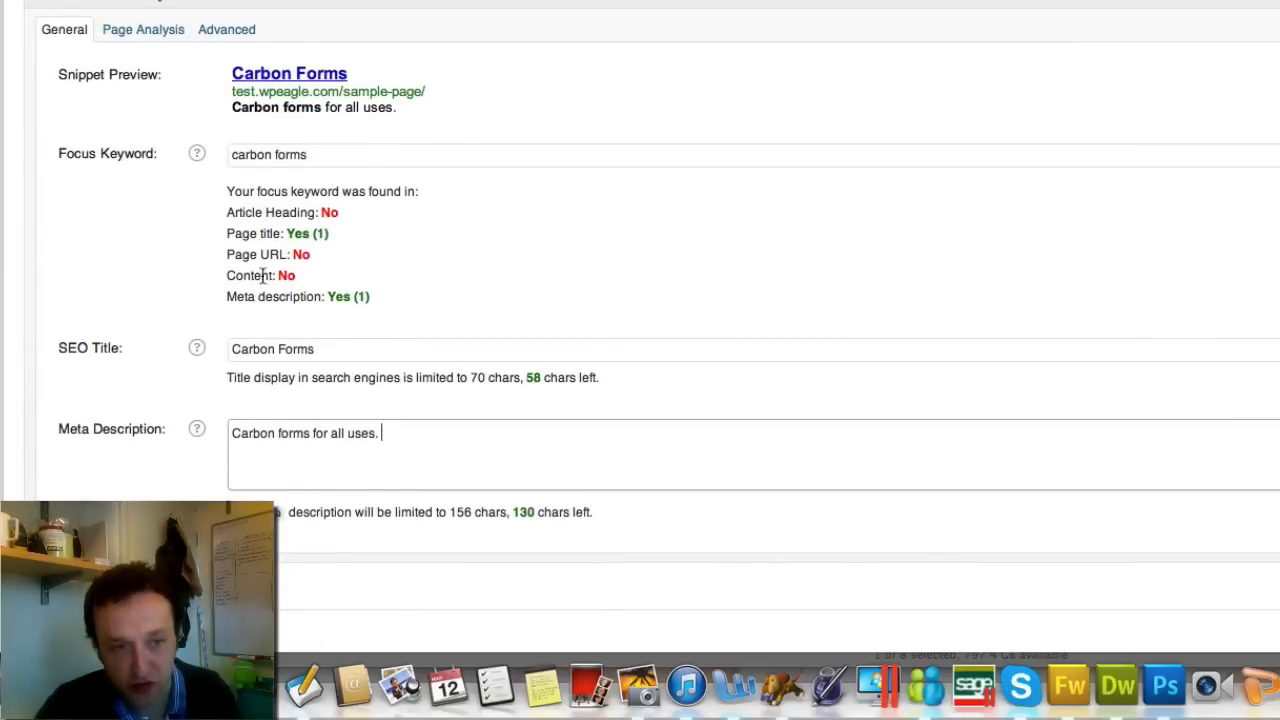
mouse_move(360, 224)
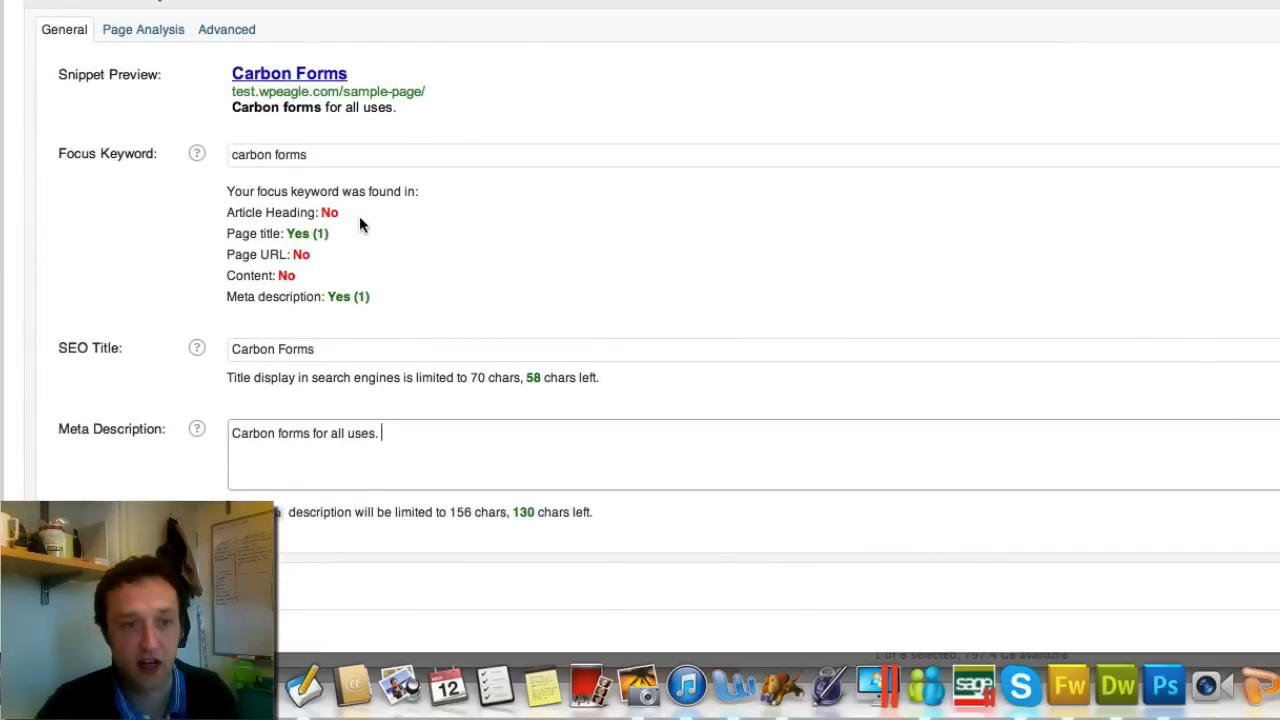
mouse_move(292, 238)
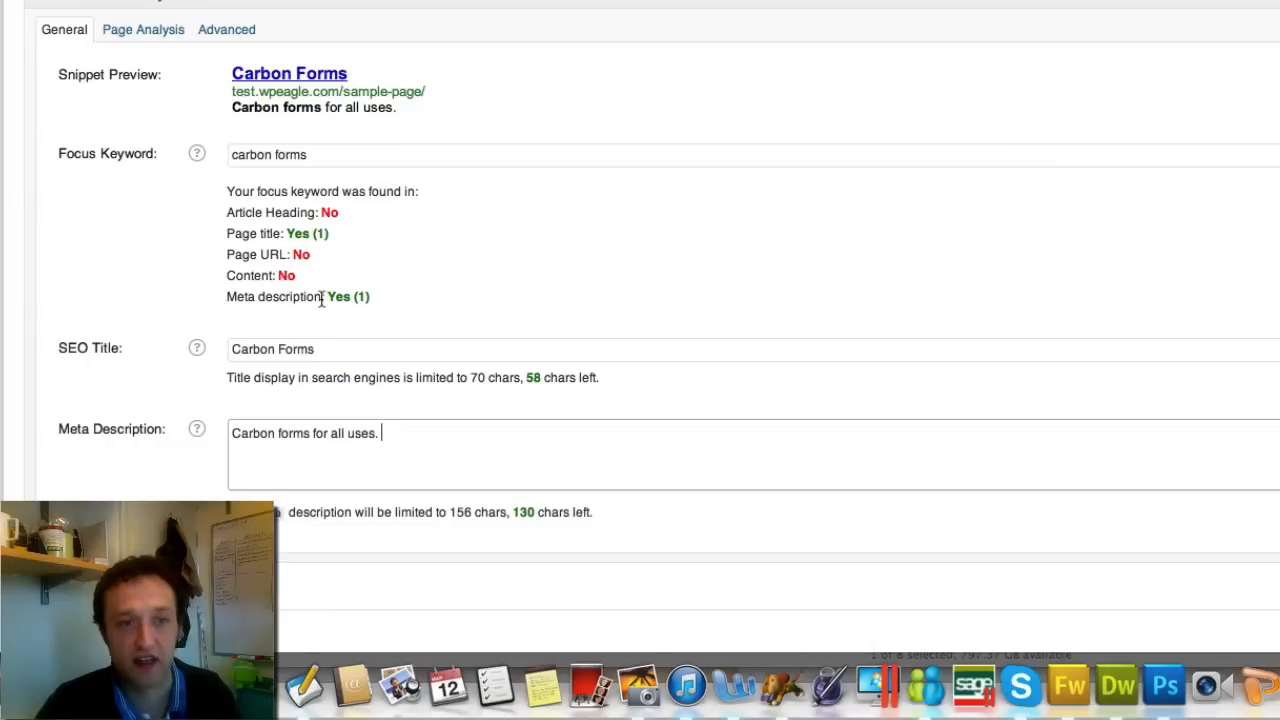
mouse_move(304, 66)
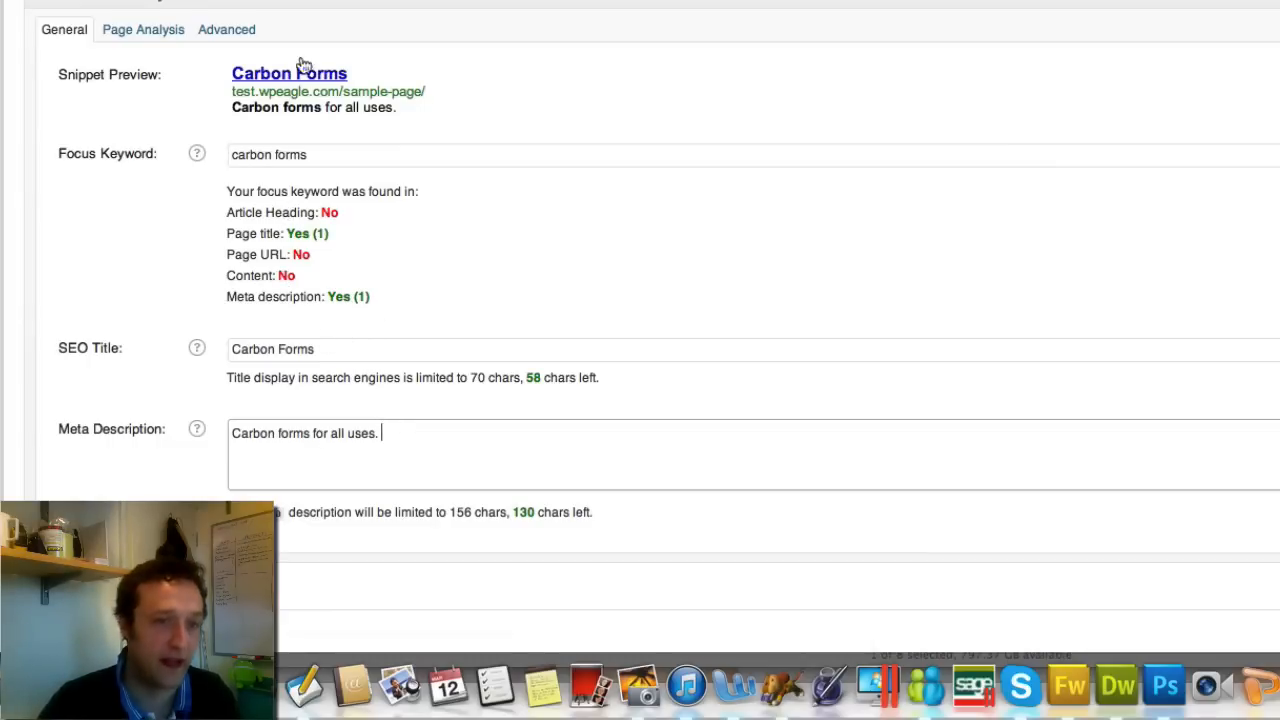
Step: Update the Sample Page so its Yoast focus keyword, SEO title and meta description are saved
scroll("up", 3)
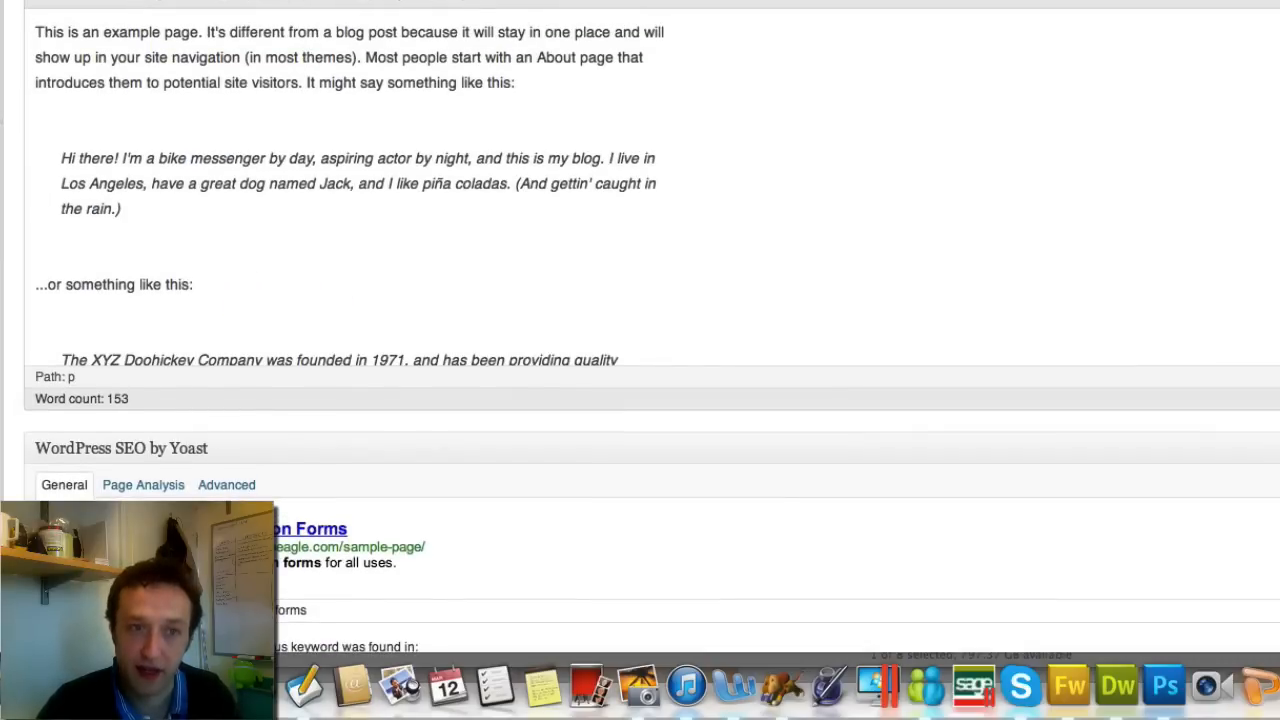
scroll("down", 3)
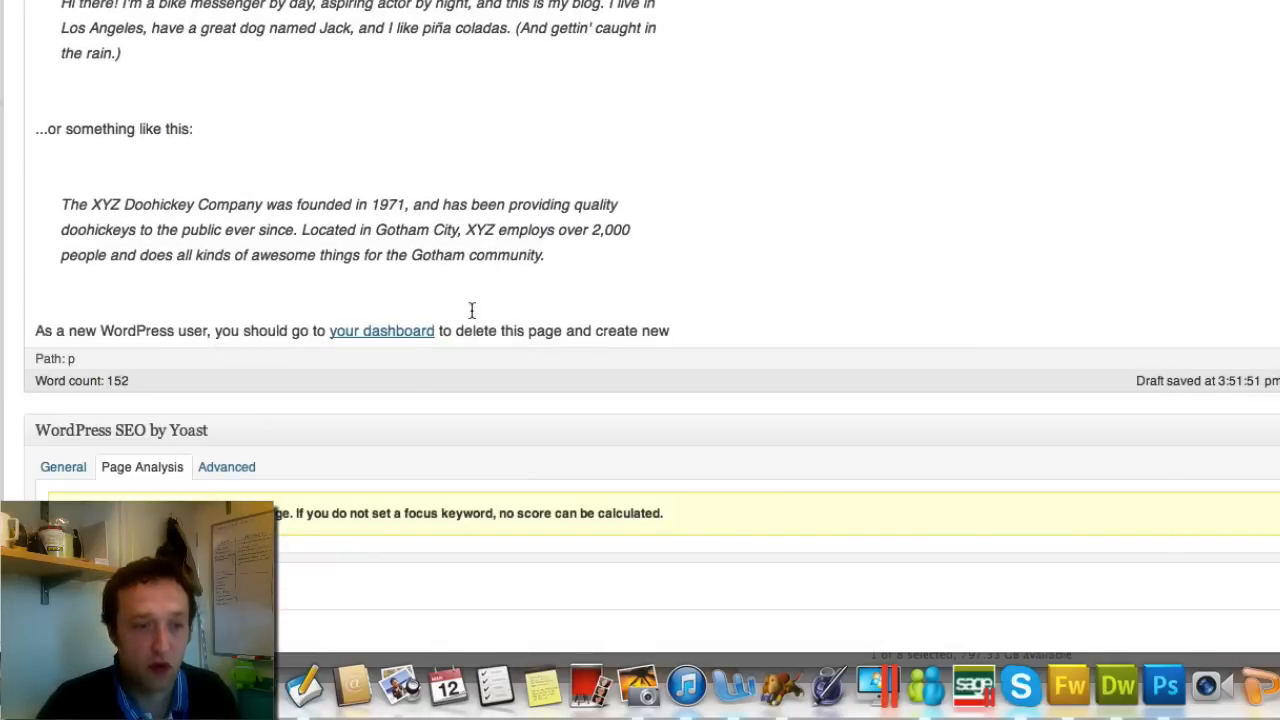
left_click(226, 468)
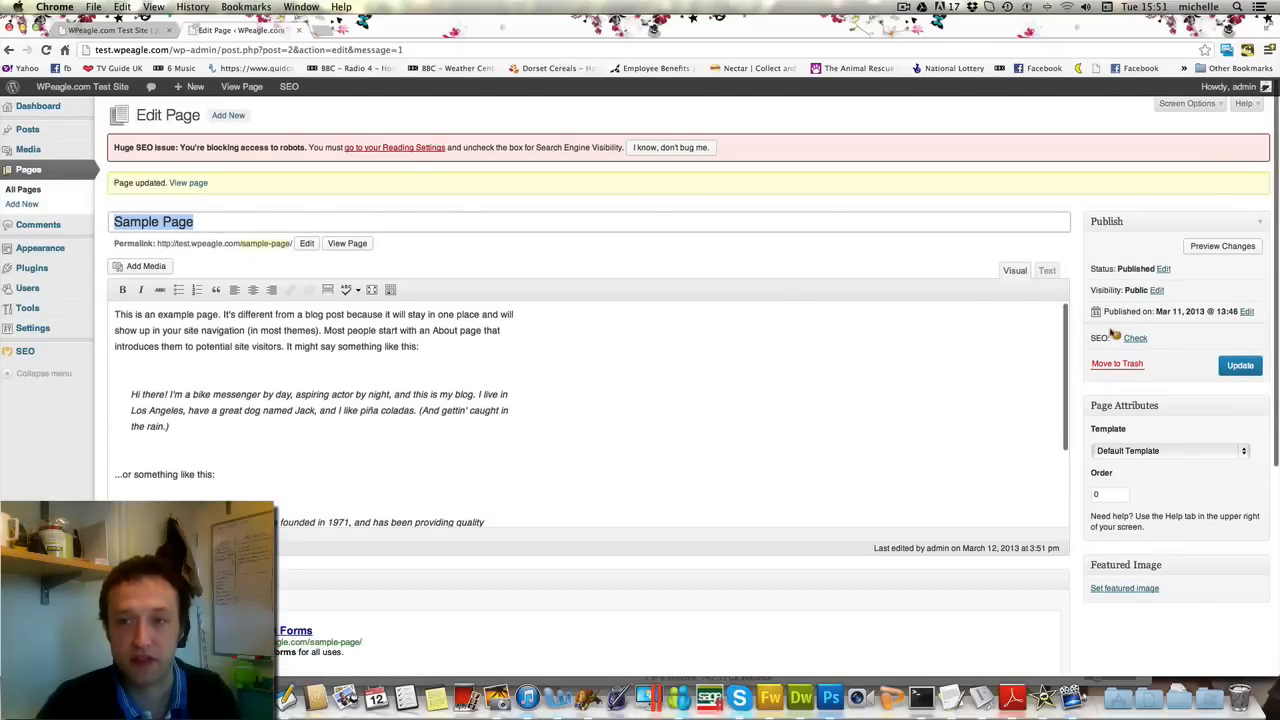
scroll("down", 3)
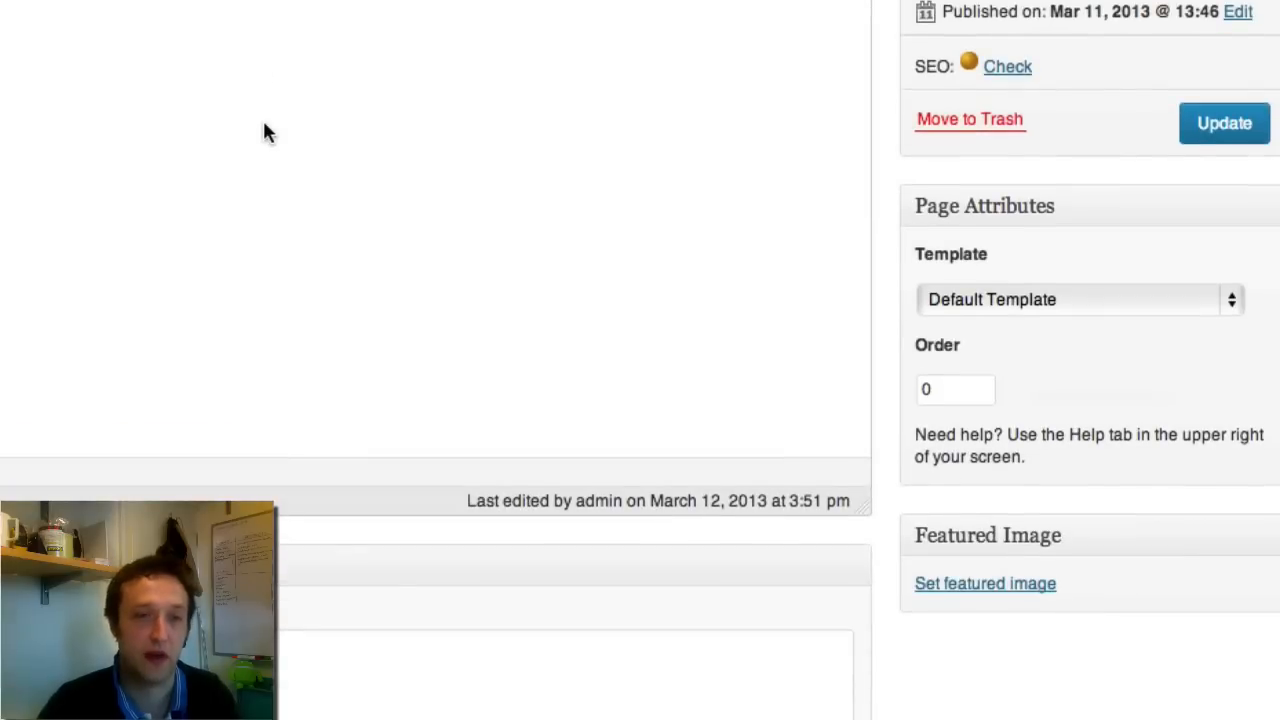
scroll("up", 3)
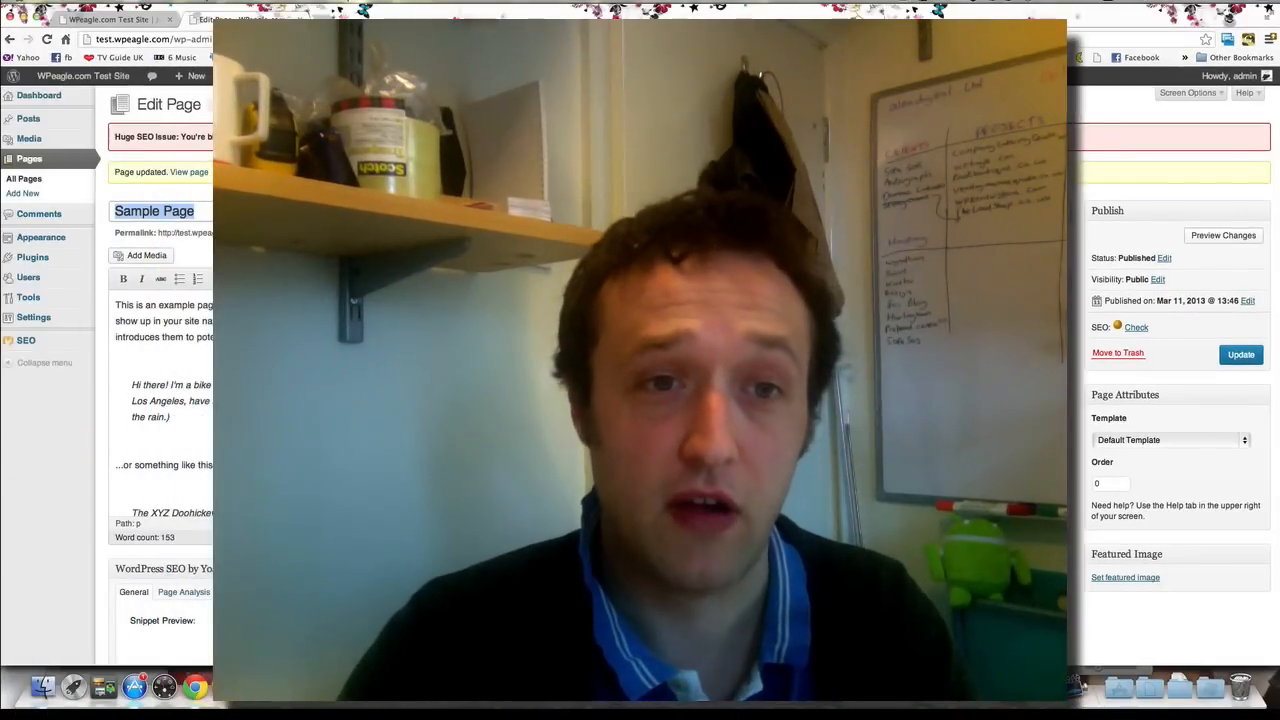
scroll("down", 3)
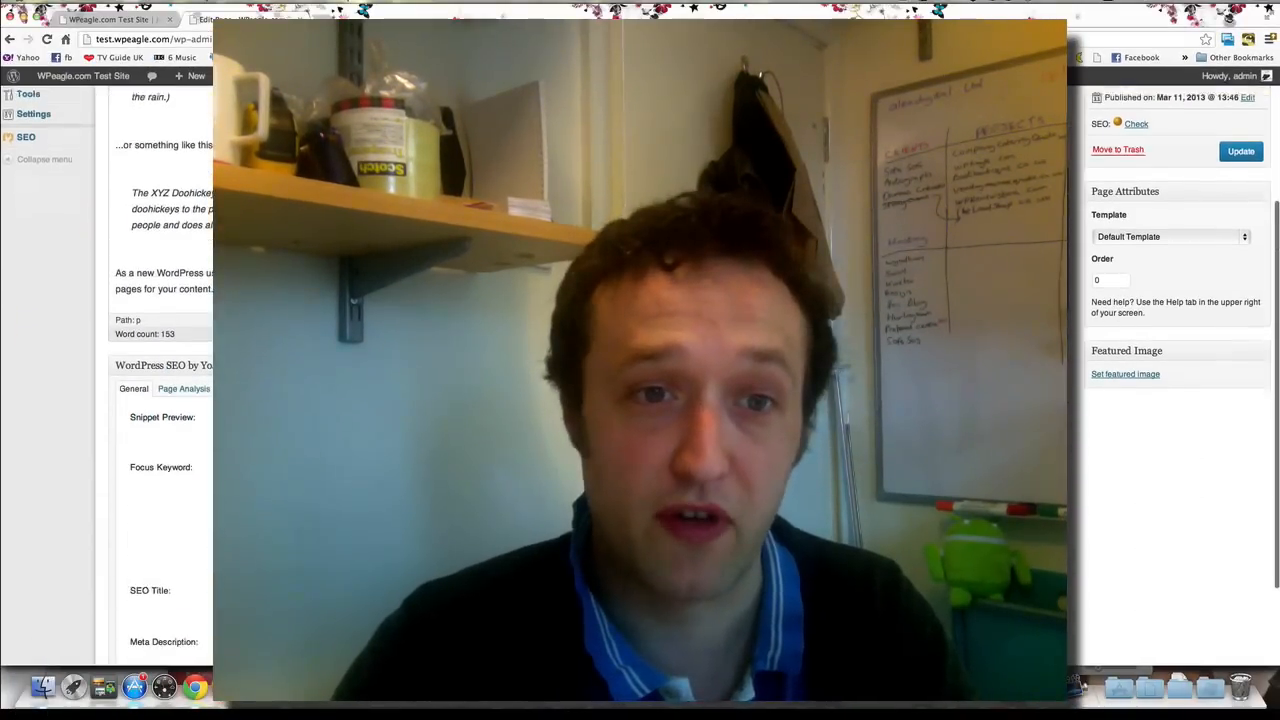